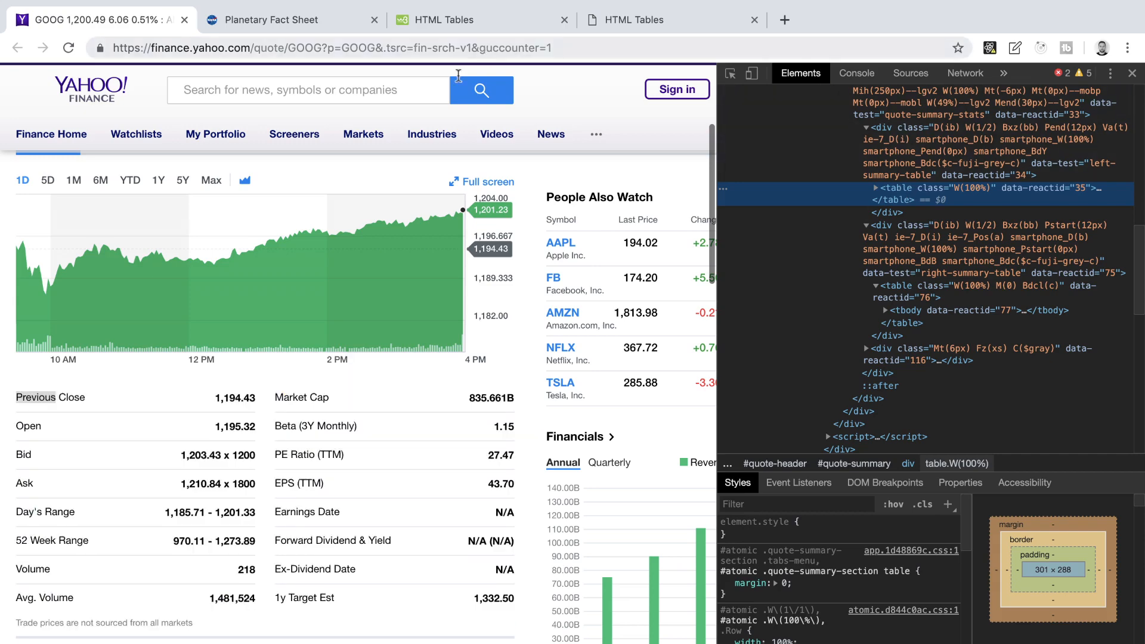
# - Switch Chrome to the NASA Planetary Fact Sheet tab
pyautogui.click(292, 20)
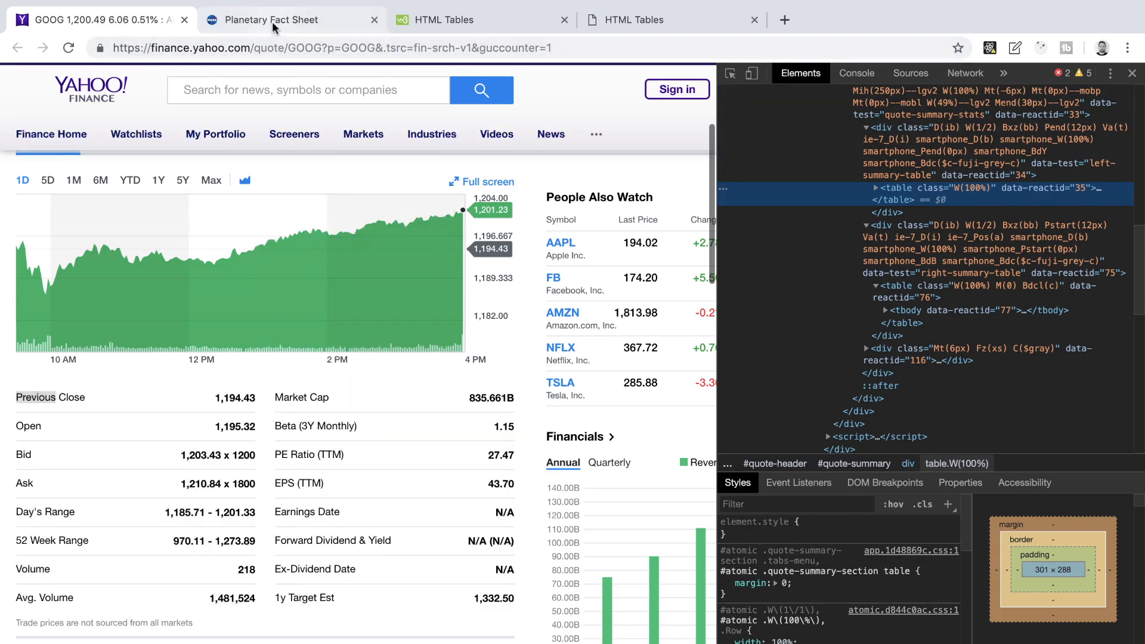
pyautogui.click(277, 20)
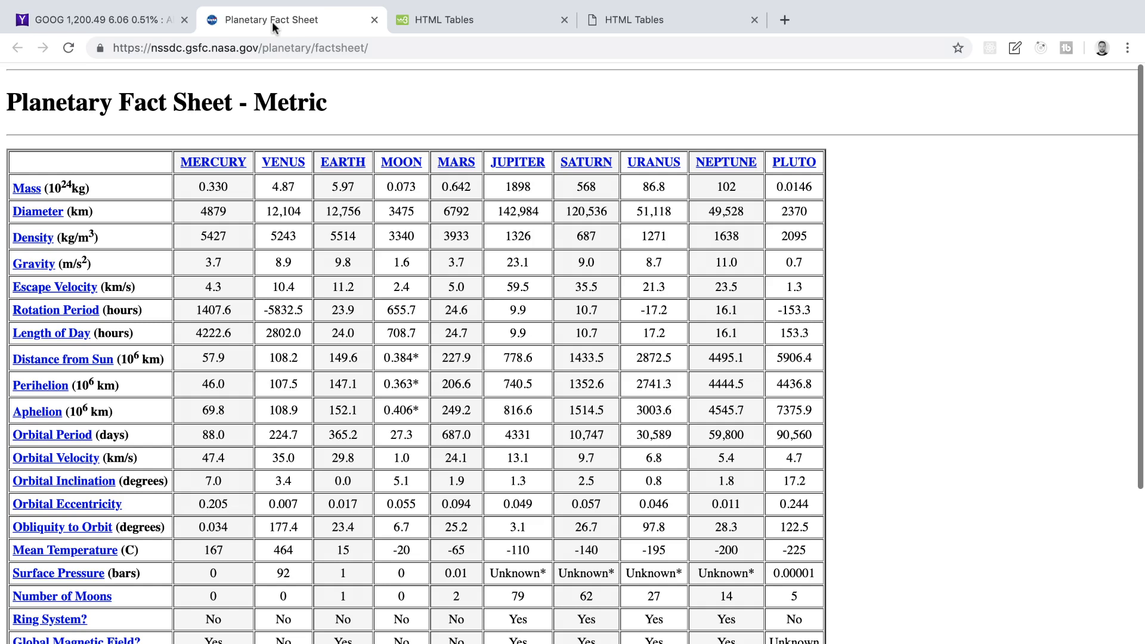
pyautogui.moveTo(311, 100)
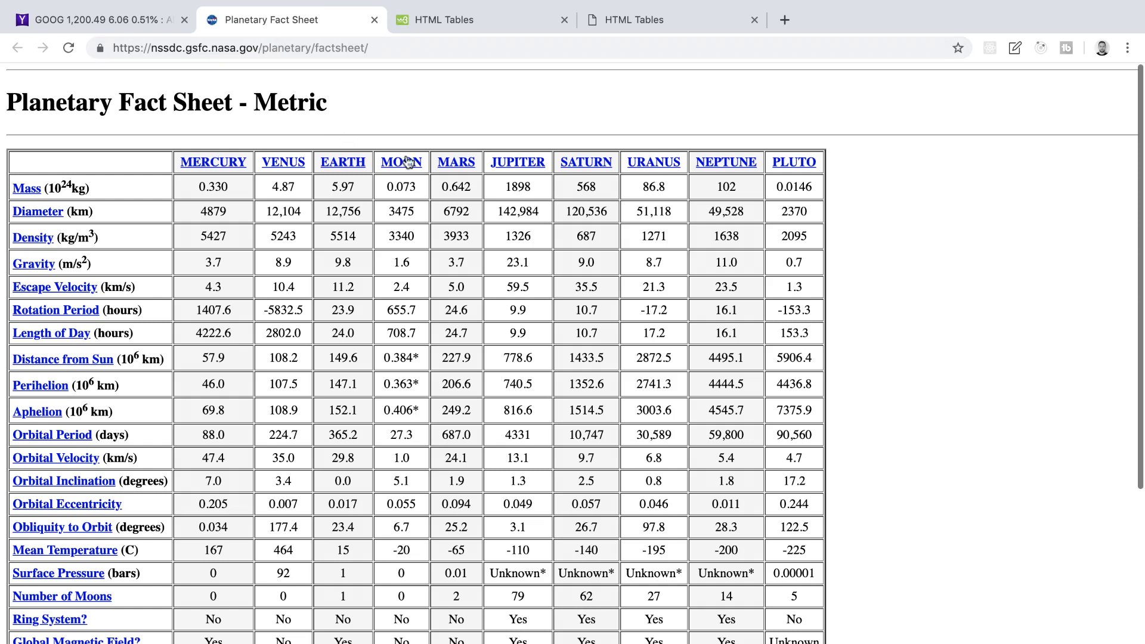
pyautogui.moveTo(592, 185)
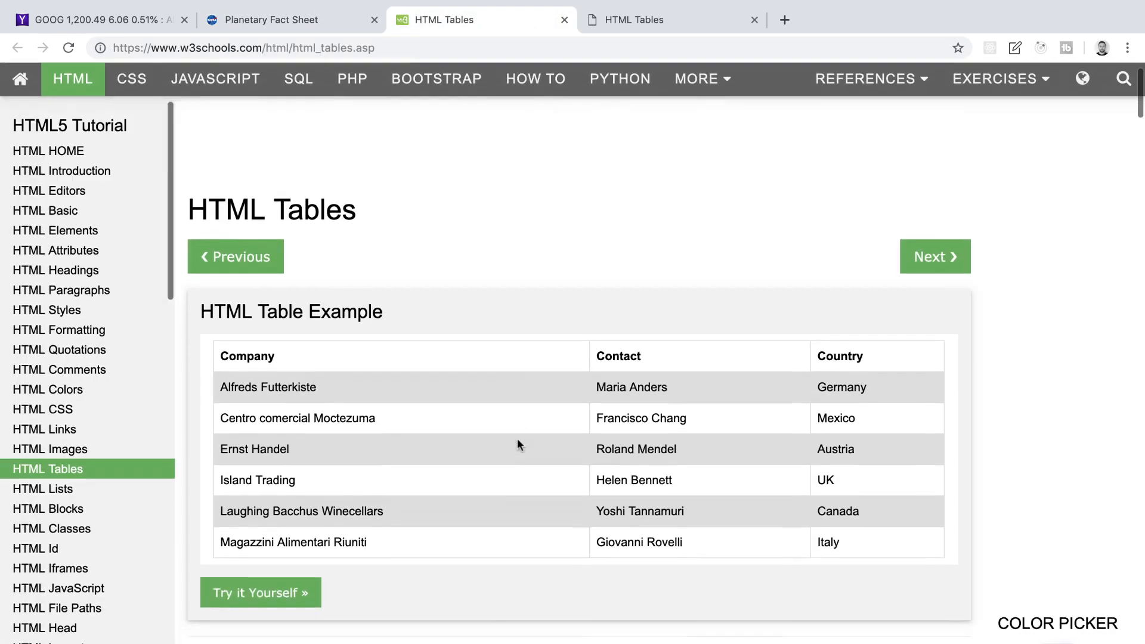
# - Scroll down through the W3Schools company contact example table
pyautogui.scroll(-3)
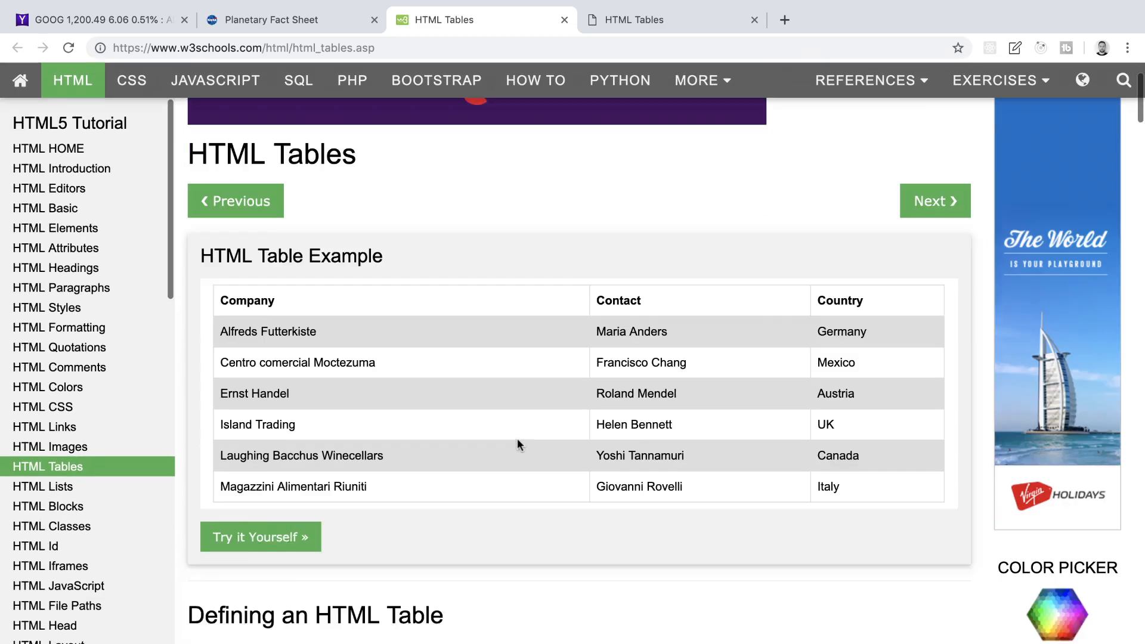
pyautogui.scroll(-3)
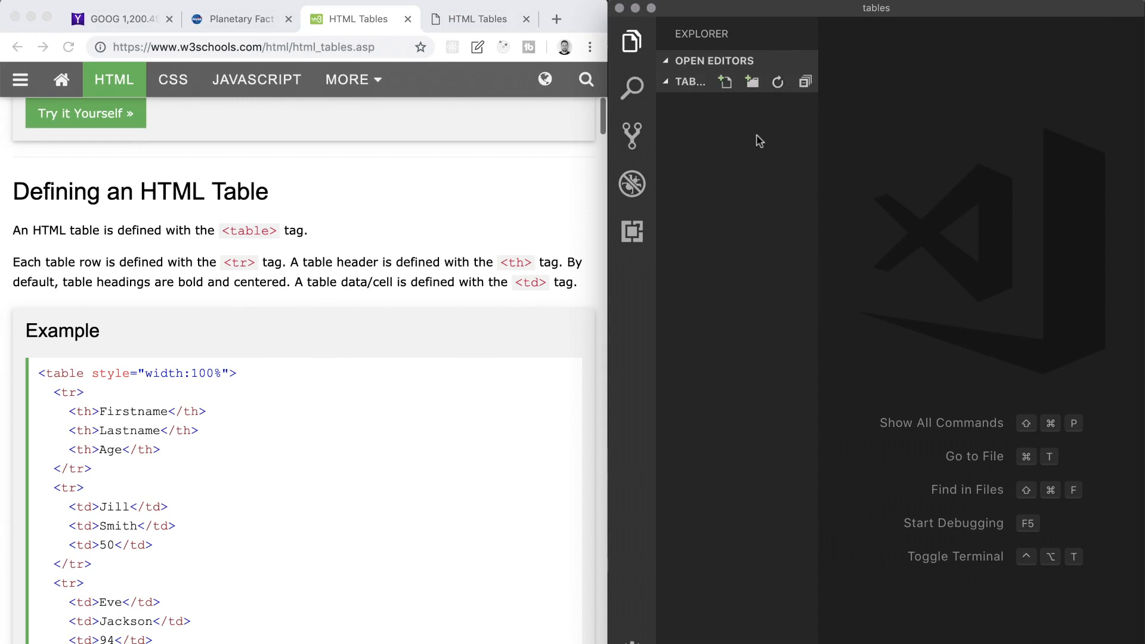
pyautogui.moveTo(726, 81)
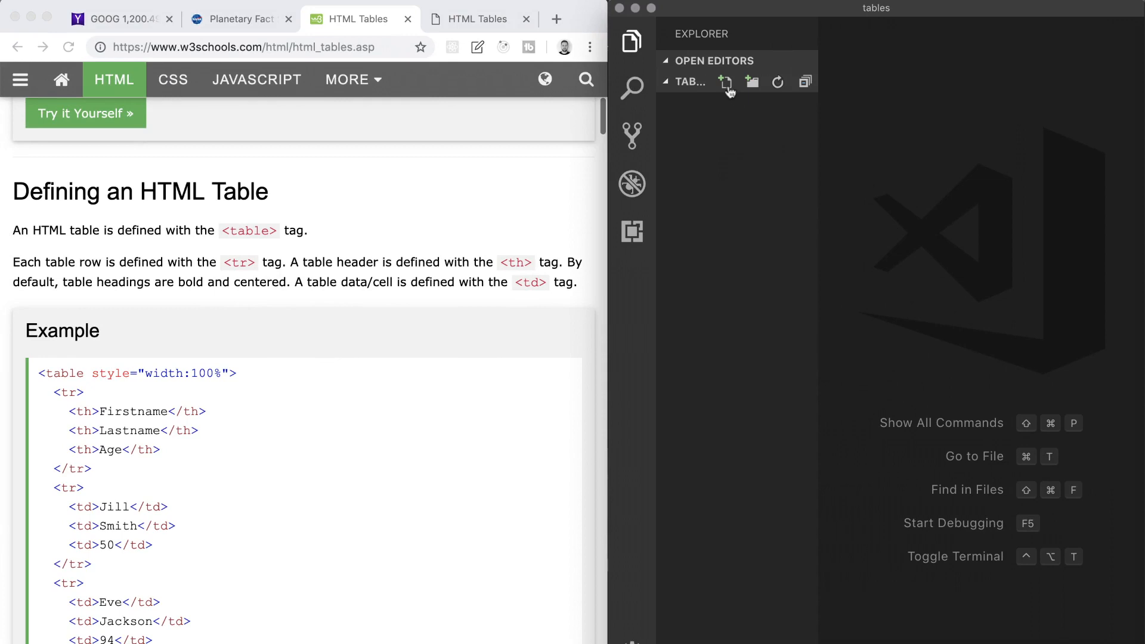
# - Name the new file index.html in the tables folder
pyautogui.write('ind')
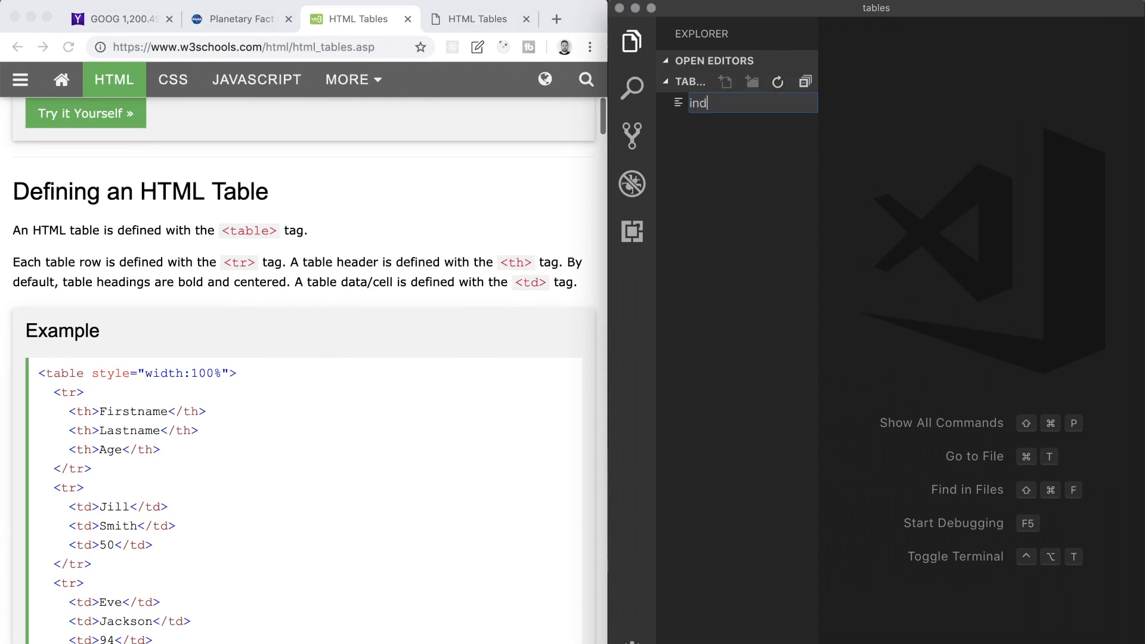
pyautogui.write('ex.html')
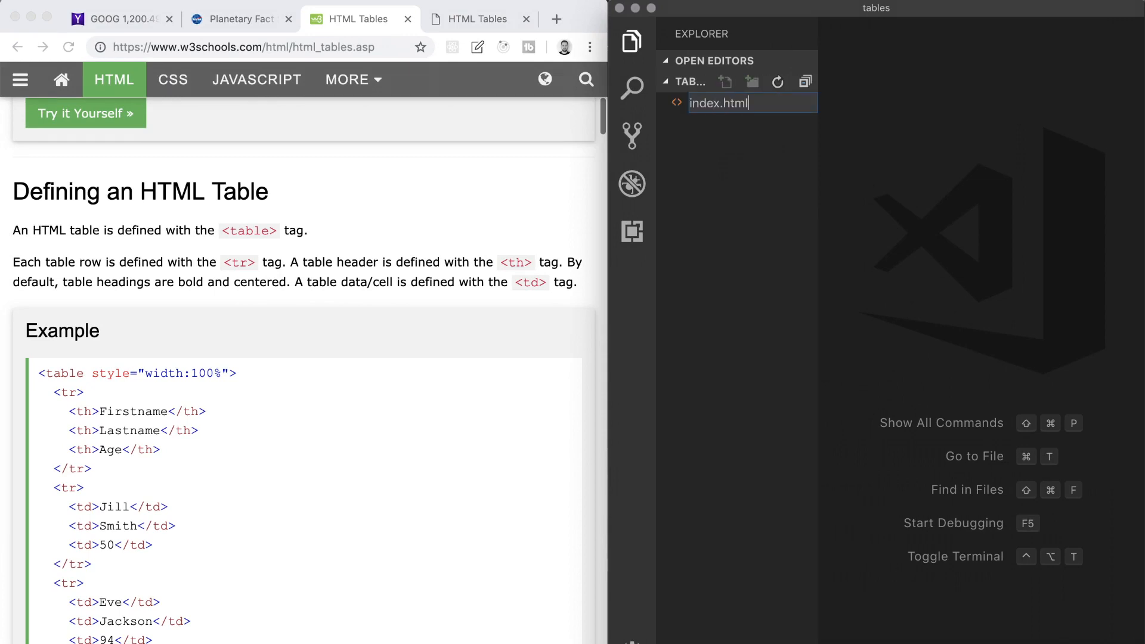
pyautogui.press('Return')
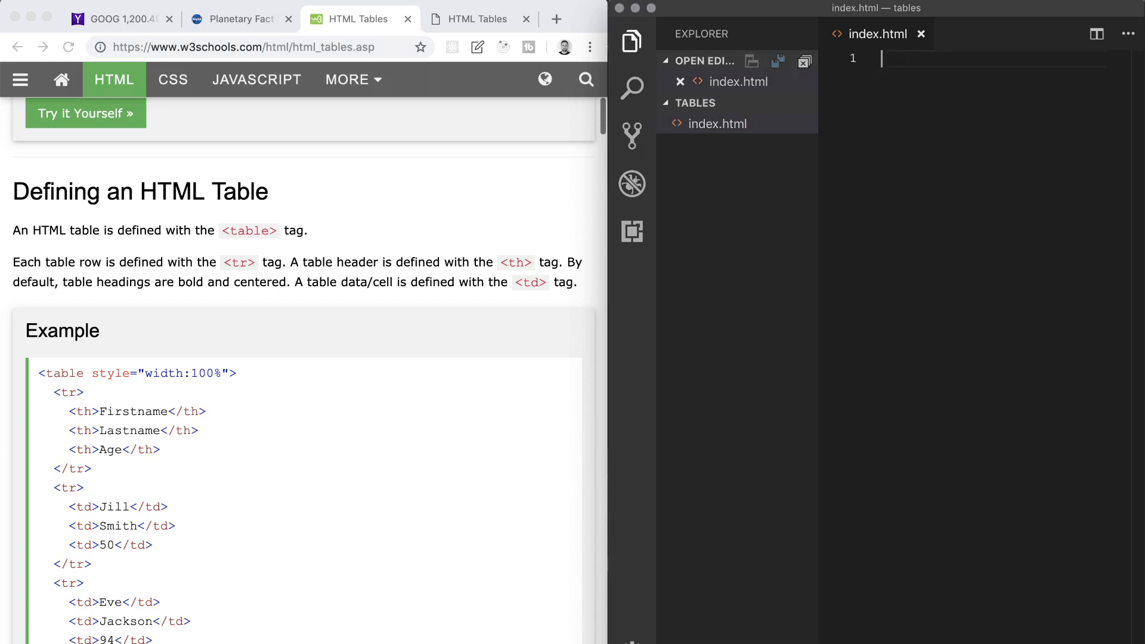
pyautogui.moveTo(718, 124)
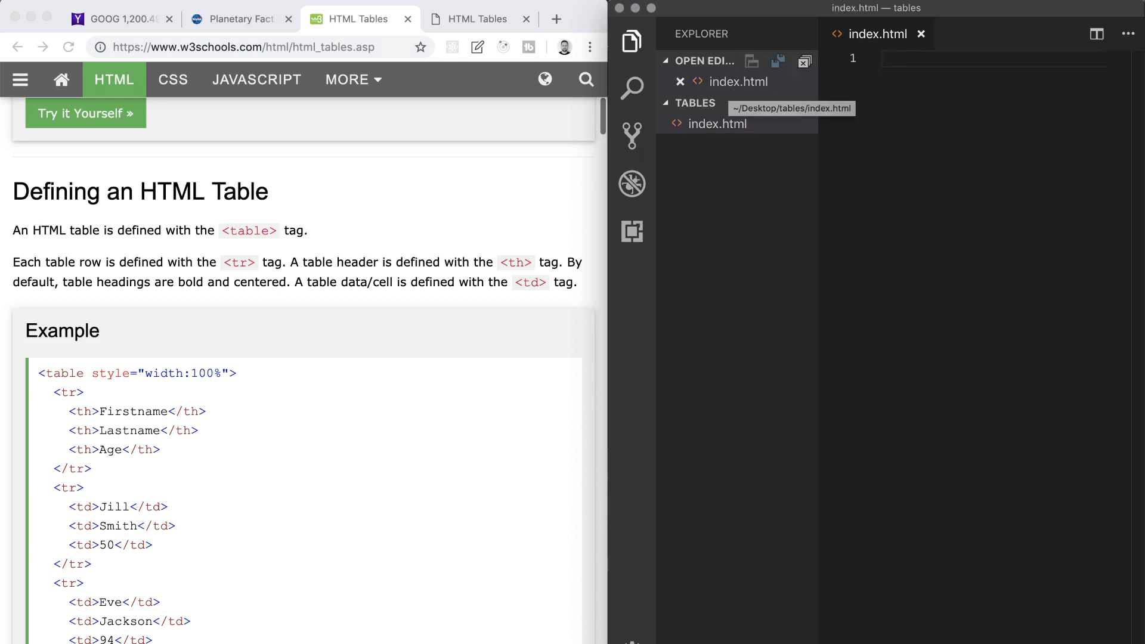
pyautogui.moveTo(717, 123)
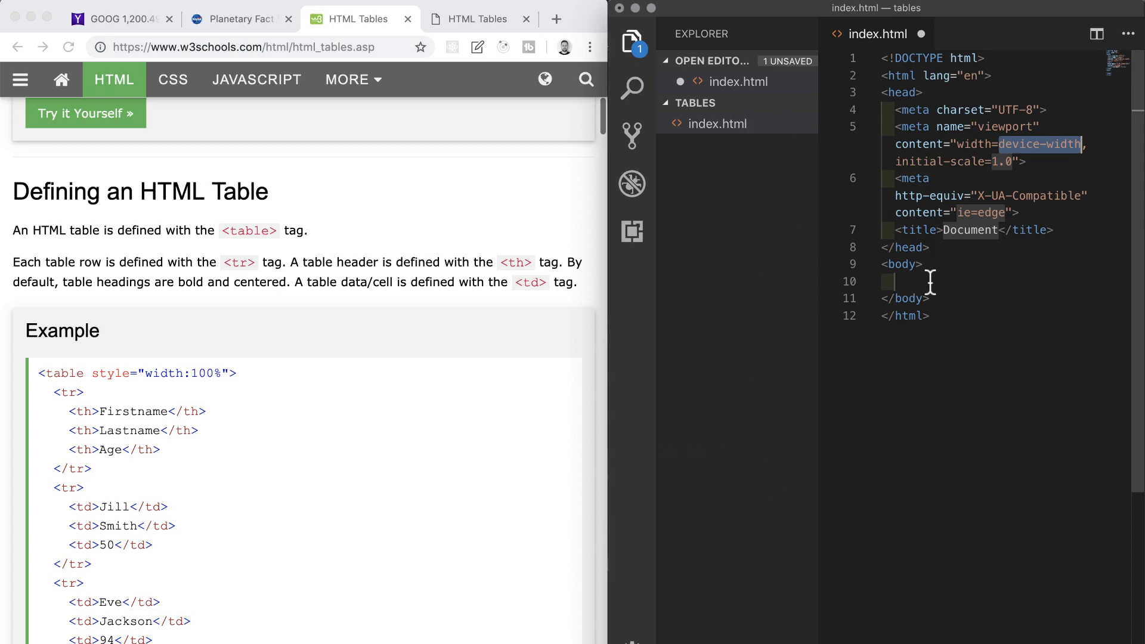
# - Add an 'HTML Tables' h1 and page title, then preview with Live Server
pyautogui.write('<h1></h1>')
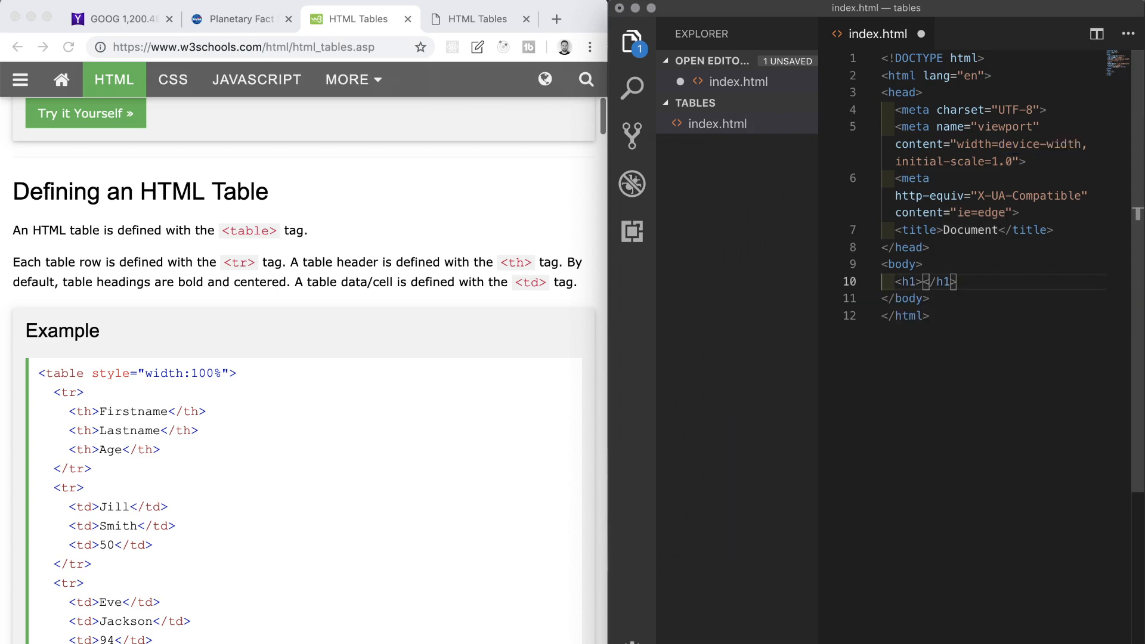
pyautogui.write('HTML Tables')
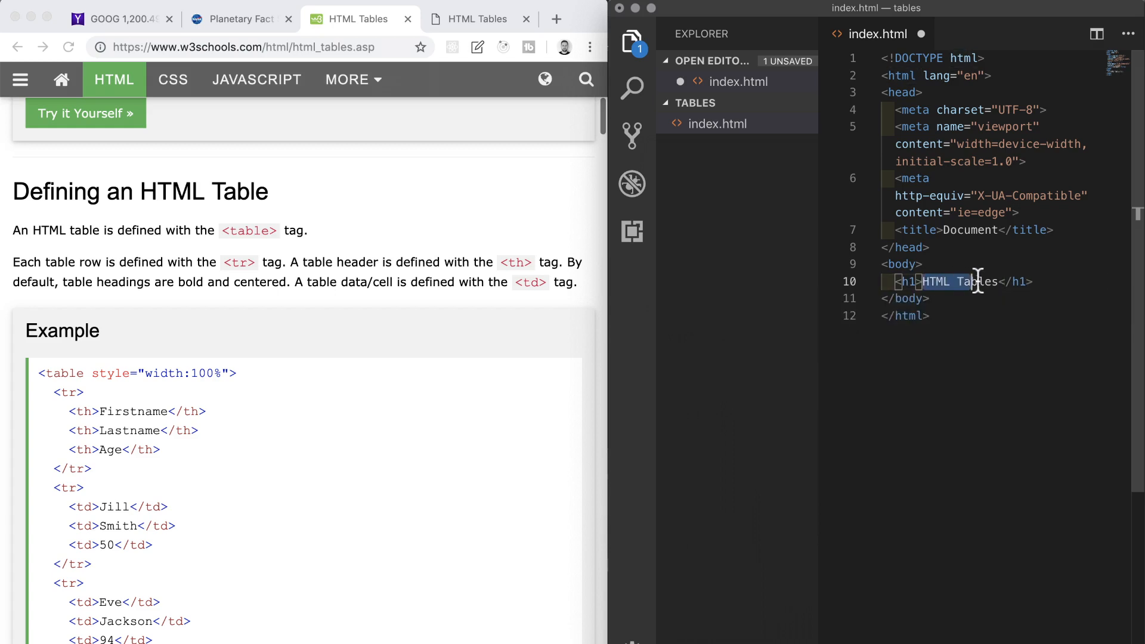
pyautogui.doubleClick(970, 230)
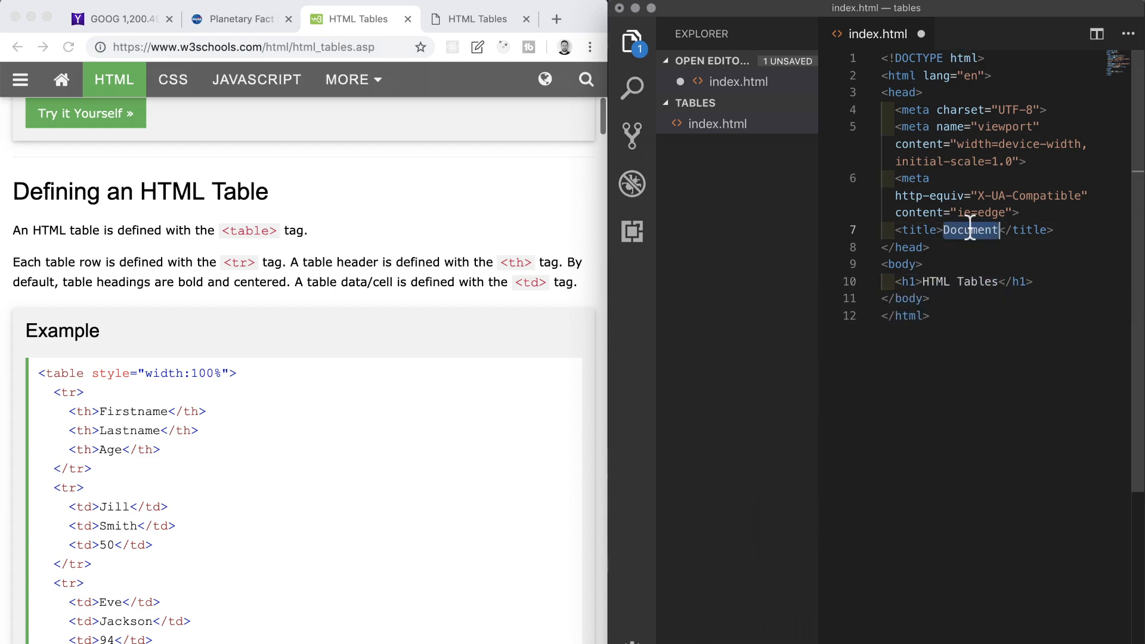
pyautogui.write('HTML Tables')
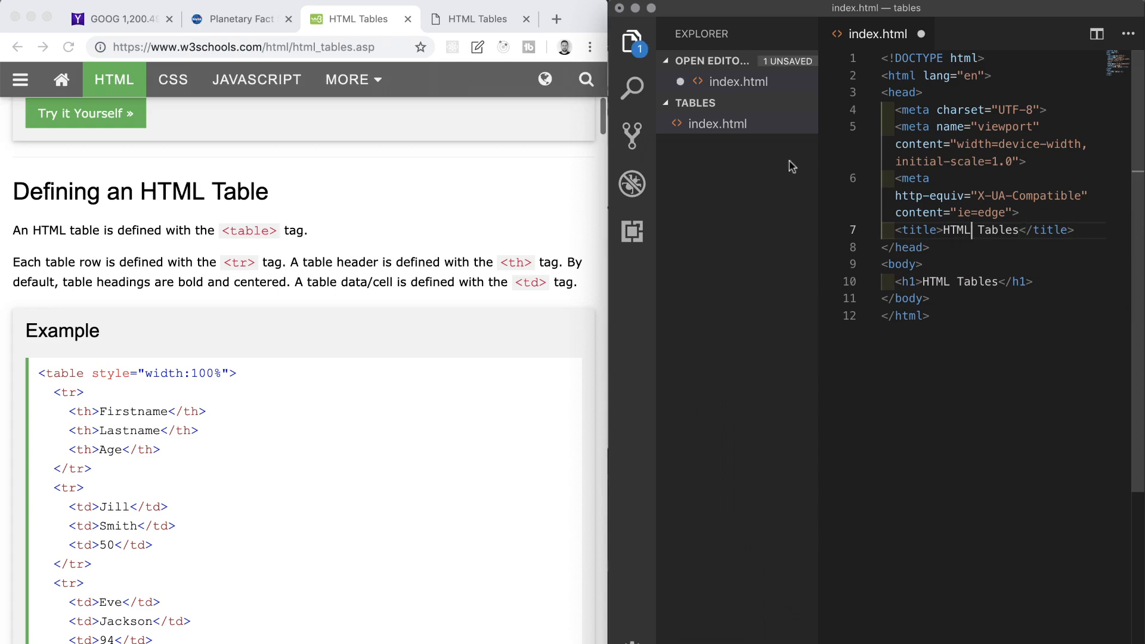
pyautogui.rightClick(728, 124)
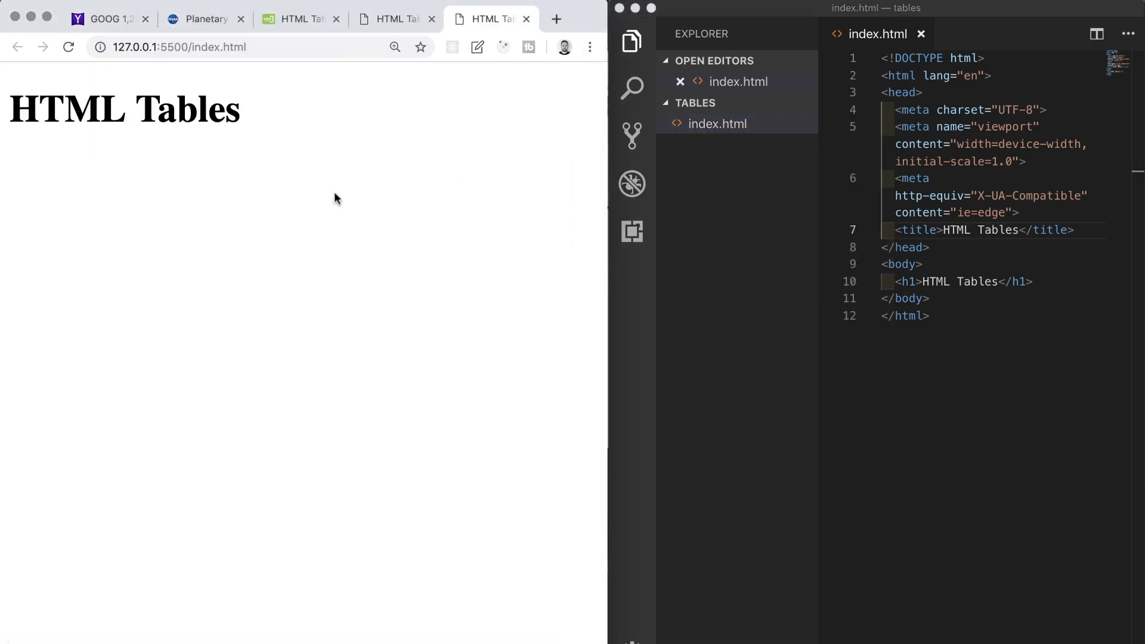
# - Try an Emmet lorem paragraph under the heading, then replace it with blank lines
pyautogui.doubleClick(187, 110)
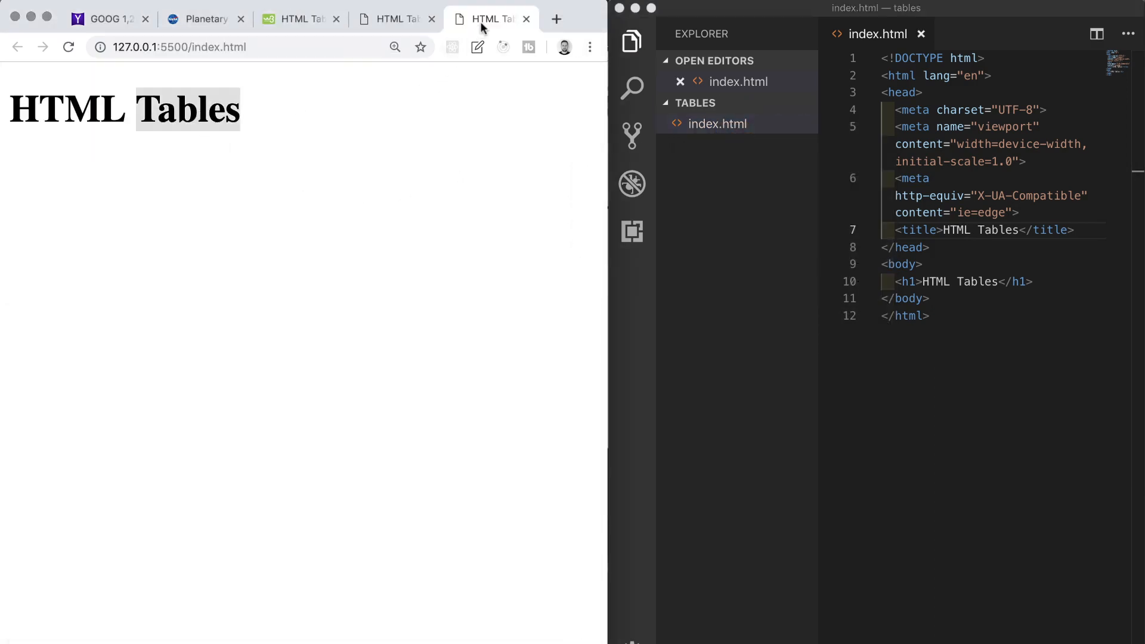
pyautogui.moveTo(975, 281)
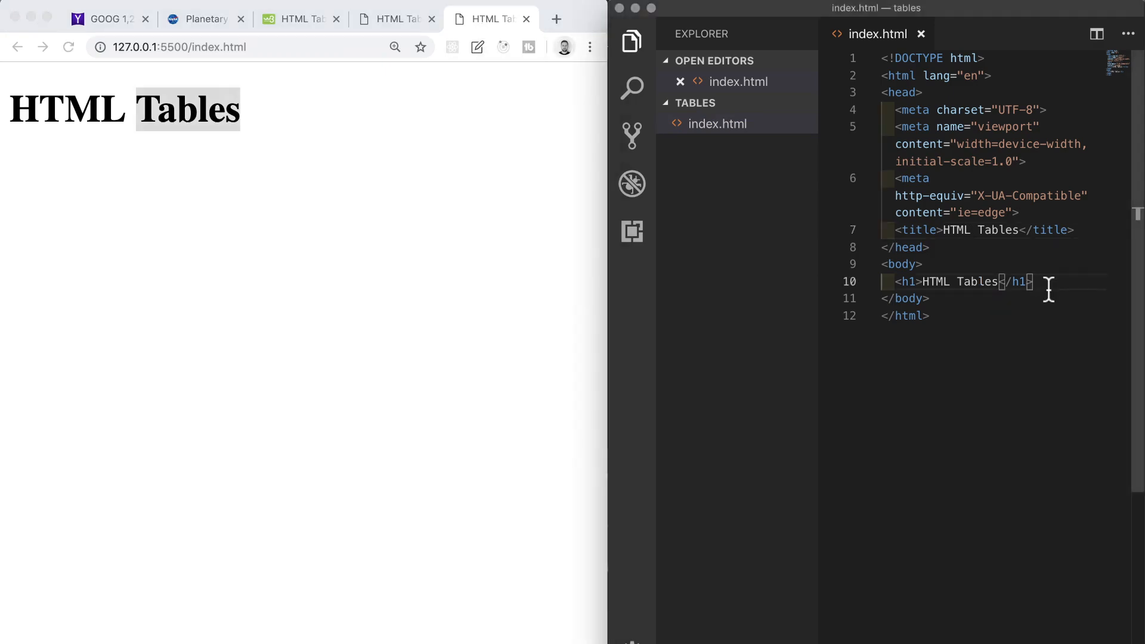
pyautogui.press('enter')
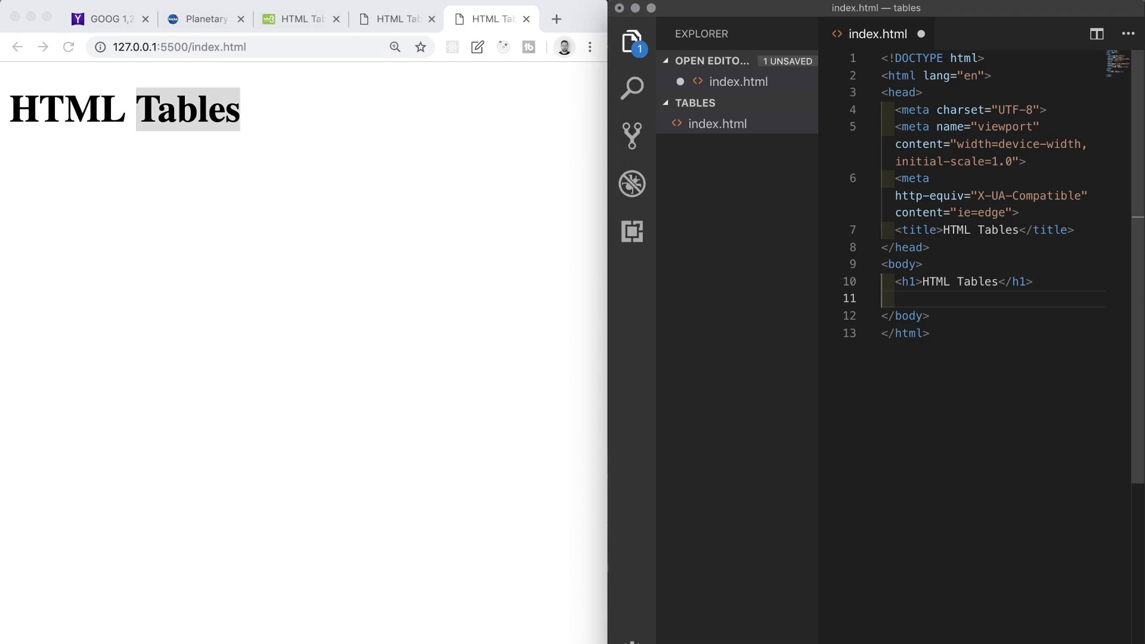
pyautogui.write('lor</p>')
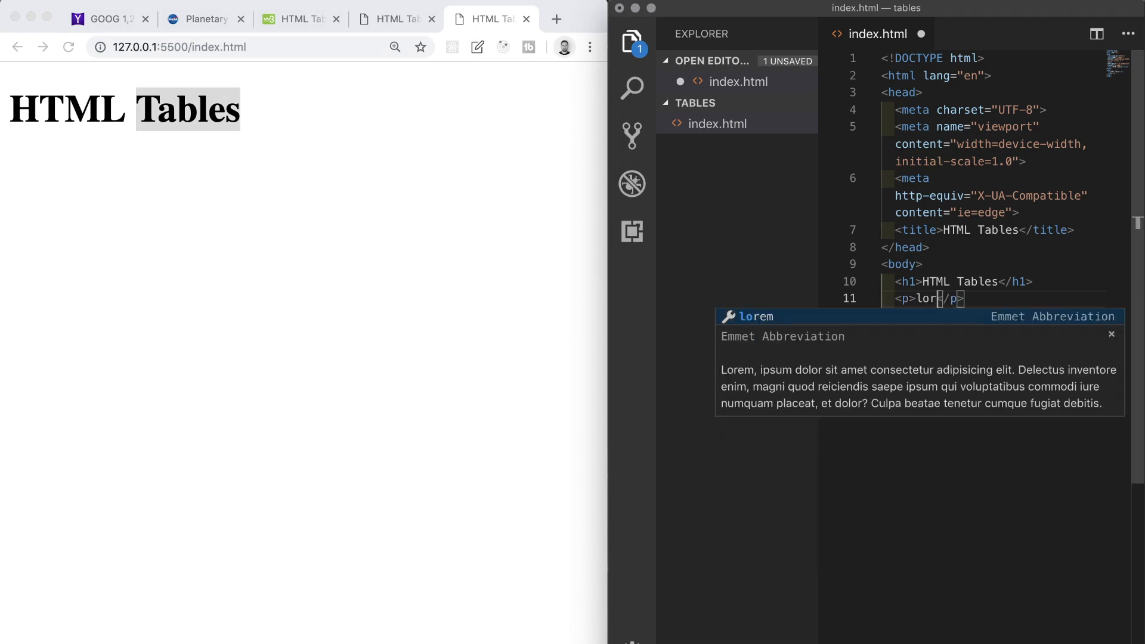
pyautogui.press('Tab')
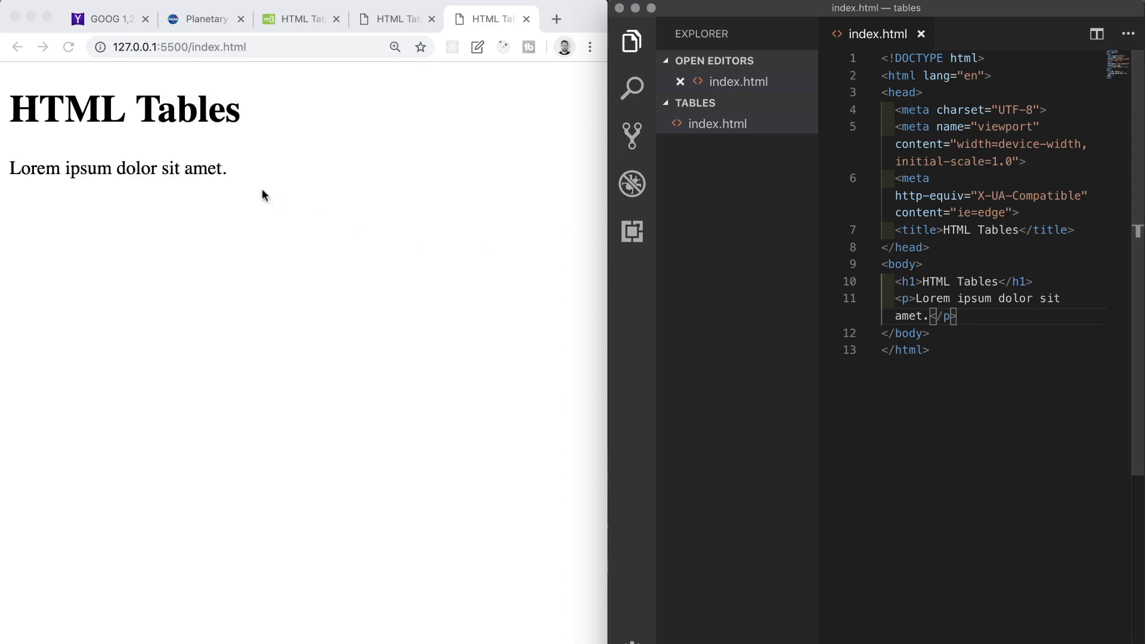
pyautogui.moveTo(241, 185)
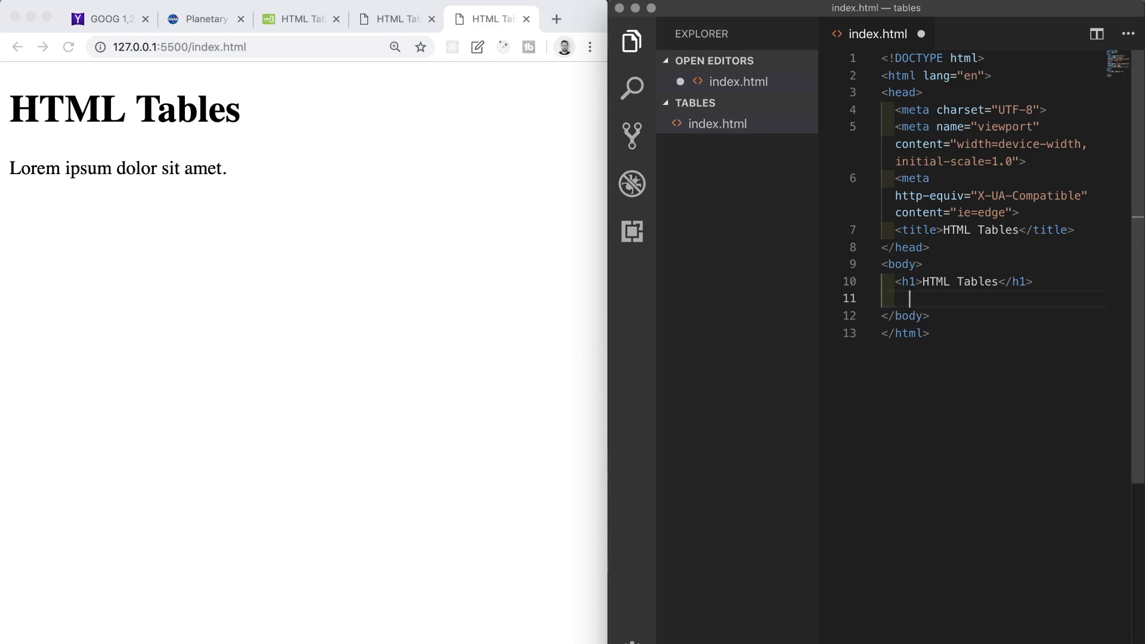
pyautogui.press('enter')
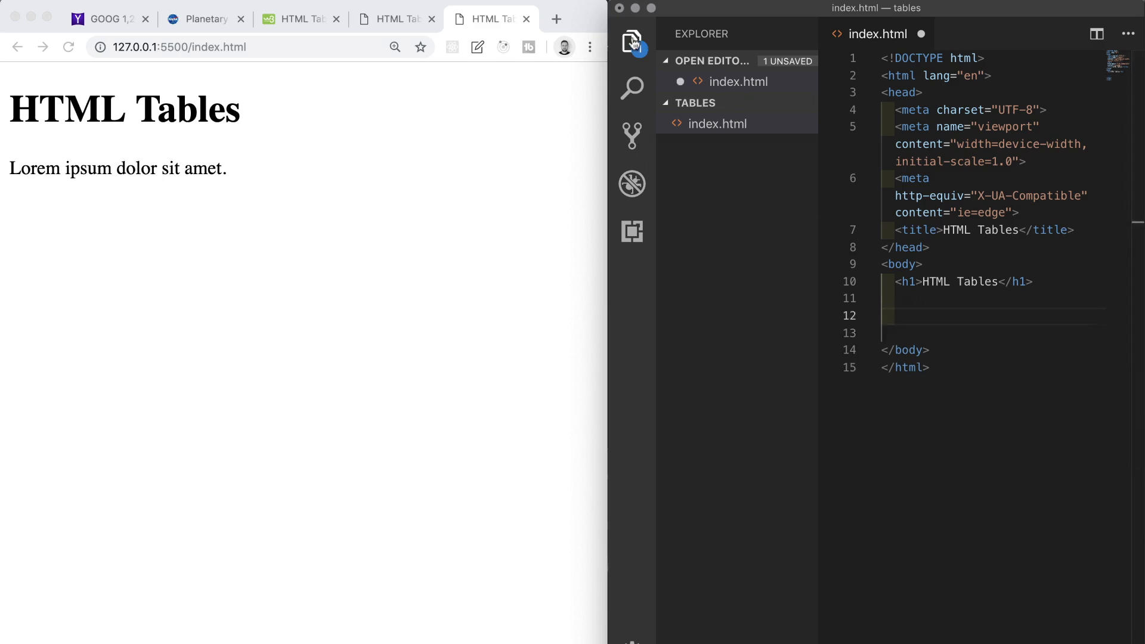
# - Build a trial table skeleton with Emmet, then delete the whole block
pyautogui.write('table')
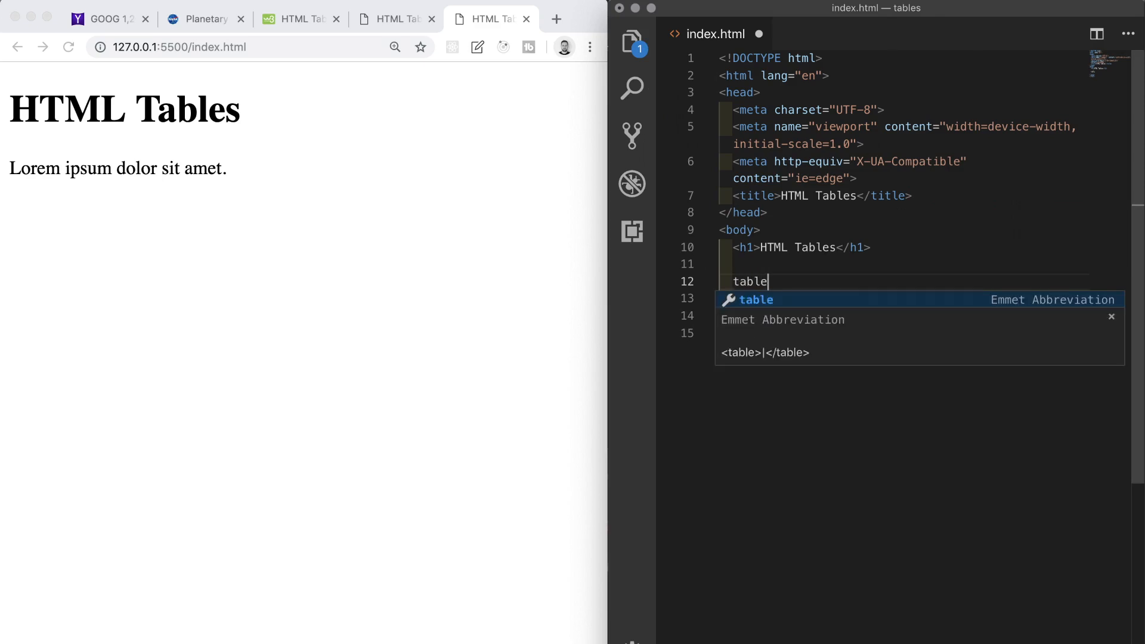
pyautogui.press('Tab')
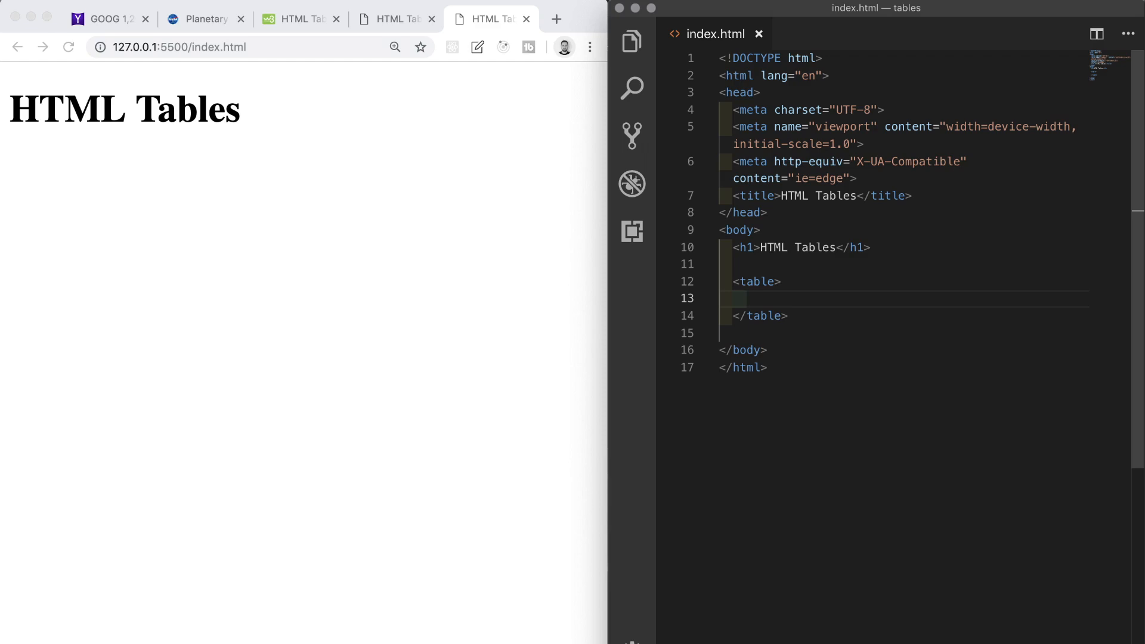
pyautogui.write('th')
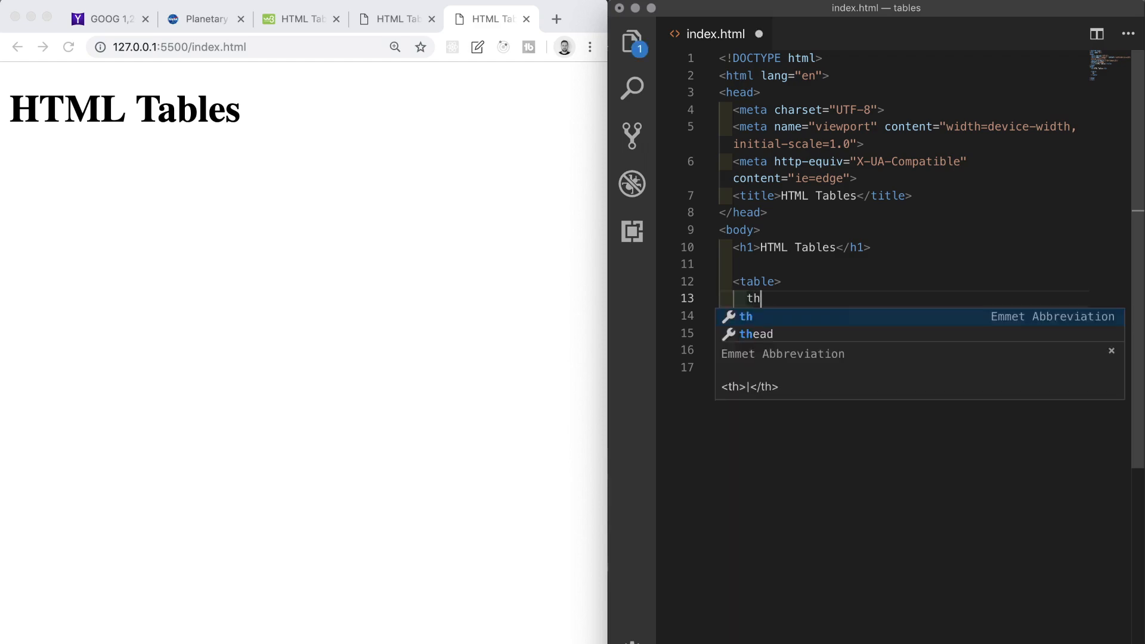
pyautogui.press('Tab')
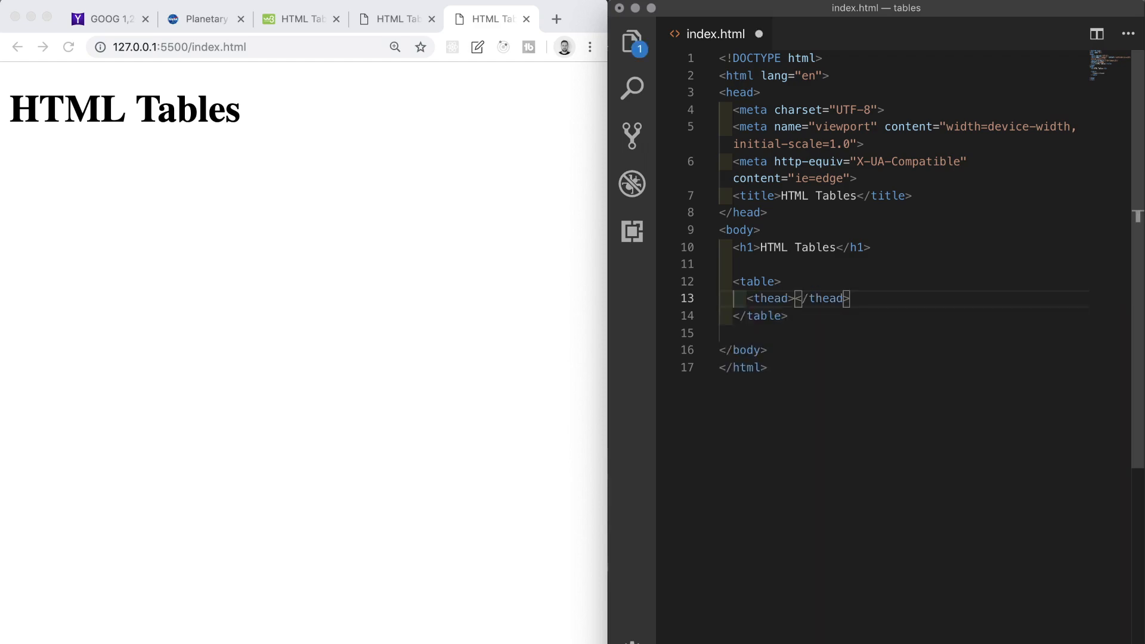
pyautogui.write('tbody></tbody>')
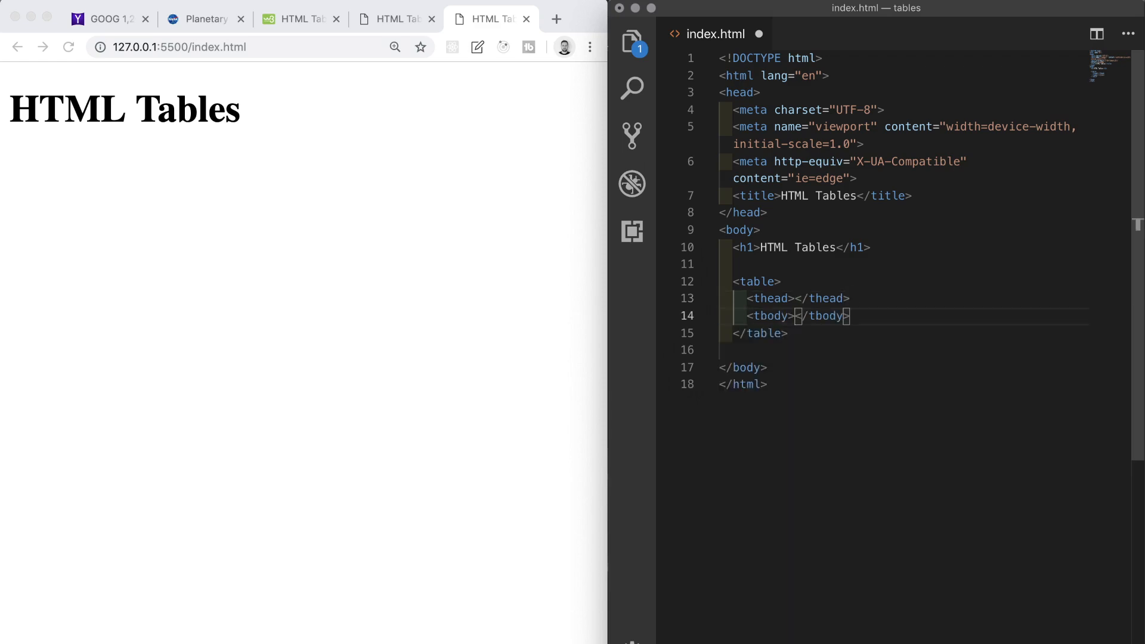
pyautogui.moveTo(738, 280); pyautogui.dragTo(788, 333)
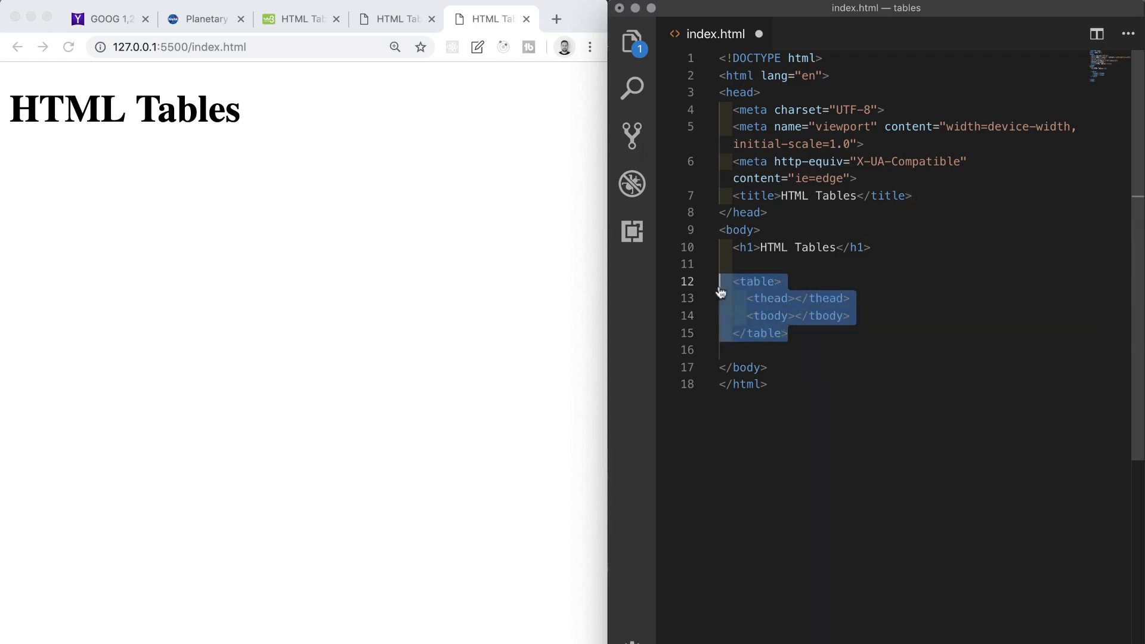
pyautogui.press('Backspace')
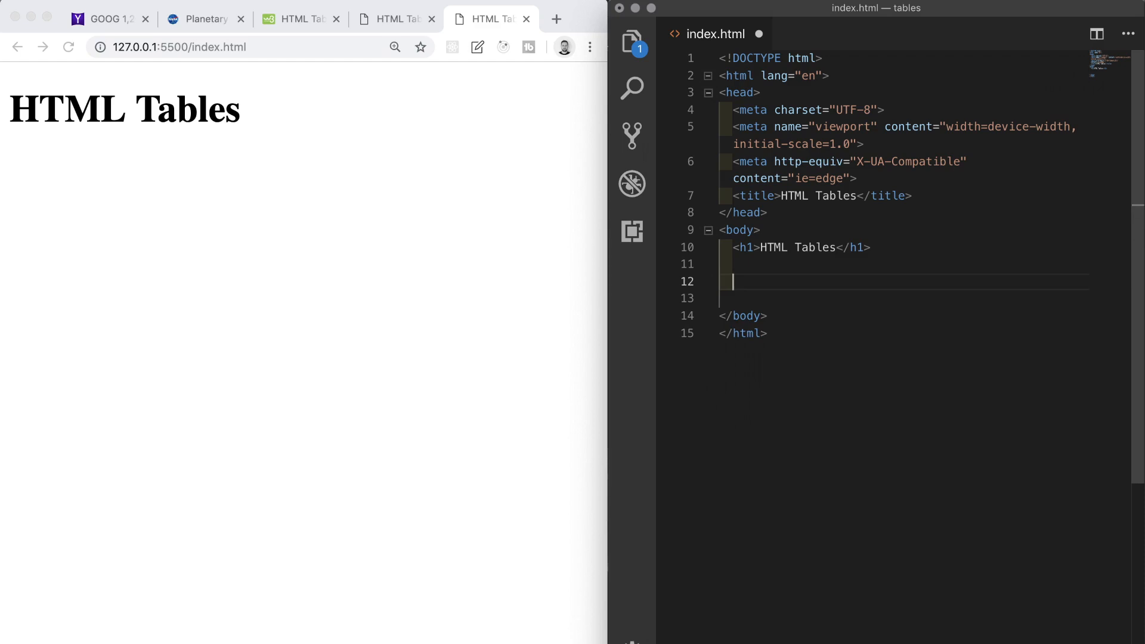
# - Expand table>thead+tbody and add an empty tr inside thead and tbody
pyautogui.write('table')
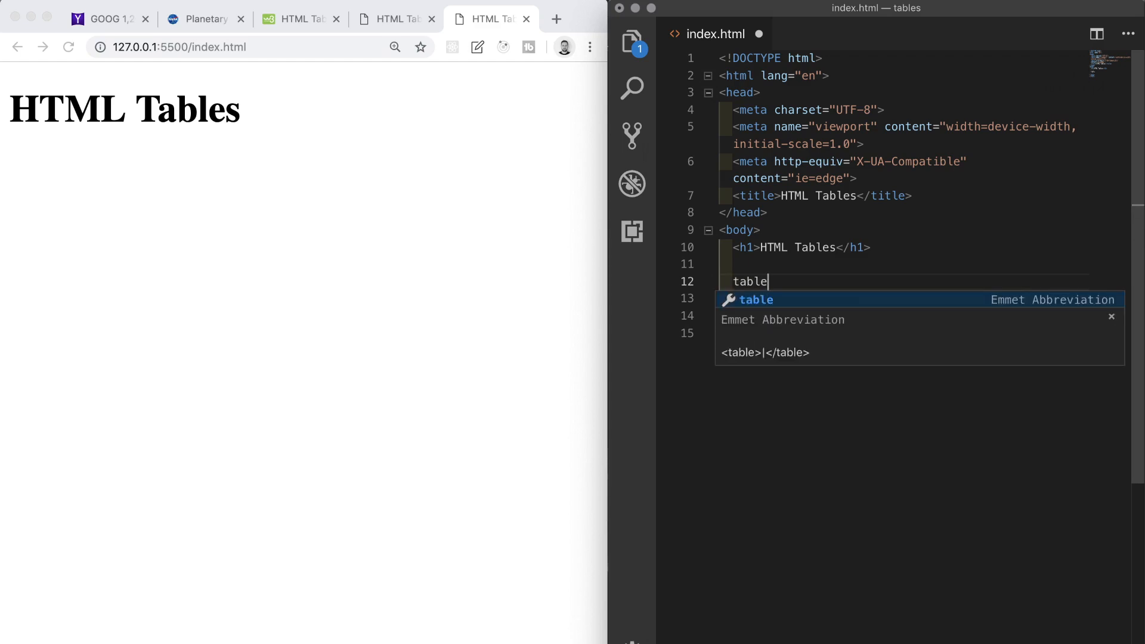
pyautogui.write('>thead+tb')
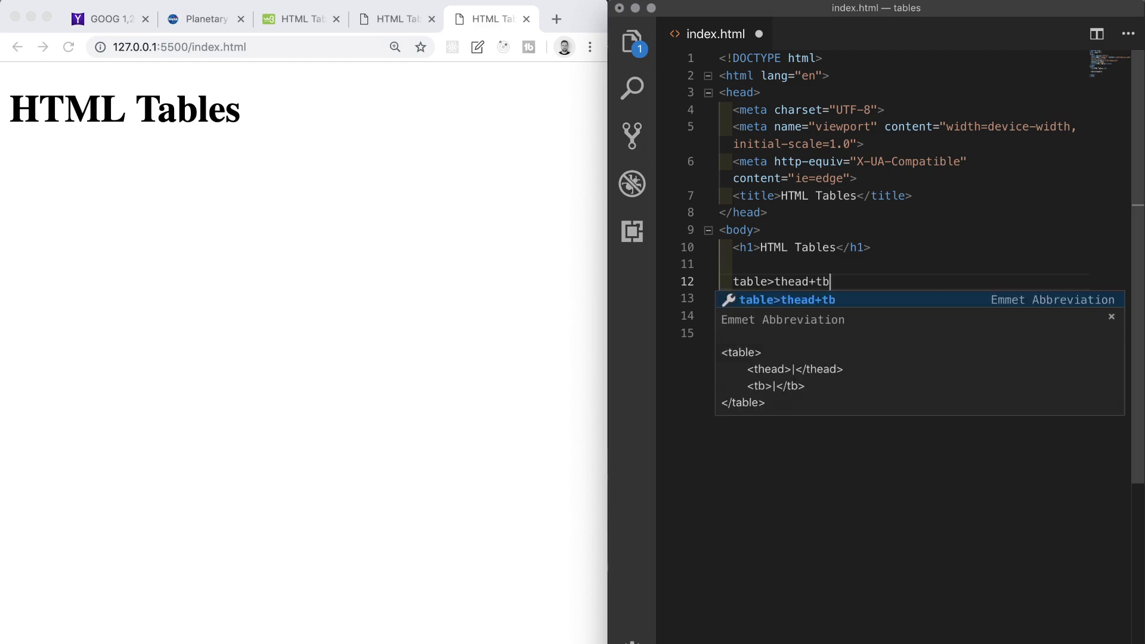
pyautogui.press('Tab')
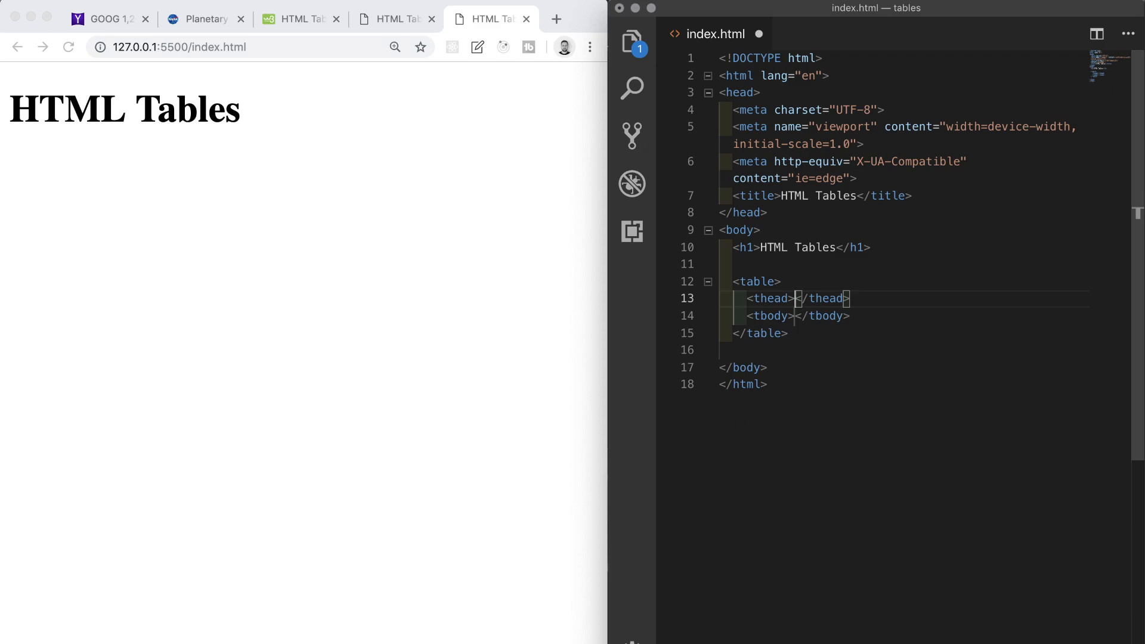
pyautogui.press('cmd+alt+down')
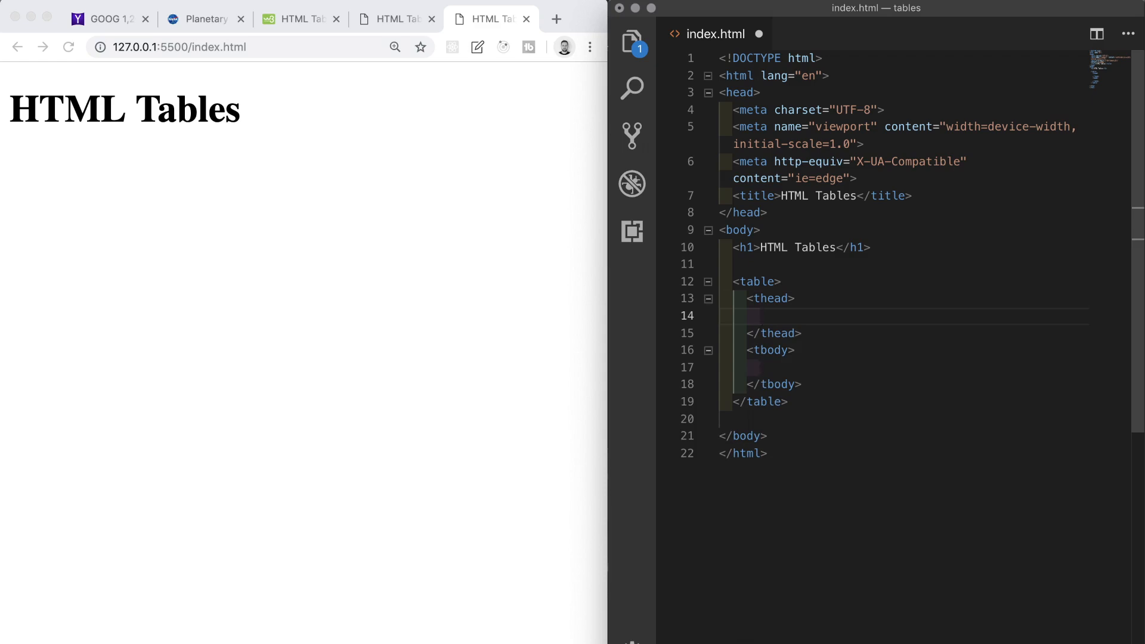
pyautogui.write('tr>')
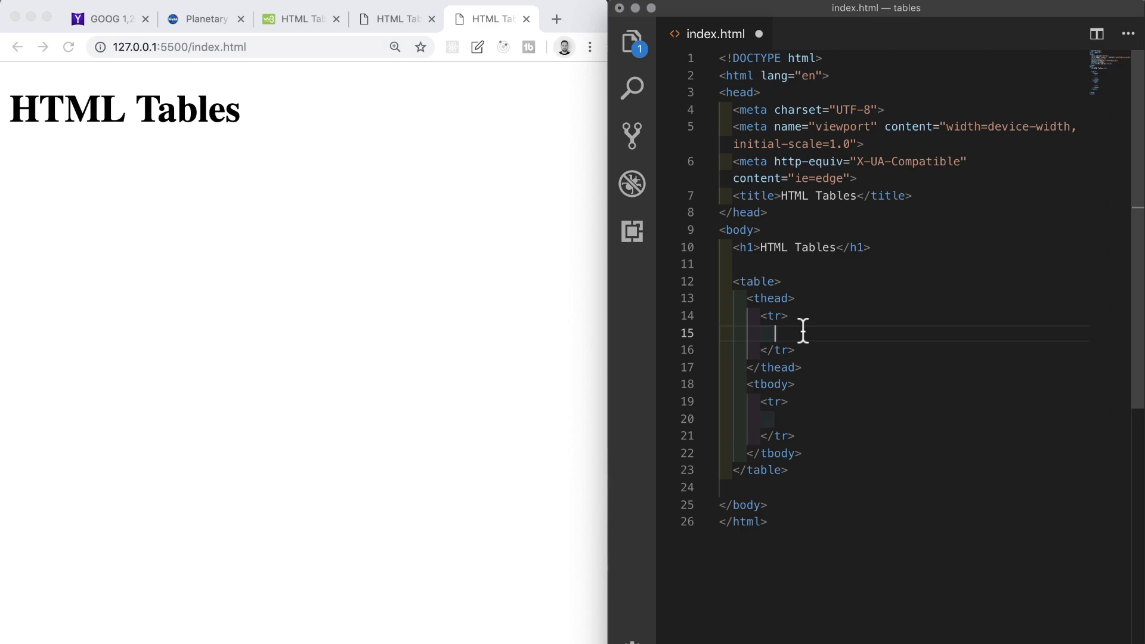
pyautogui.scroll(-3)
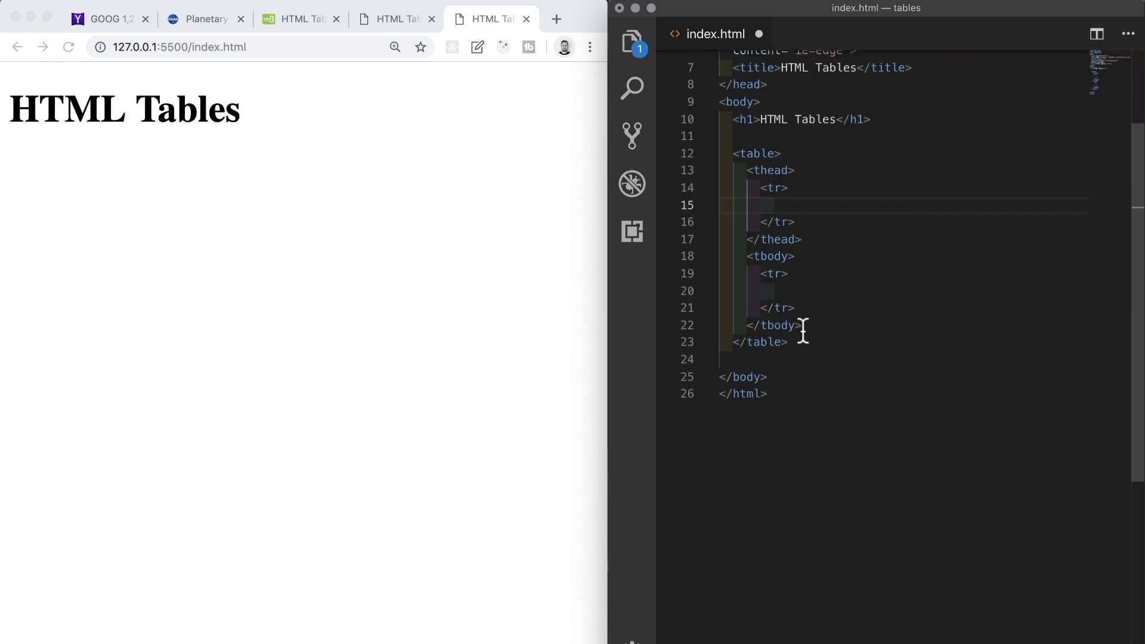
# - Expand th*3{Heading $} in the header row and save
pyautogui.scroll(-3)
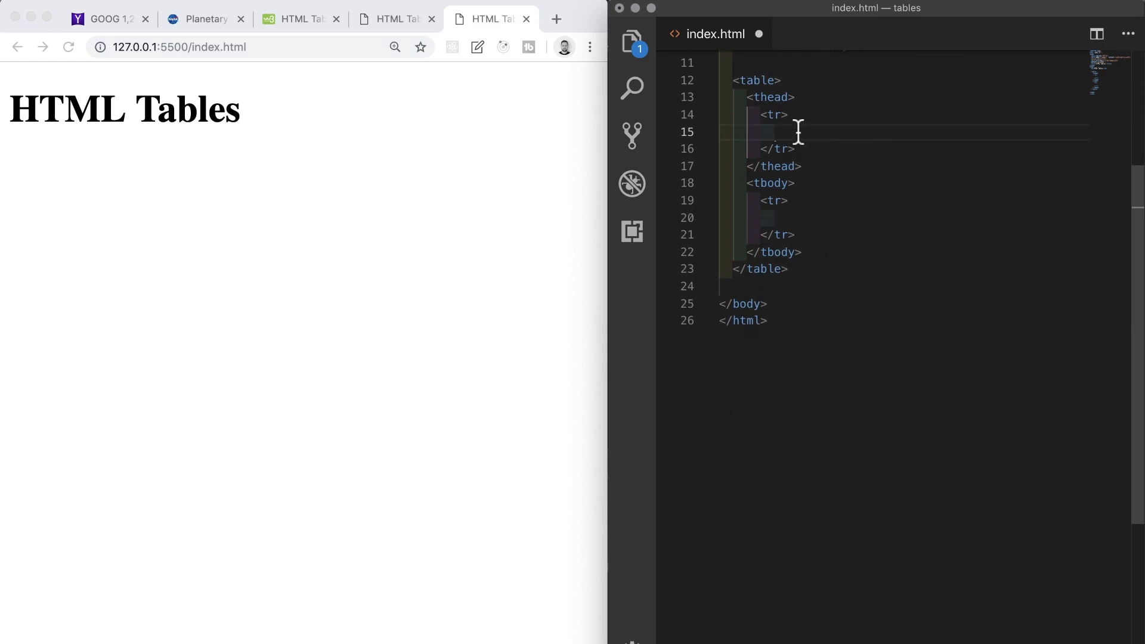
pyautogui.write('th*3{')
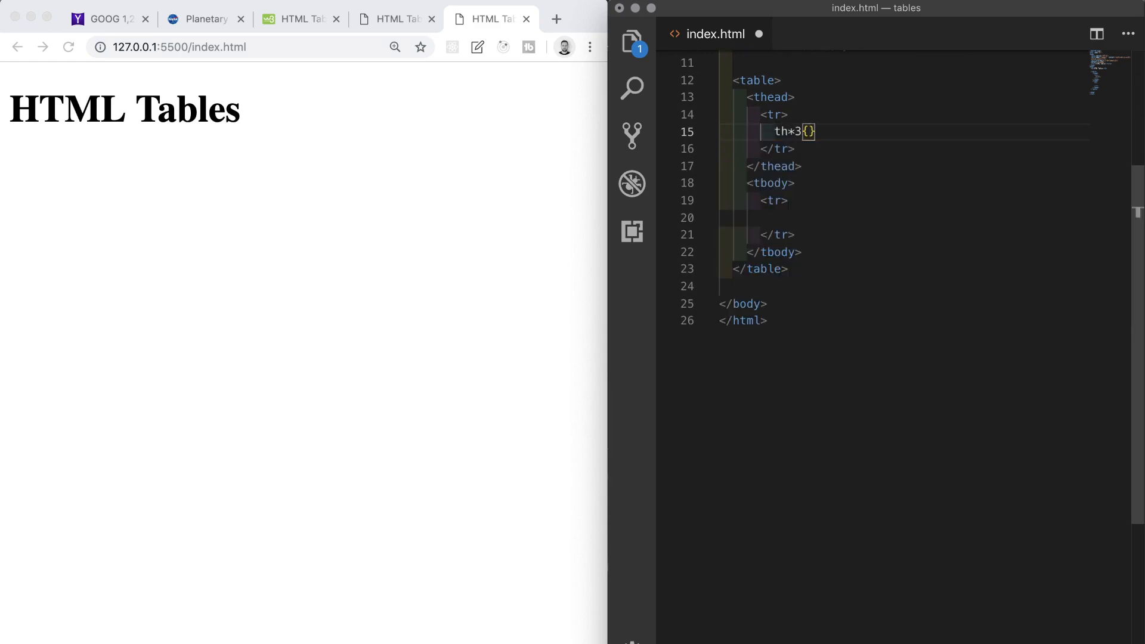
pyautogui.write('Headi')
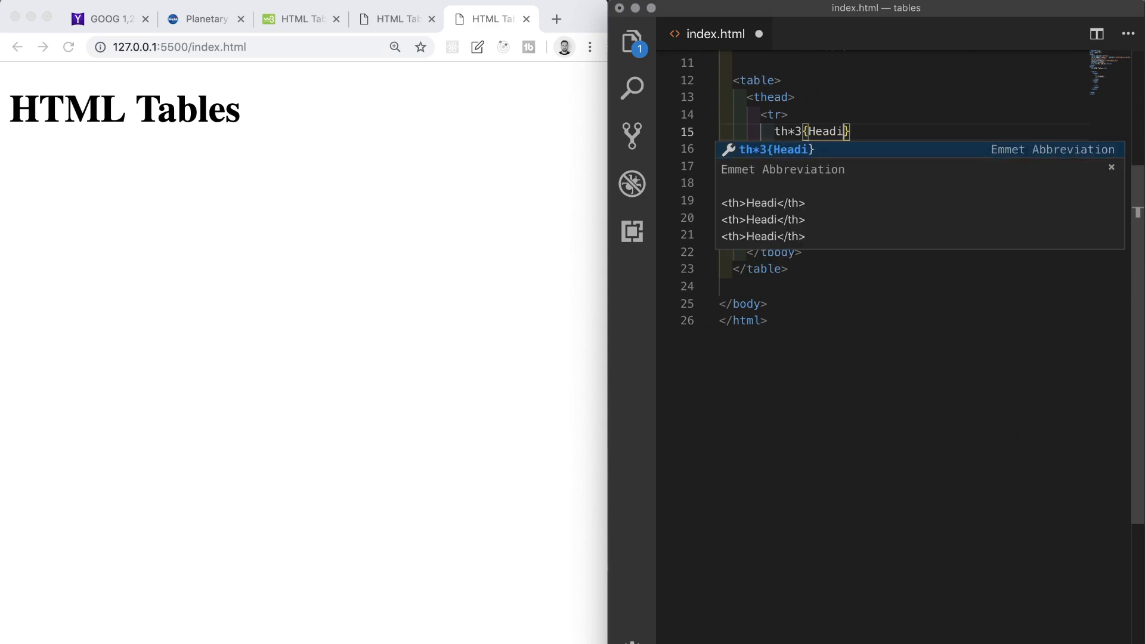
pyautogui.write('ng')
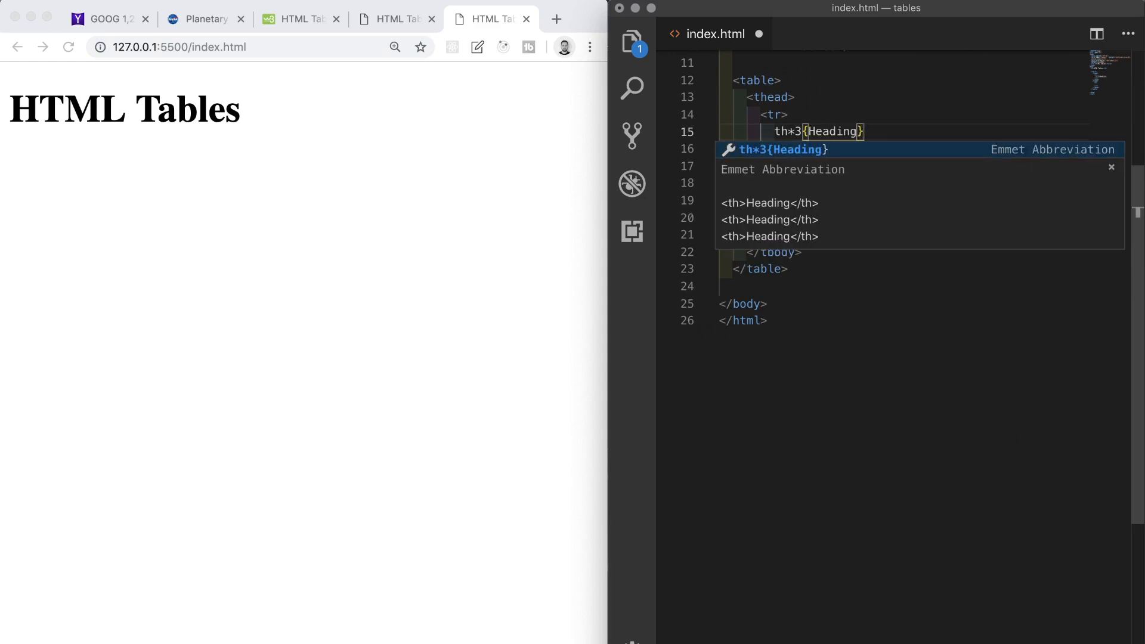
pyautogui.write('$')
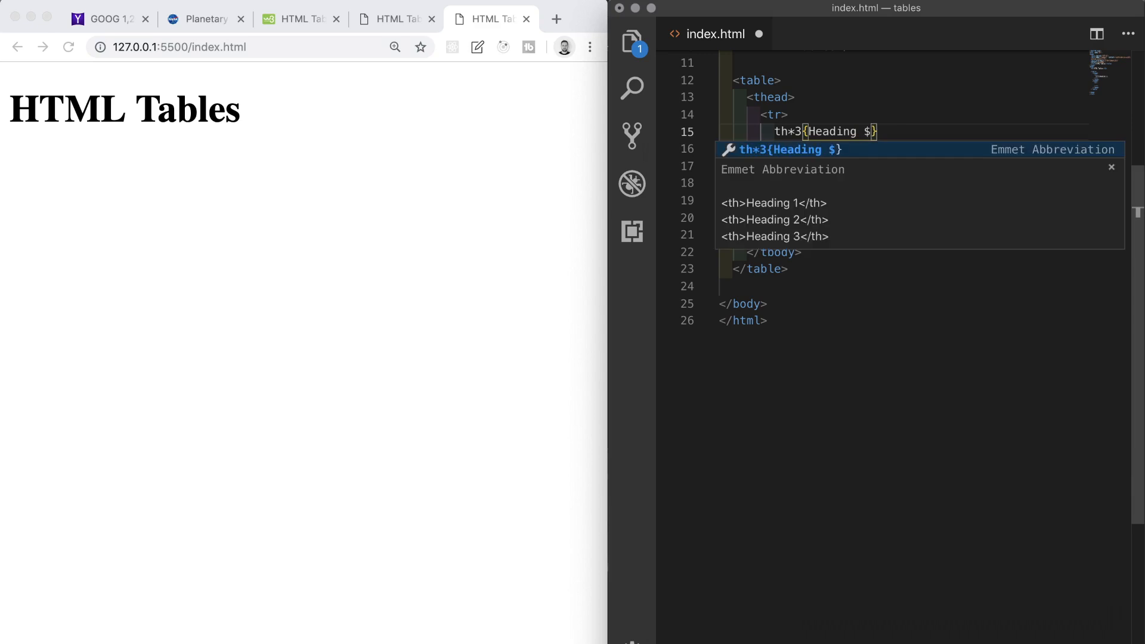
pyautogui.press('Tab')
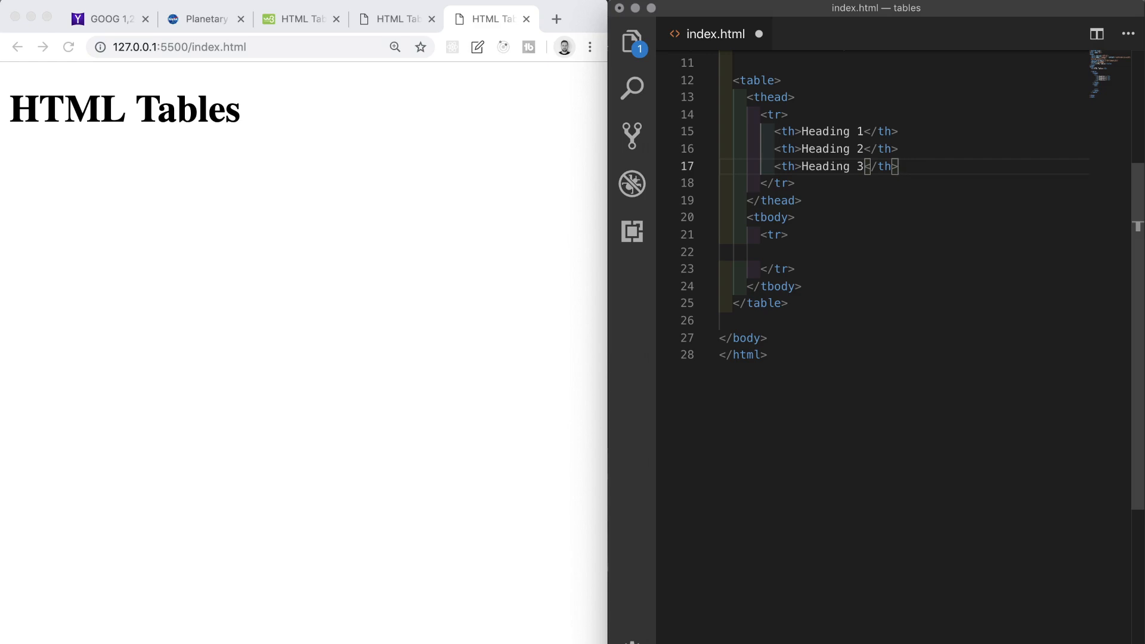
pyautogui.press('cmd+s')
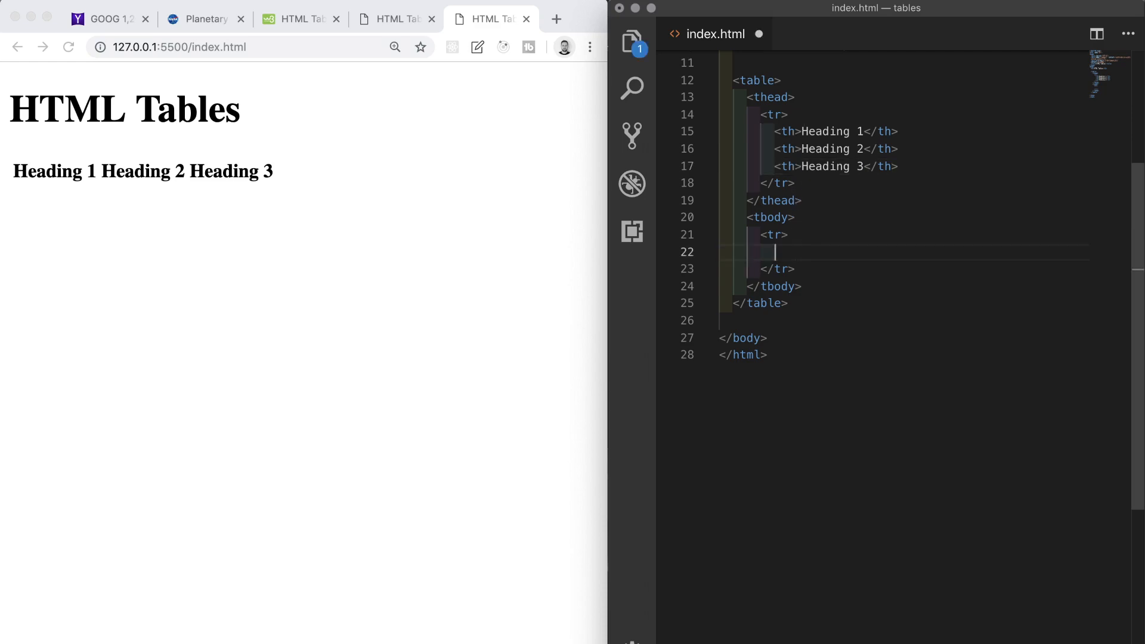
# - Expand td*3{Data $} into the tbody row and save
pyautogui.write('td')
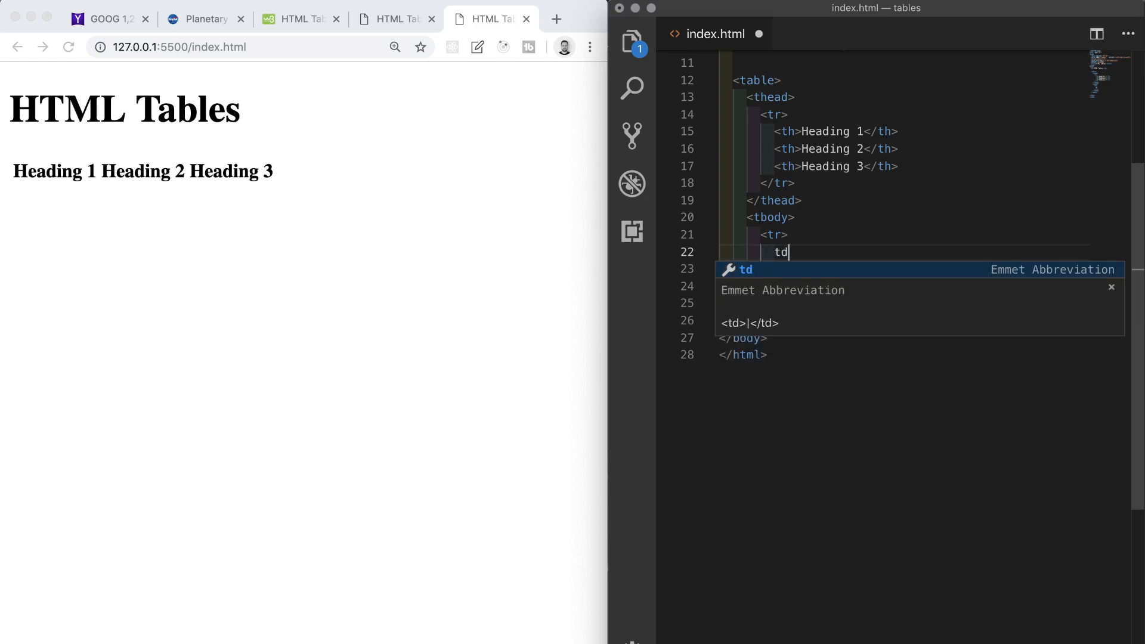
pyautogui.write('*')
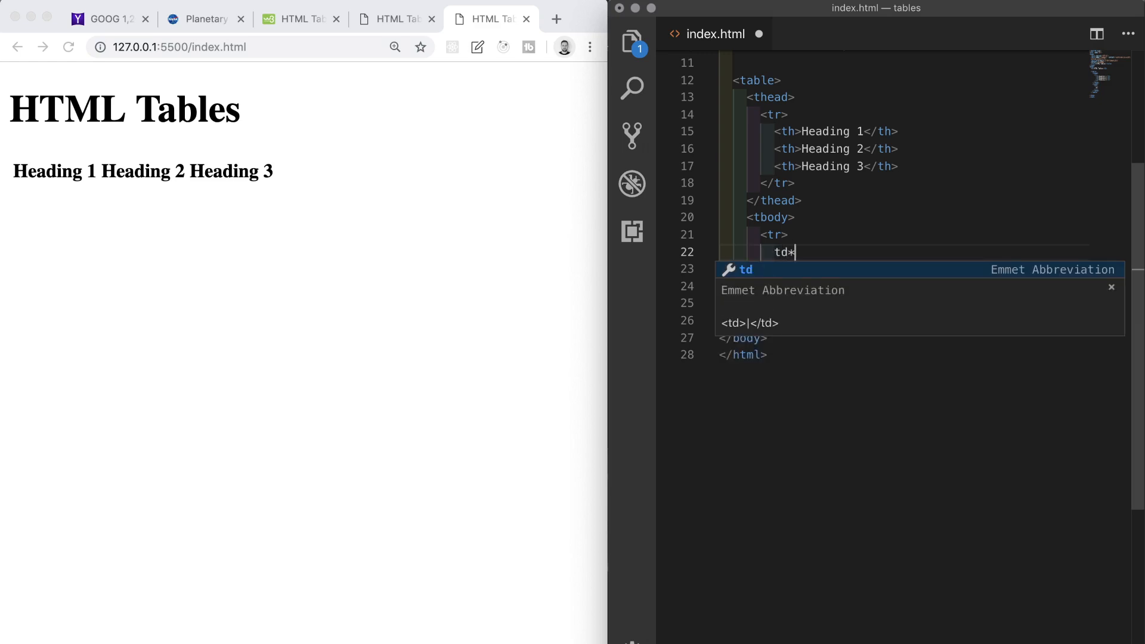
pyautogui.write('*3{}')
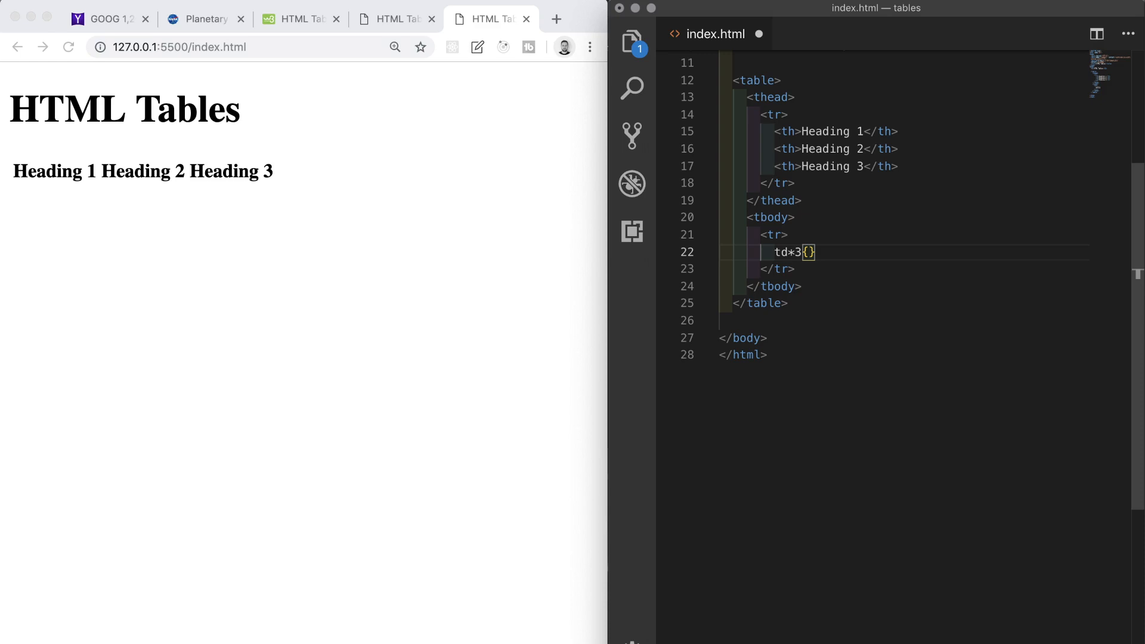
pyautogui.write('Data')
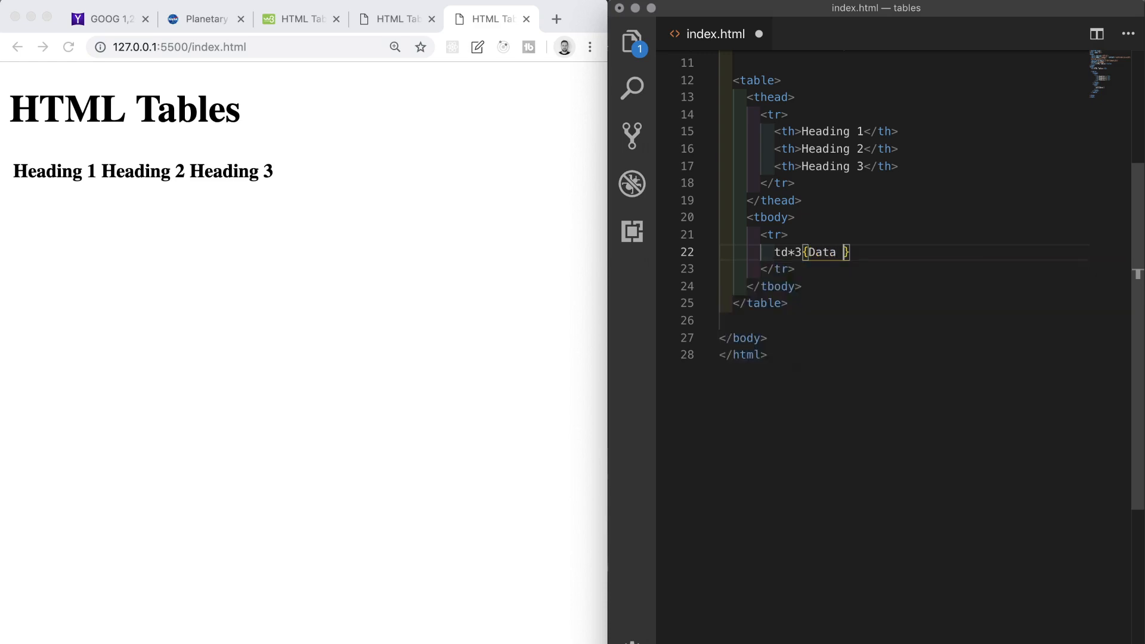
pyautogui.write('$')
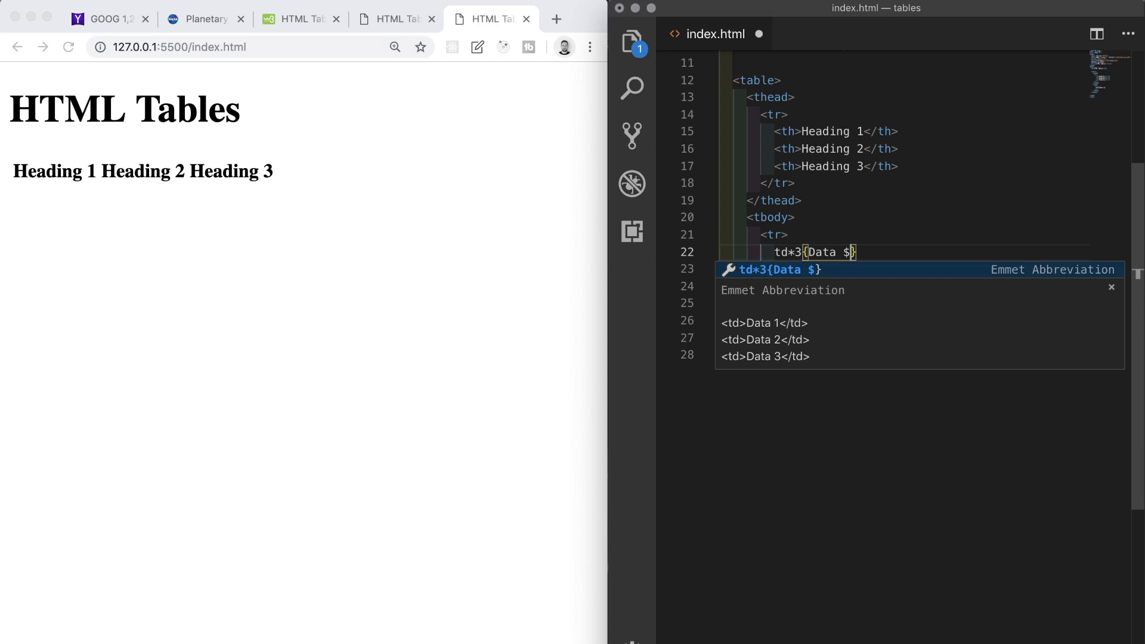
pyautogui.press('Tab')
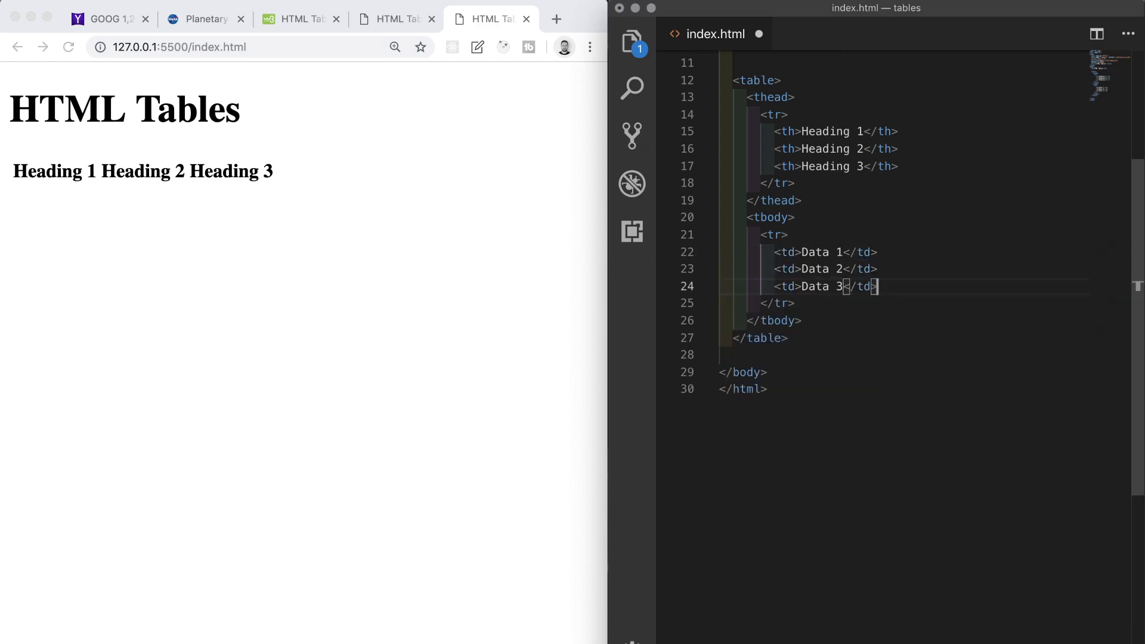
pyautogui.press('cmd+s')
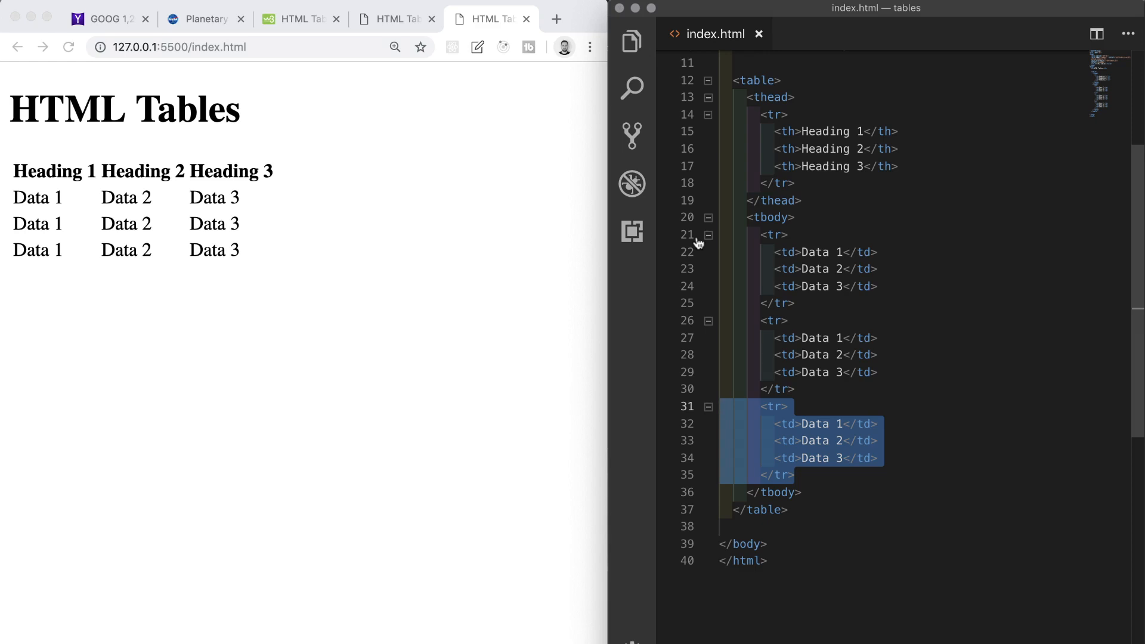
# - Add border="1px" to the opening table tag
pyautogui.click(718, 407)
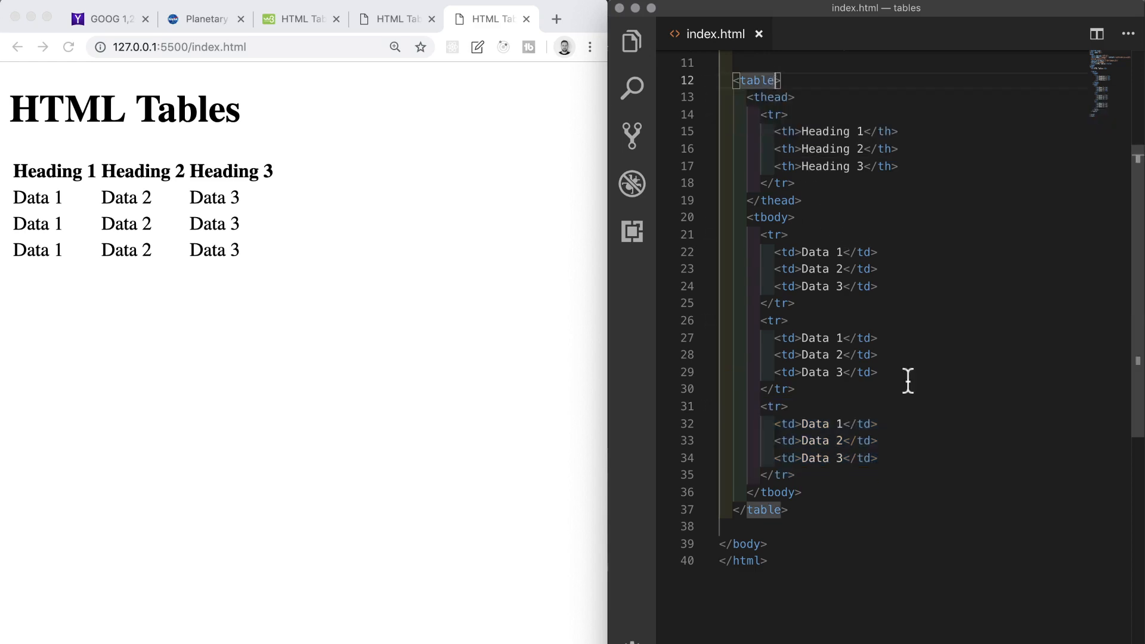
pyautogui.moveTo(917, 405)
pyautogui.write(' border="')
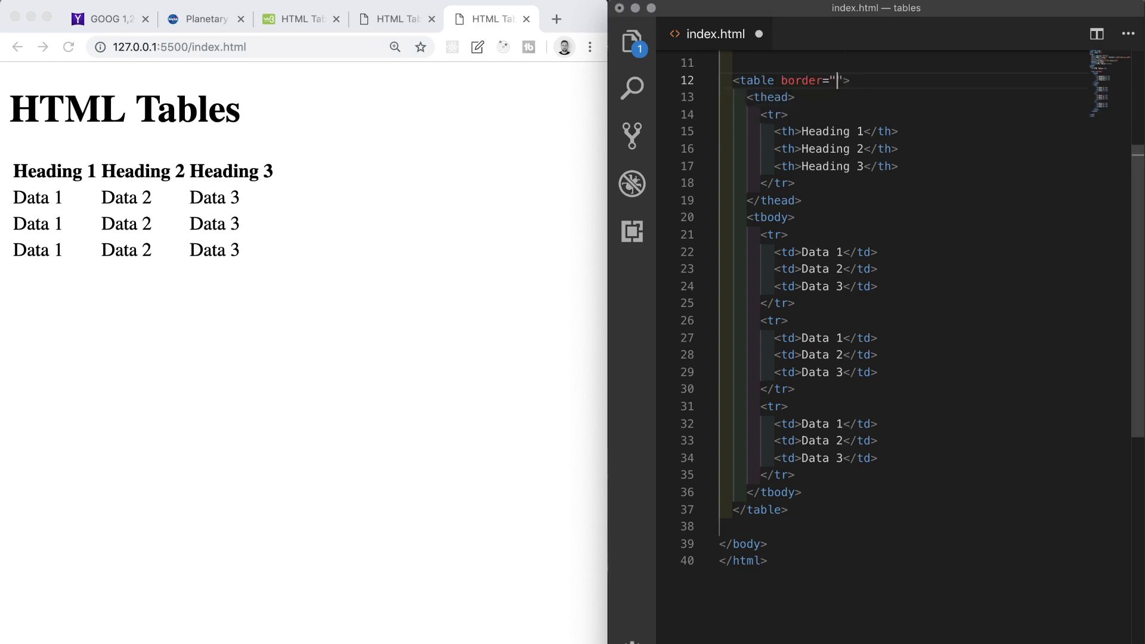
pyautogui.write('1px')
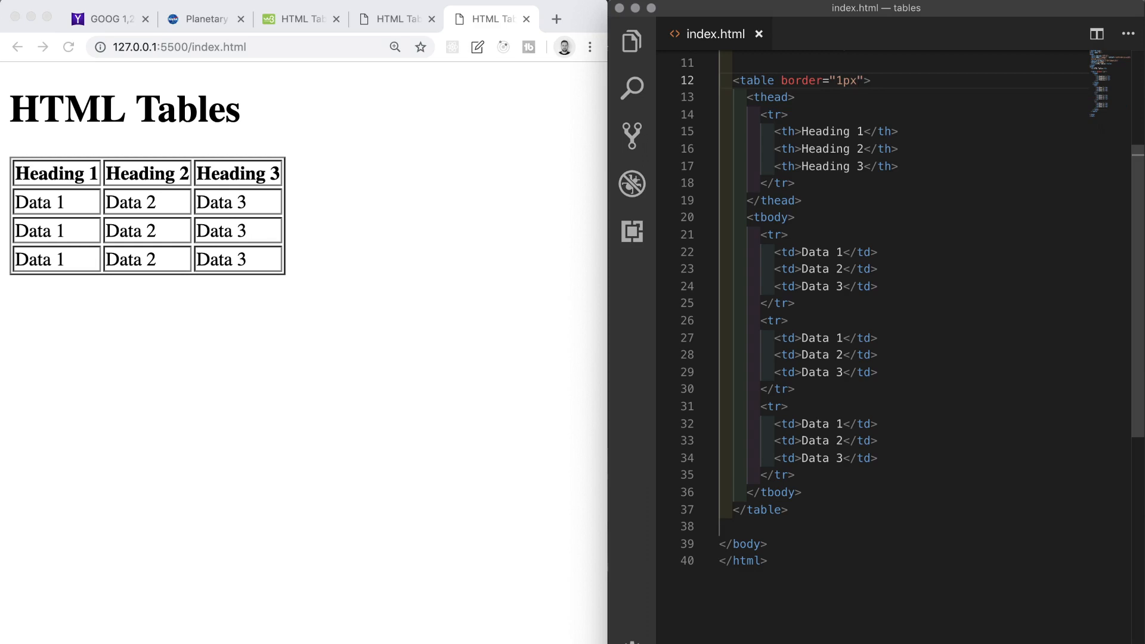
pyautogui.click(856, 80)
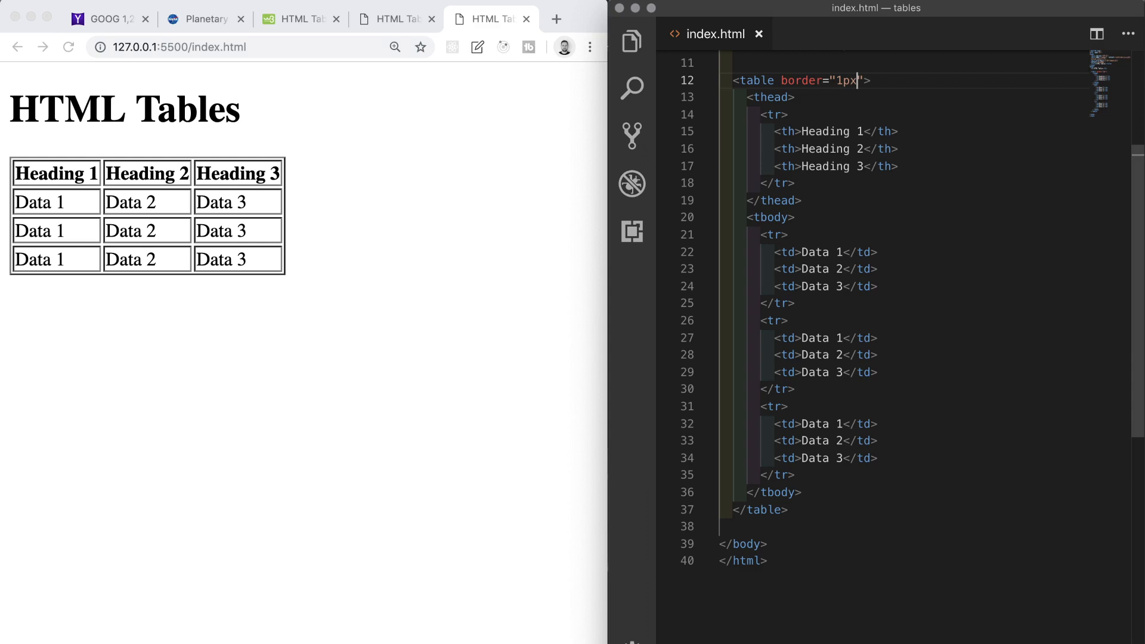
pyautogui.moveTo(212, 173)
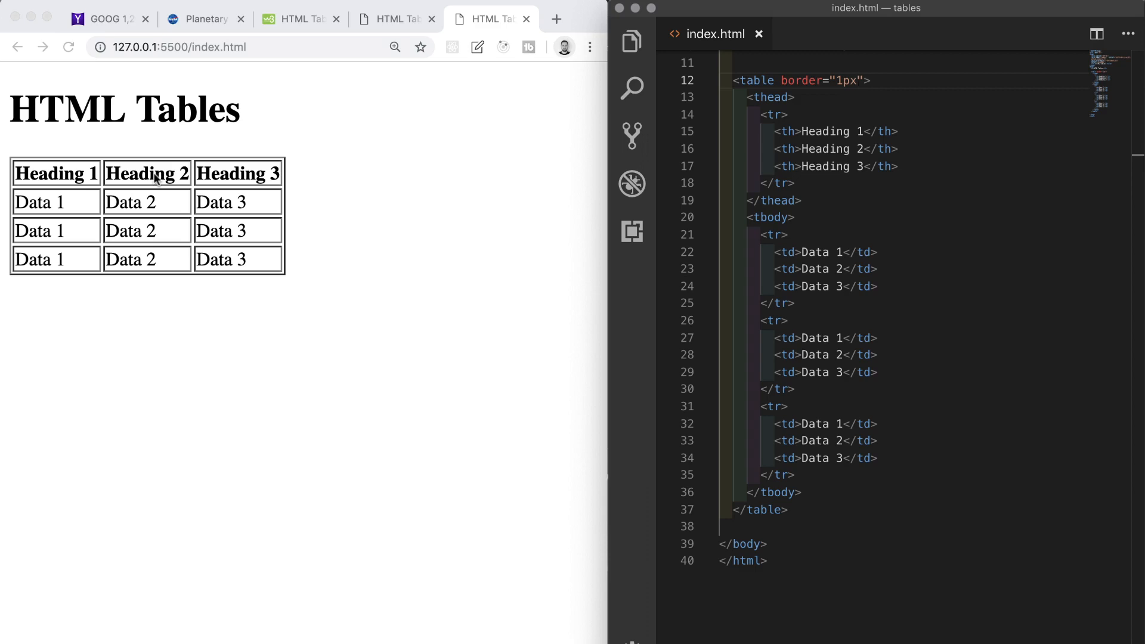
pyautogui.moveTo(151, 180)
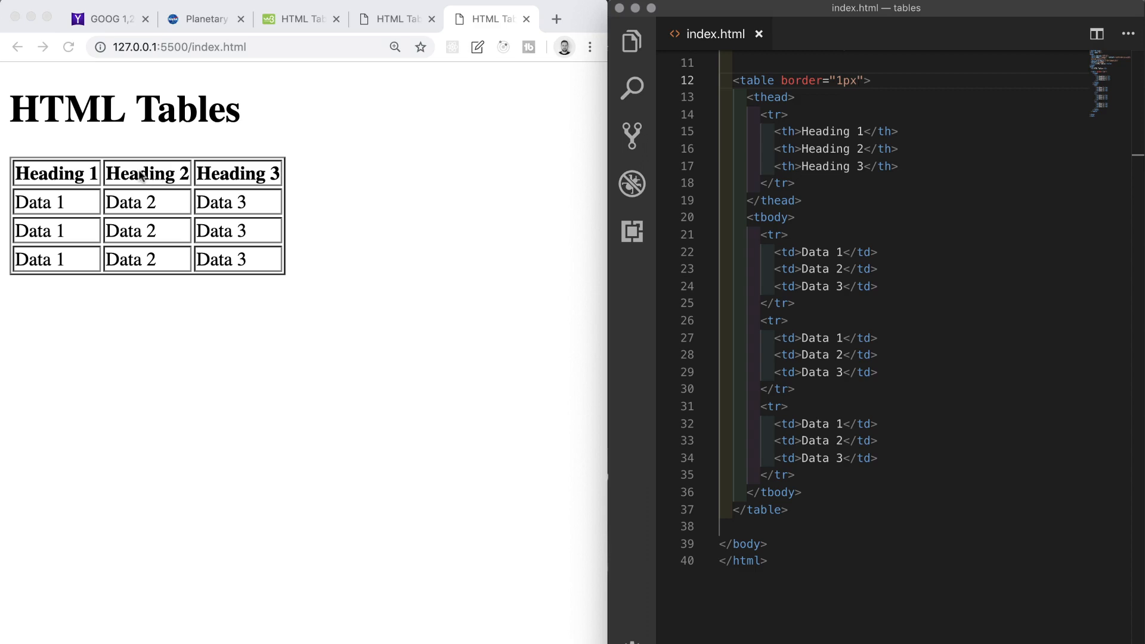
pyautogui.click(395, 18)
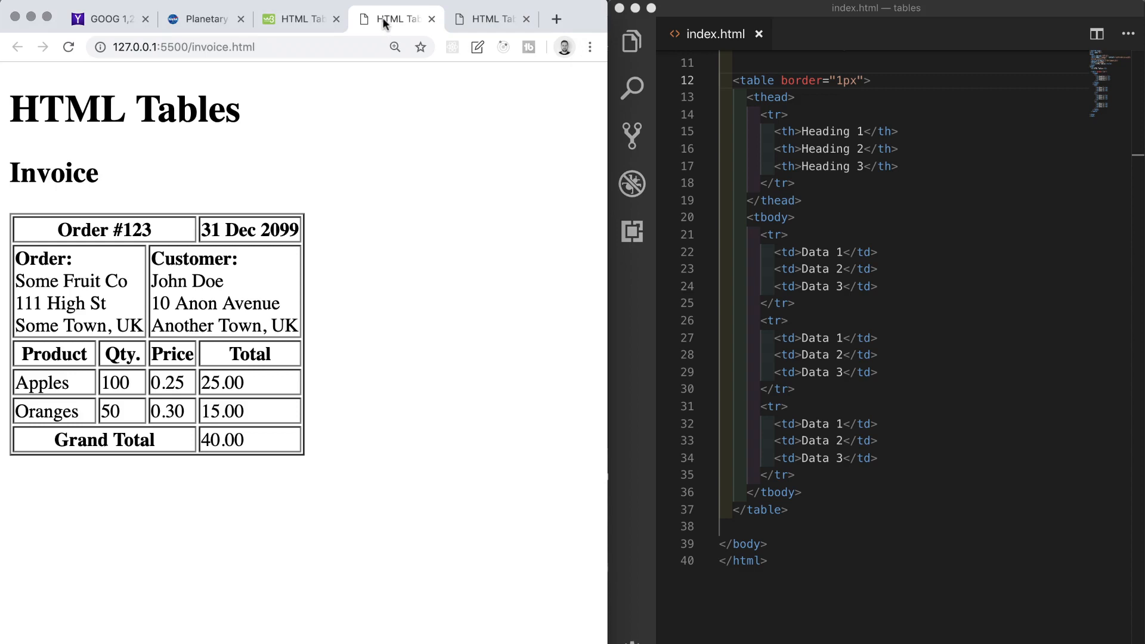
pyautogui.moveTo(394, 209)
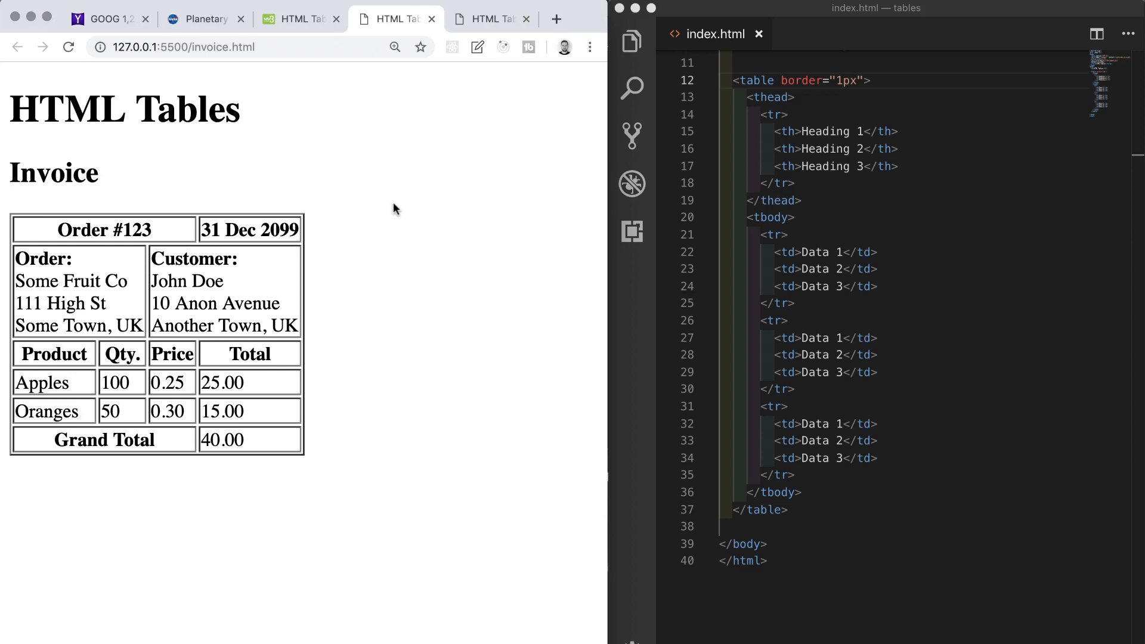
pyautogui.moveTo(776, 101)
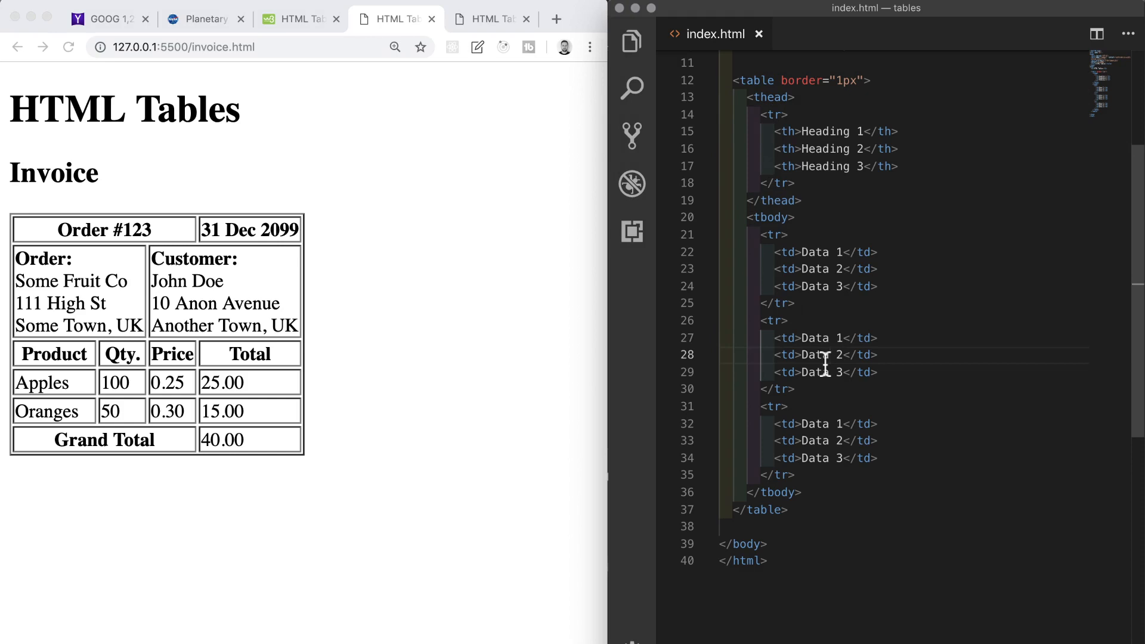
pyautogui.moveTo(160, 338)
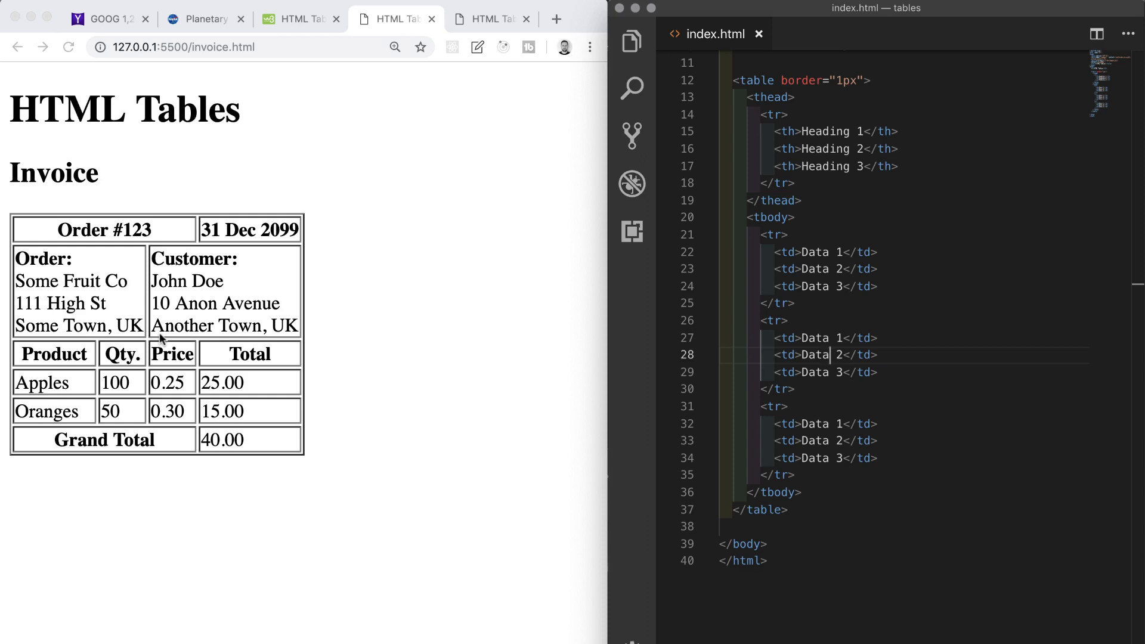
pyautogui.moveTo(156, 342)
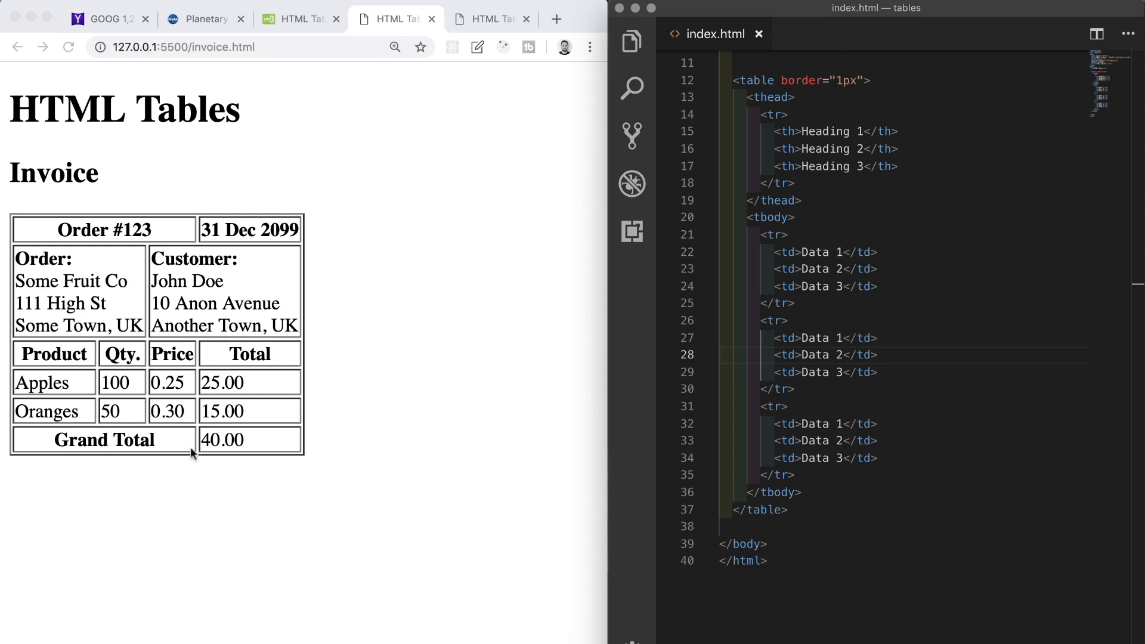
pyautogui.moveTo(173, 444)
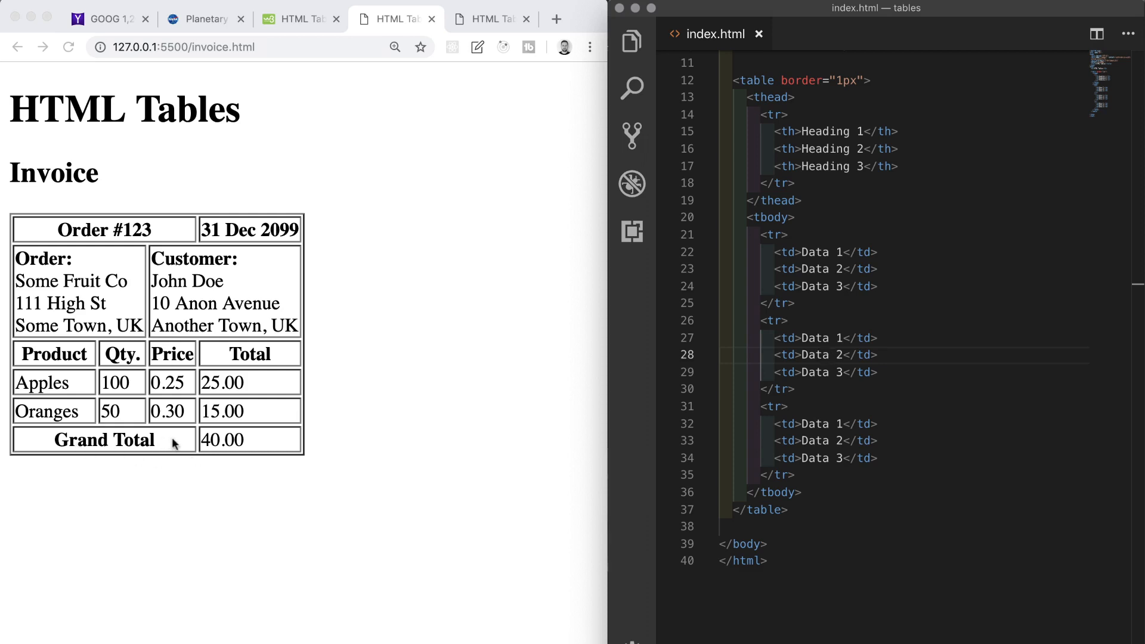
pyautogui.moveTo(202, 443)
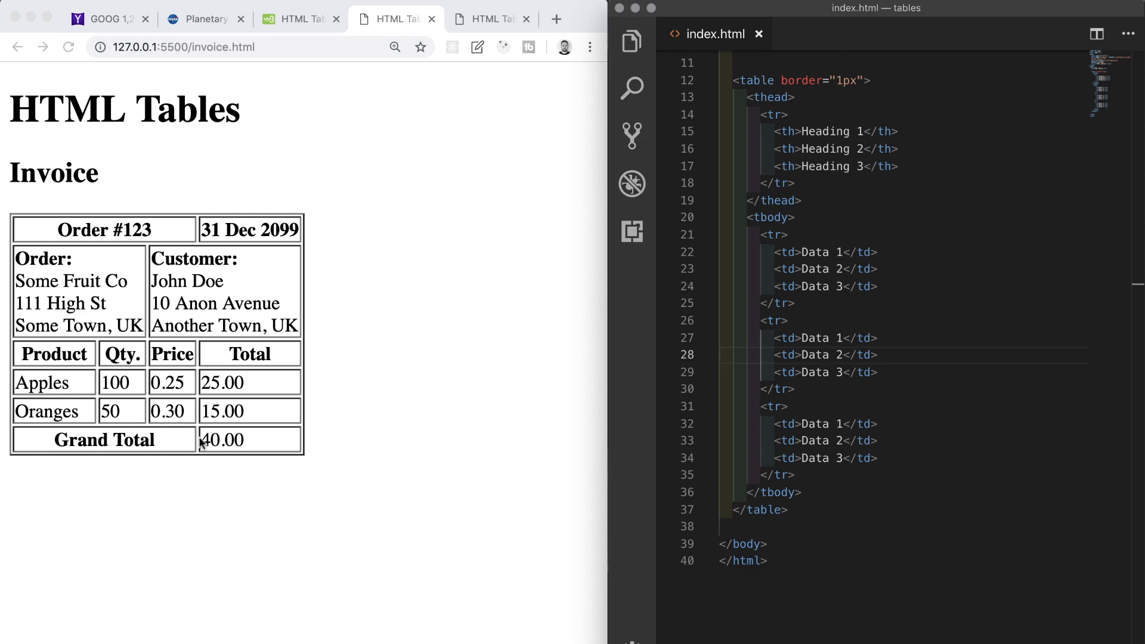
pyautogui.moveTo(171, 441)
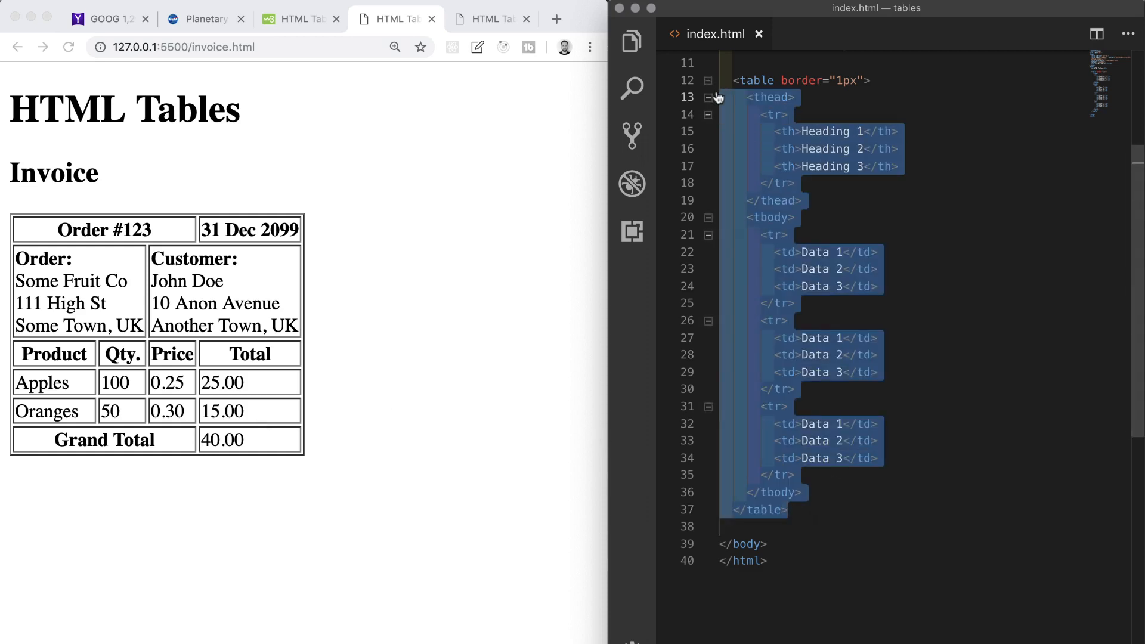
# - Replace the old sample table with an Emmet-expanded empty table having border="1px"
pyautogui.press('Delete')
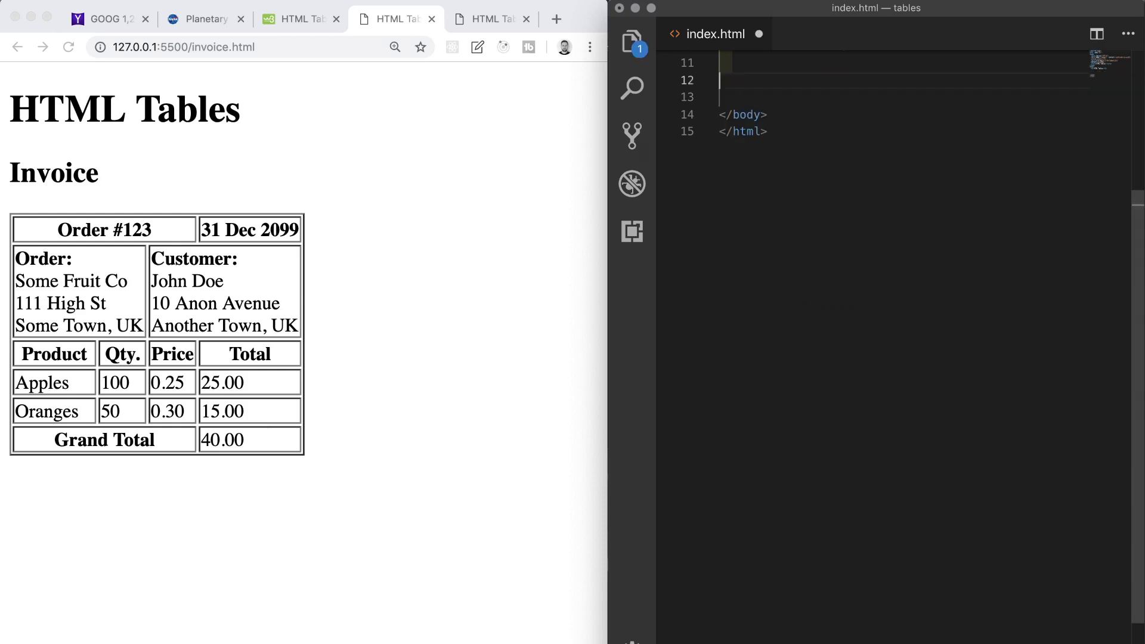
pyautogui.write('table')
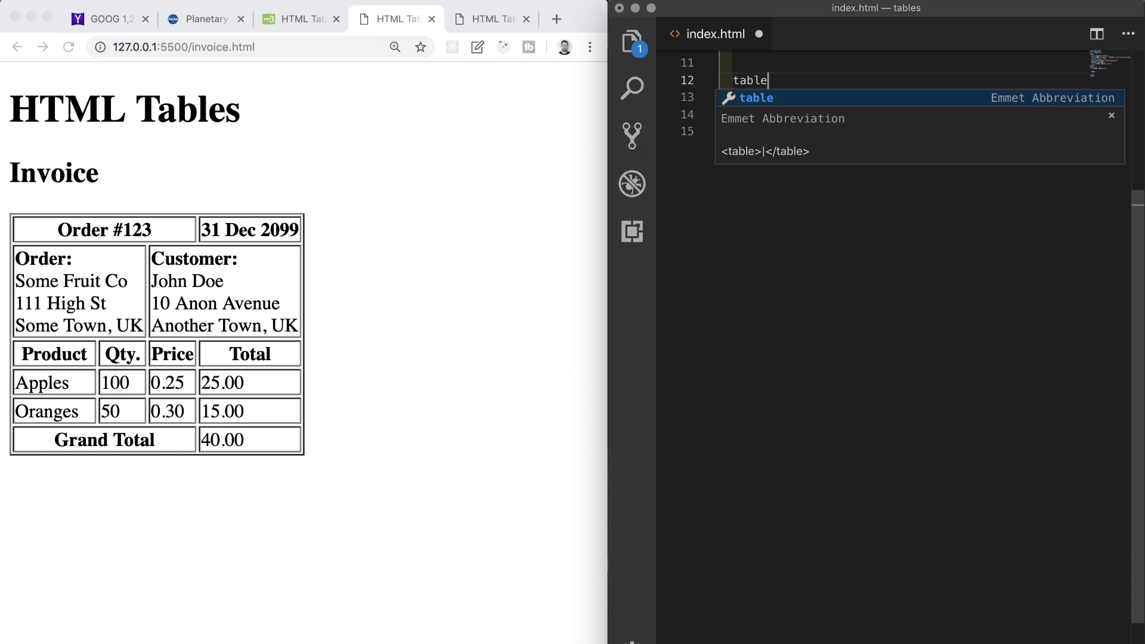
pyautogui.press('Tab')
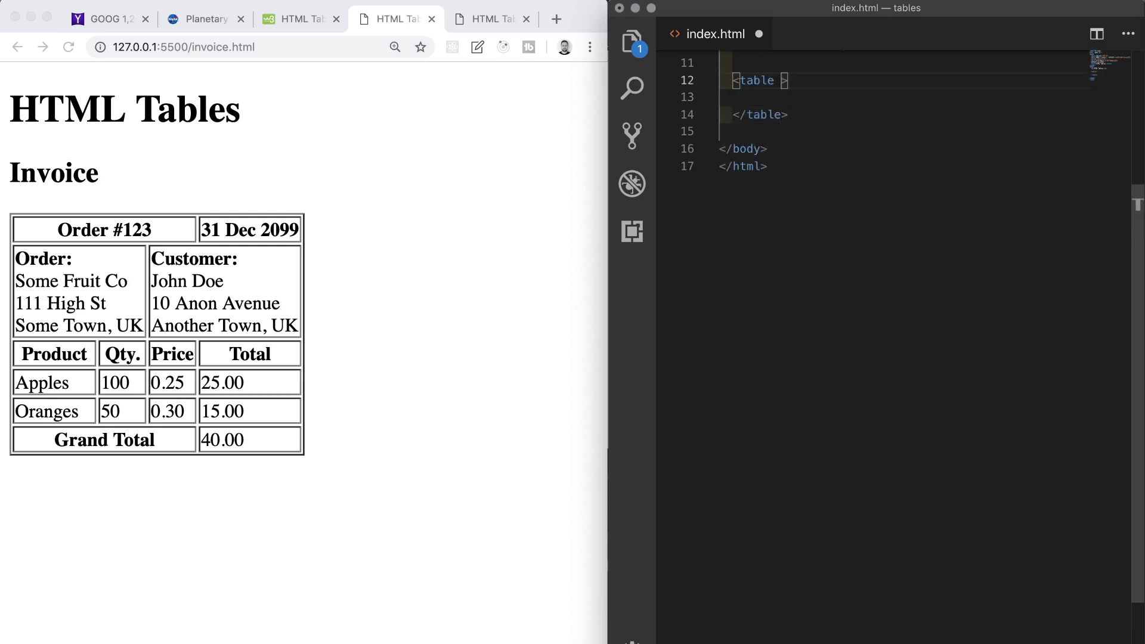
pyautogui.write('border="')
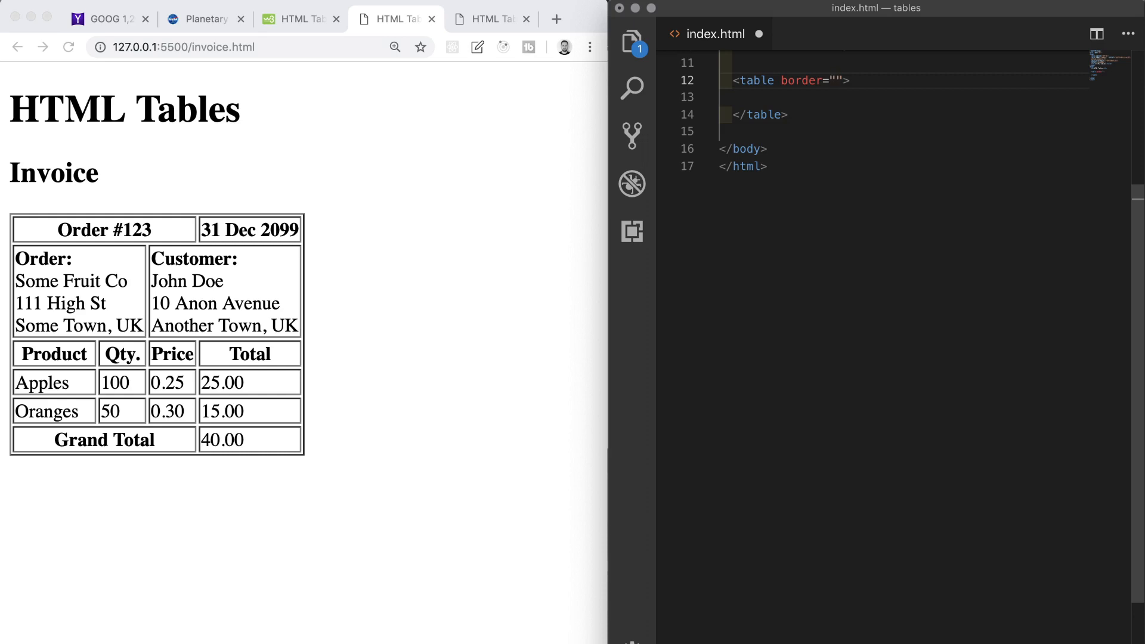
pyautogui.write('1px')
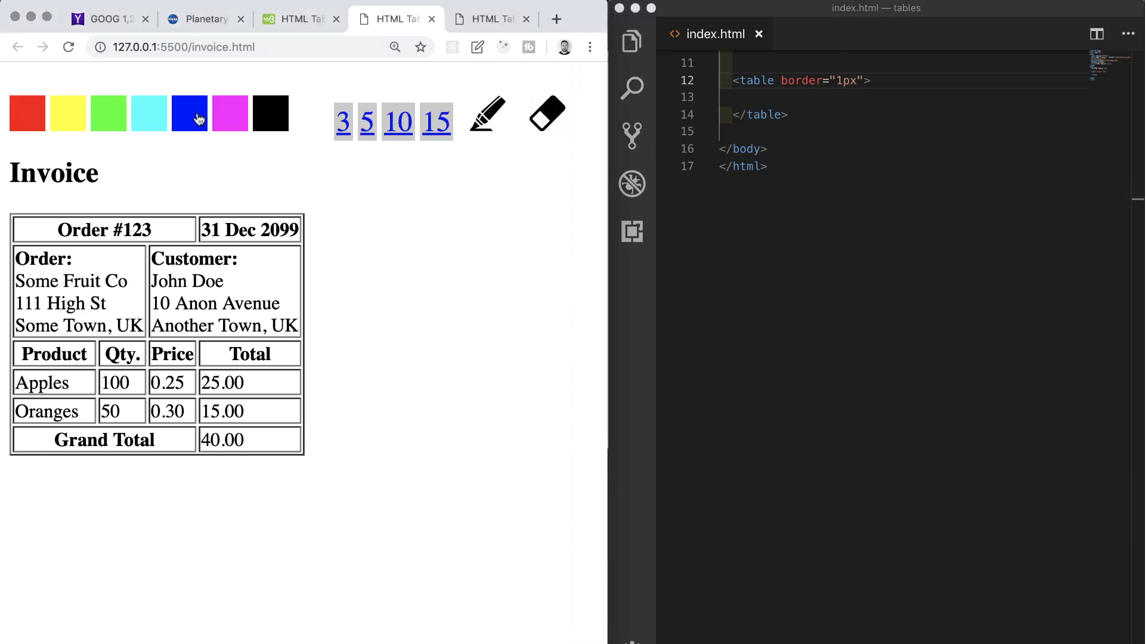
pyautogui.moveTo(285, 198); pyautogui.dragTo(296, 344)
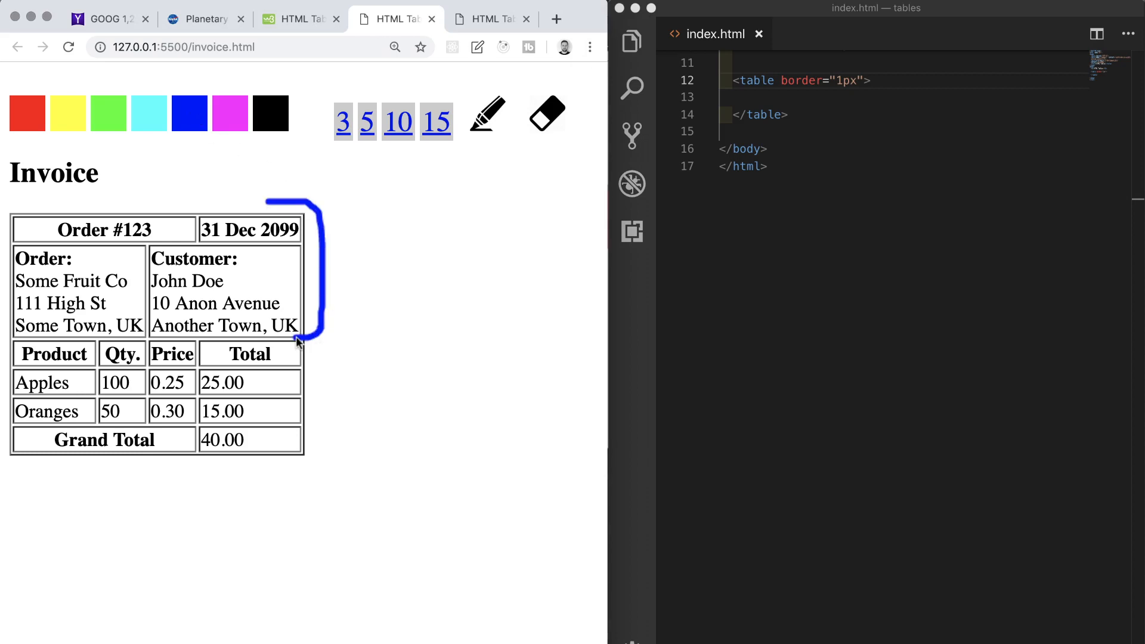
pyautogui.moveTo(298, 339); pyautogui.dragTo(298, 427)
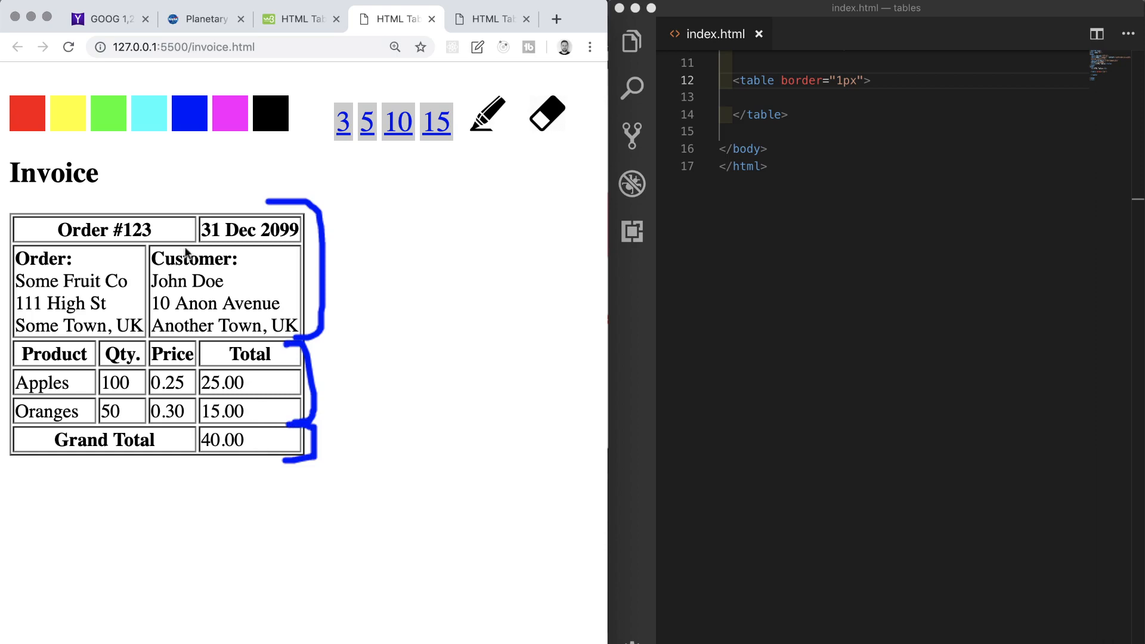
pyautogui.moveTo(181, 230)
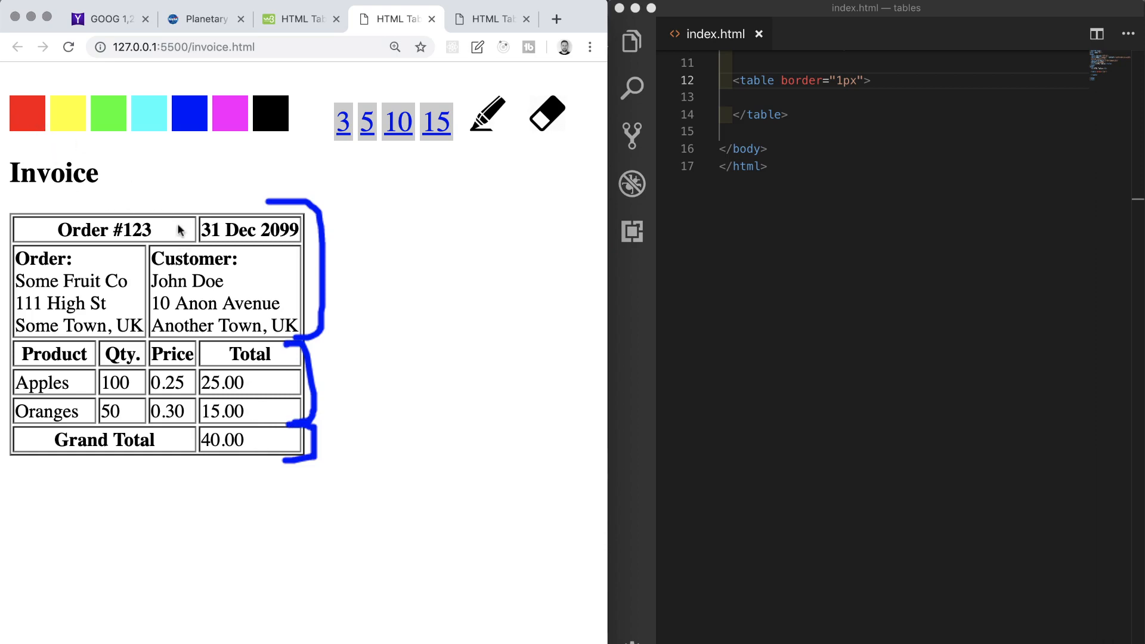
pyautogui.moveTo(196, 250)
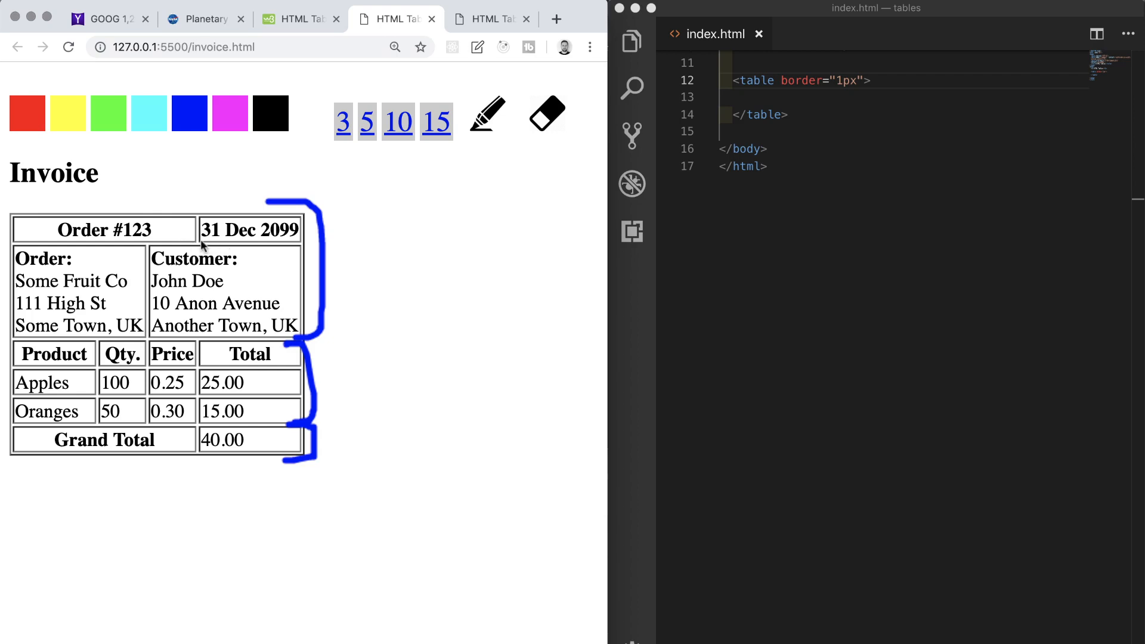
pyautogui.moveTo(276, 235)
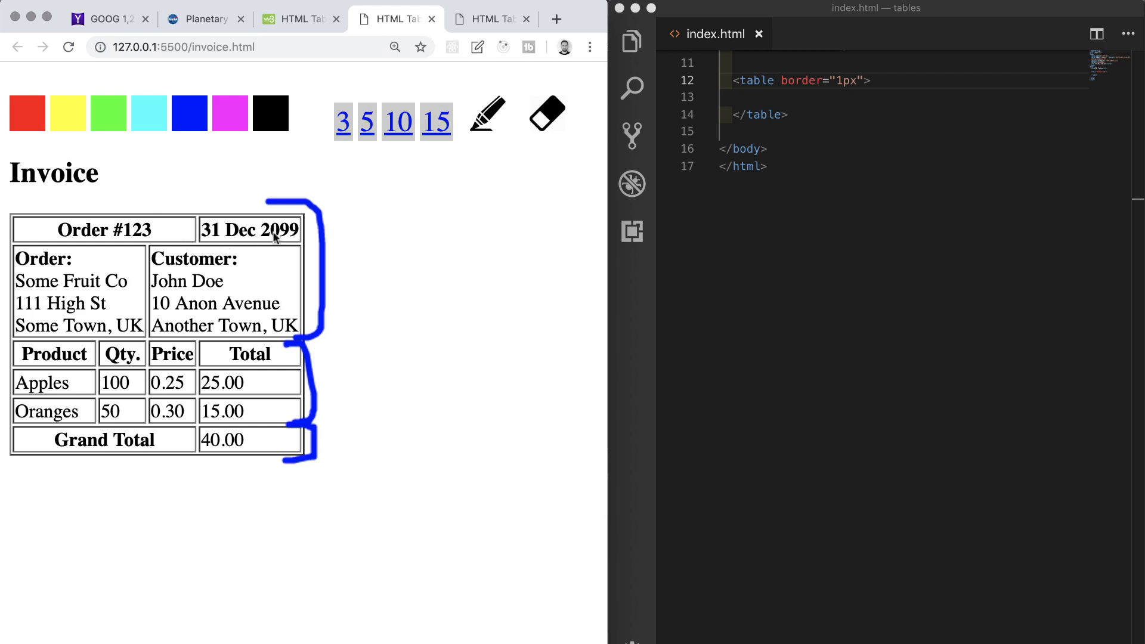
pyautogui.moveTo(100, 234)
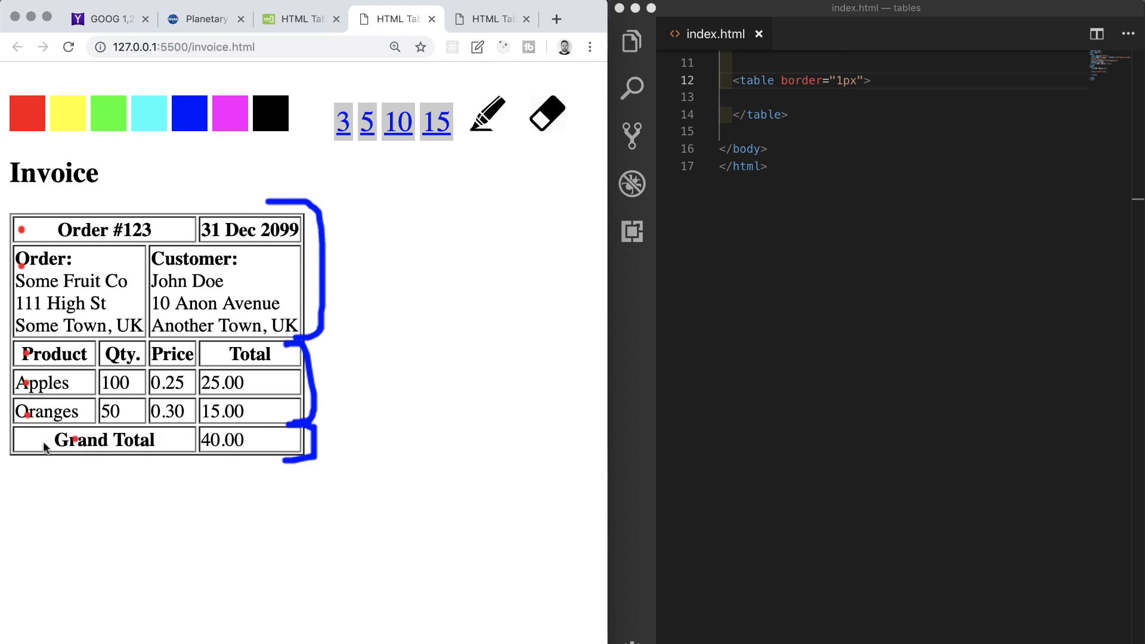
pyautogui.moveTo(500, 232)
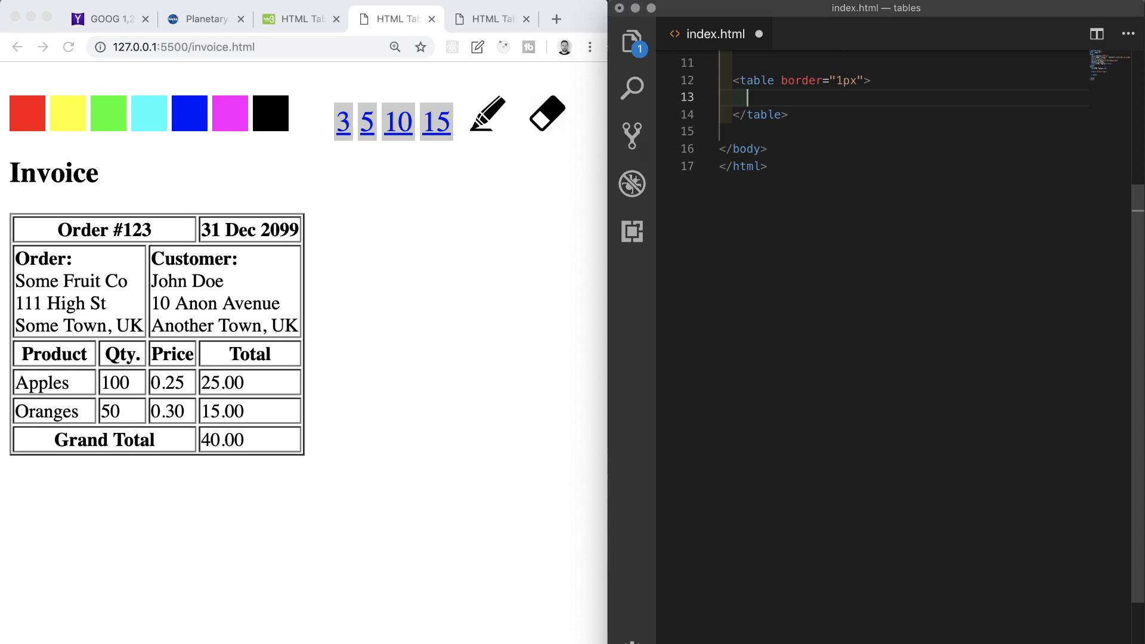
# - Expand the Emmet abbreviation (thead>tr*2)+(tbody>tr*3)+(tfoot>tr) inside the table
pyautogui.write('()')
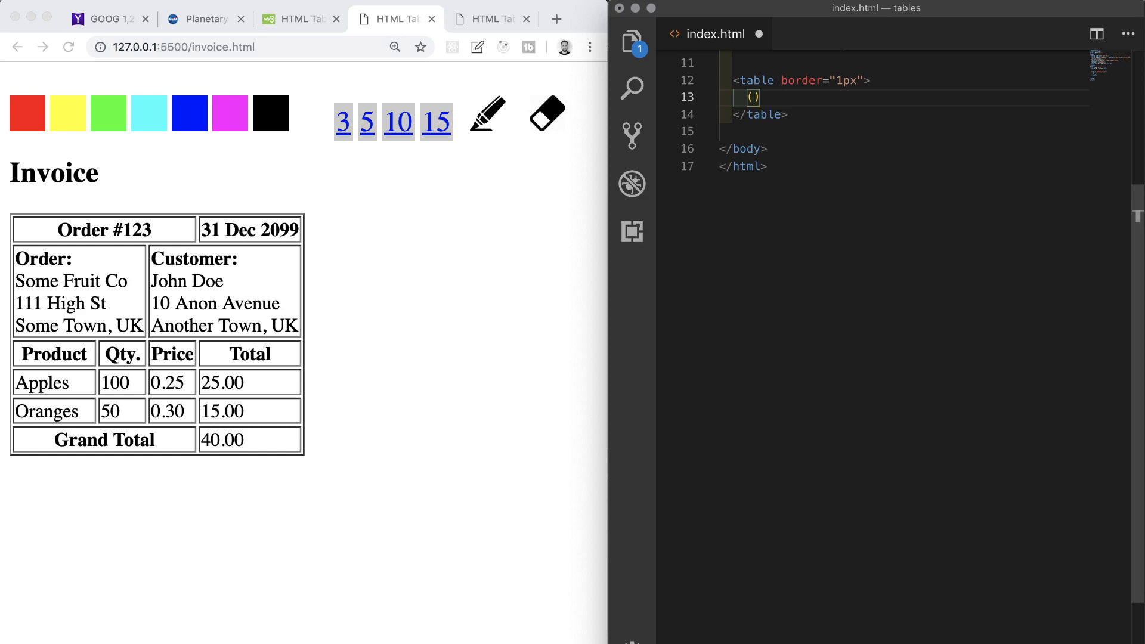
pyautogui.write('thead>')
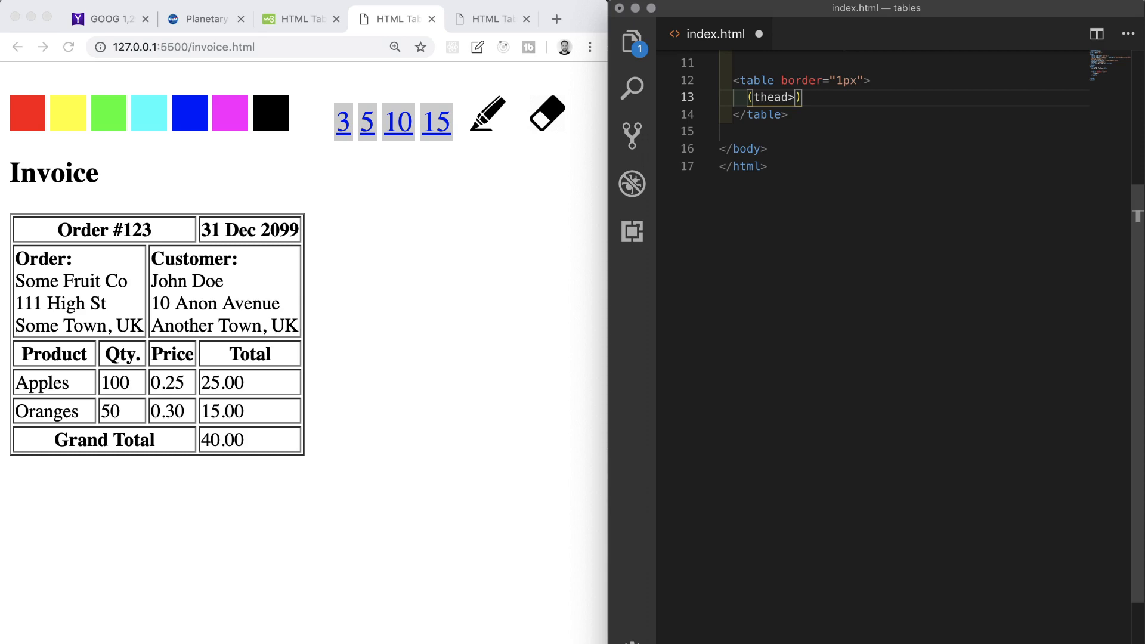
pyautogui.write('tr*')
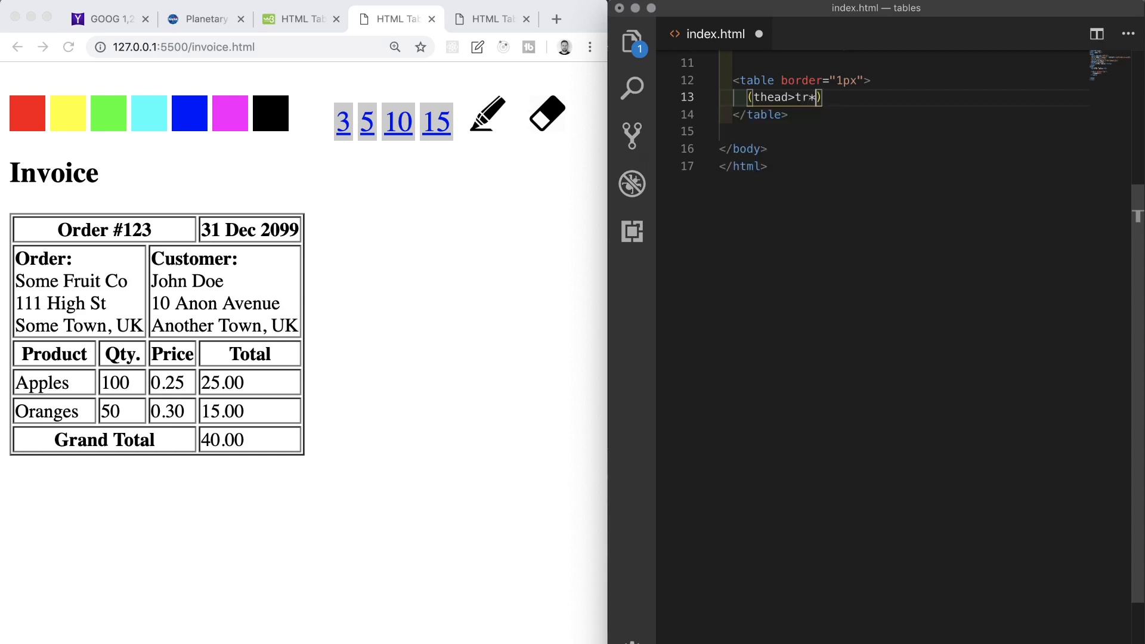
pyautogui.write('2')
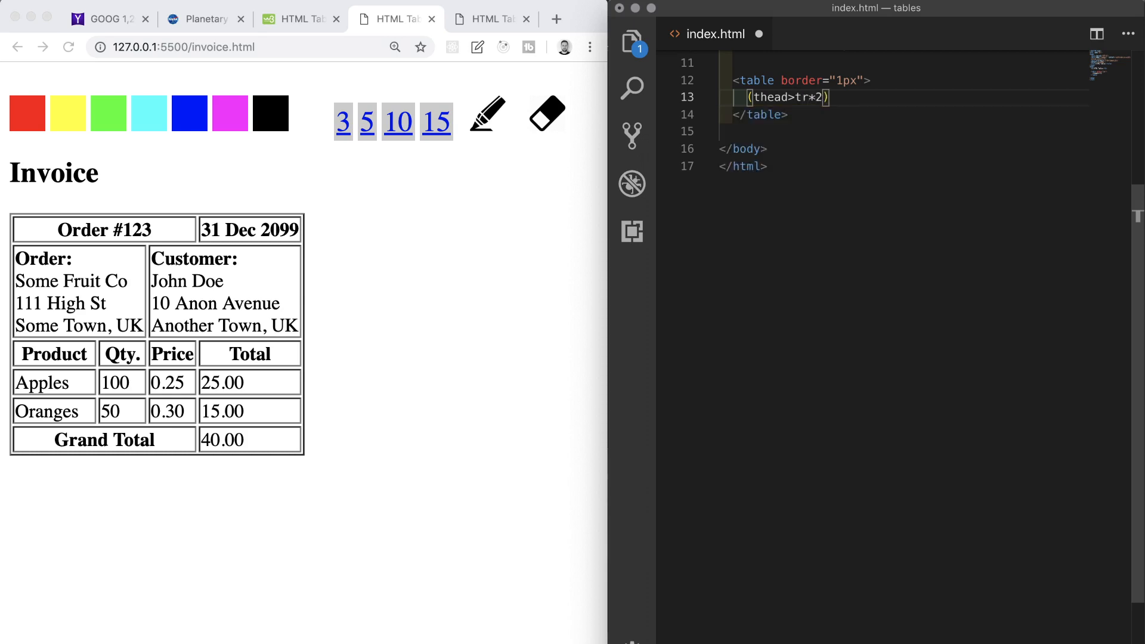
pyautogui.write('+()')
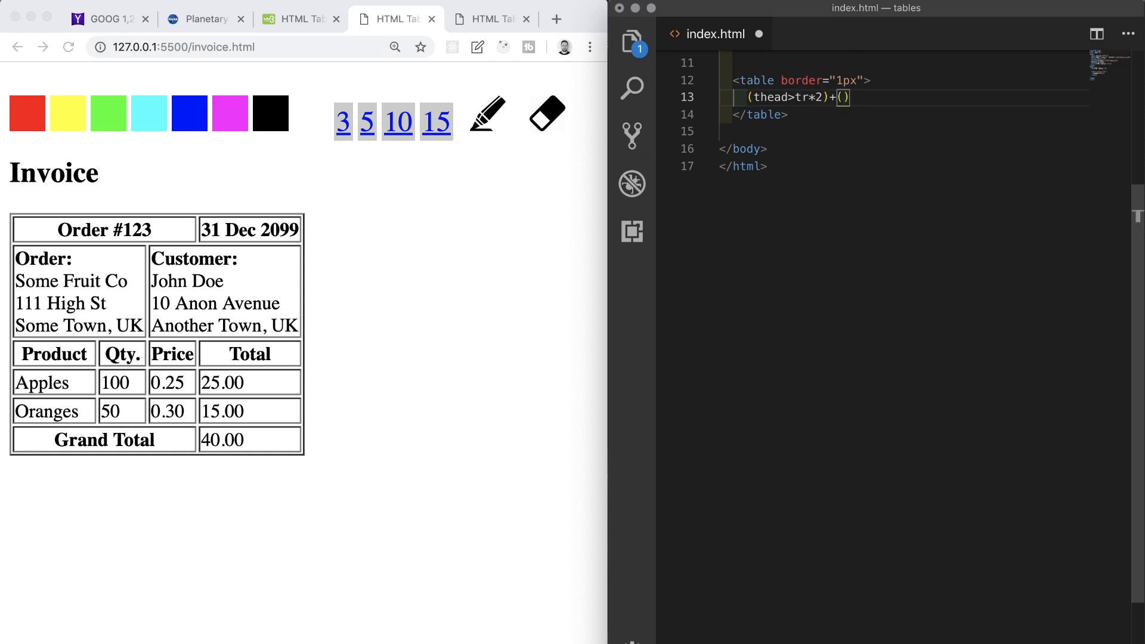
pyautogui.write('tbody')
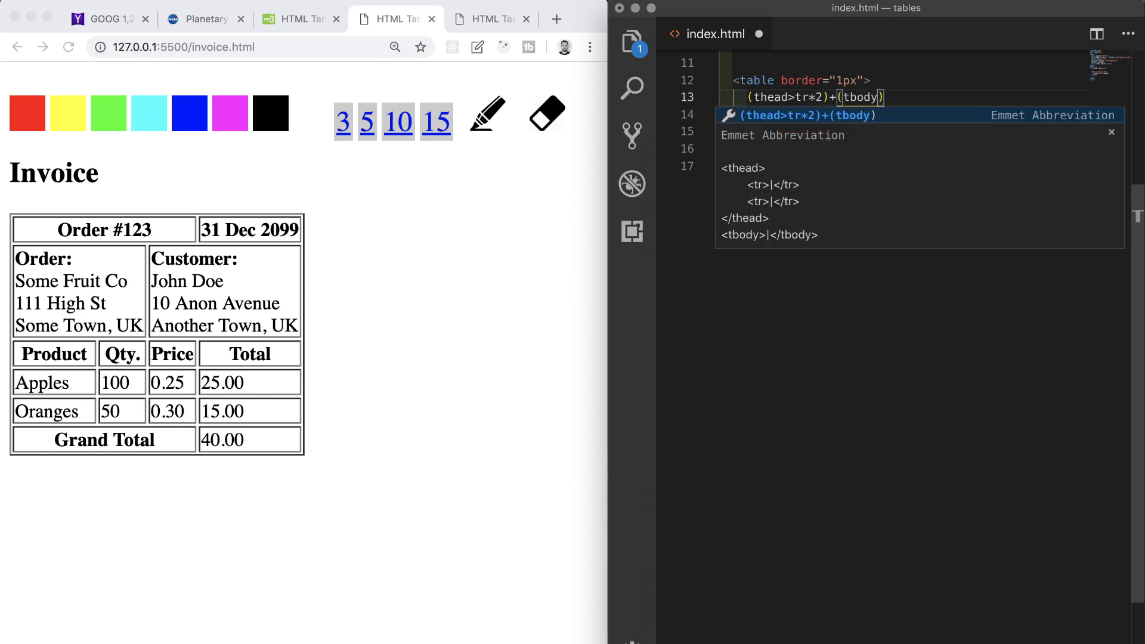
pyautogui.write('t')
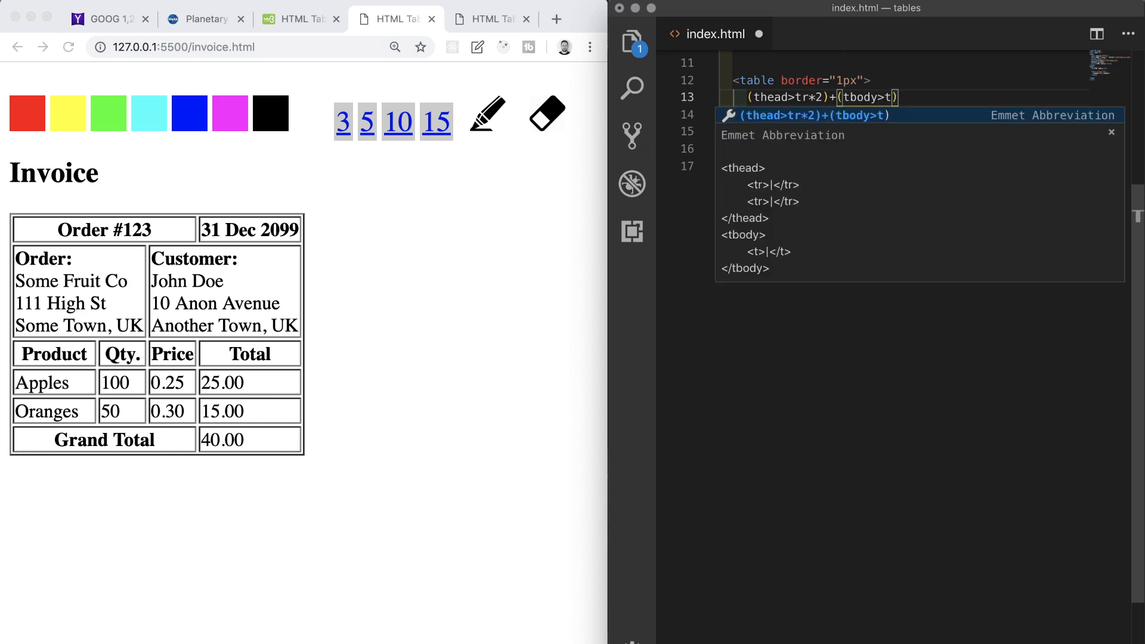
pyautogui.write('r*3')
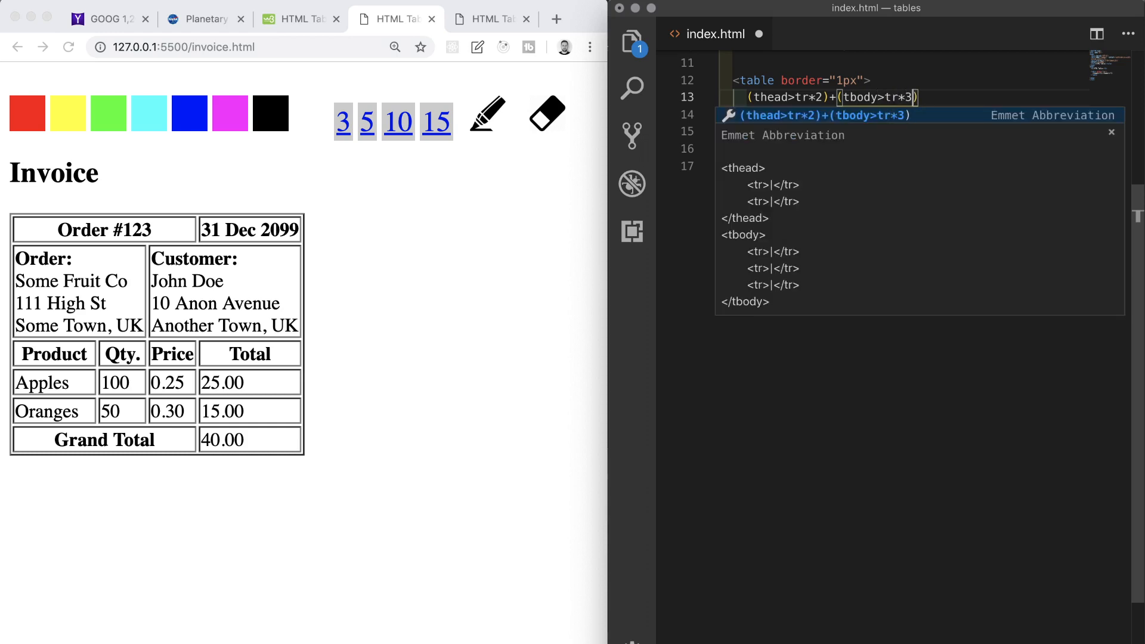
pyautogui.write('+')
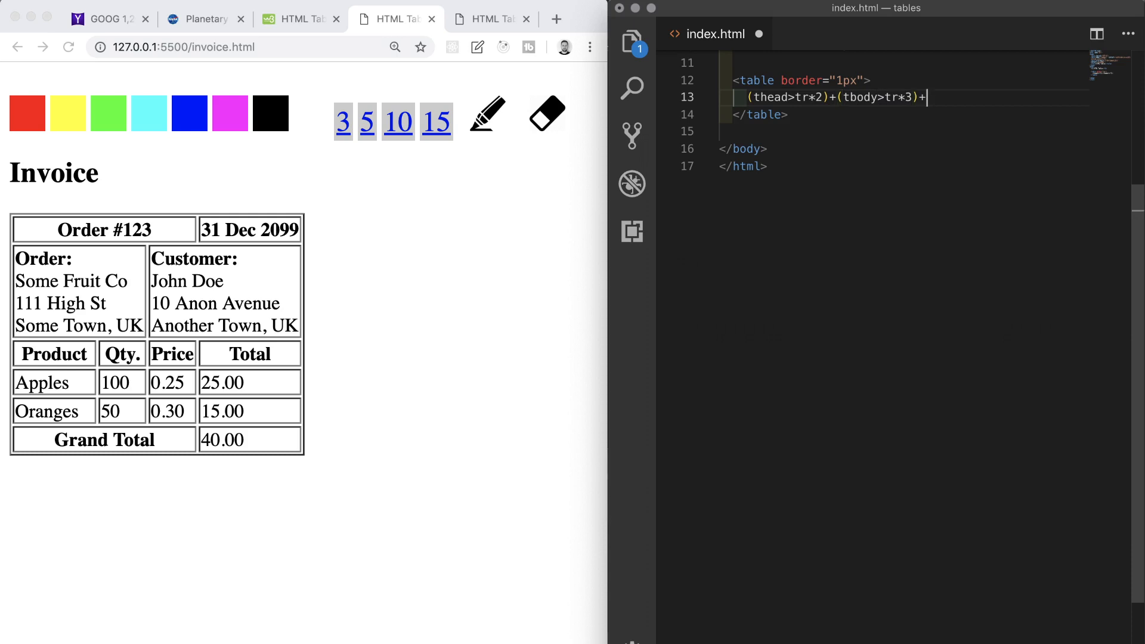
pyautogui.write('()')
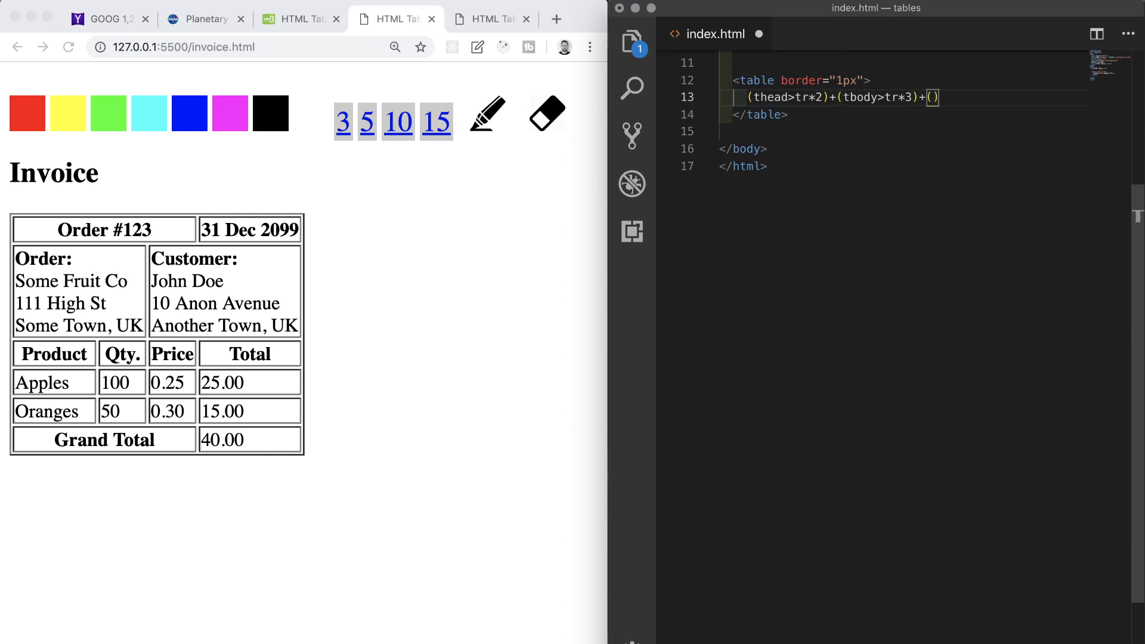
pyautogui.write('tfoot>')
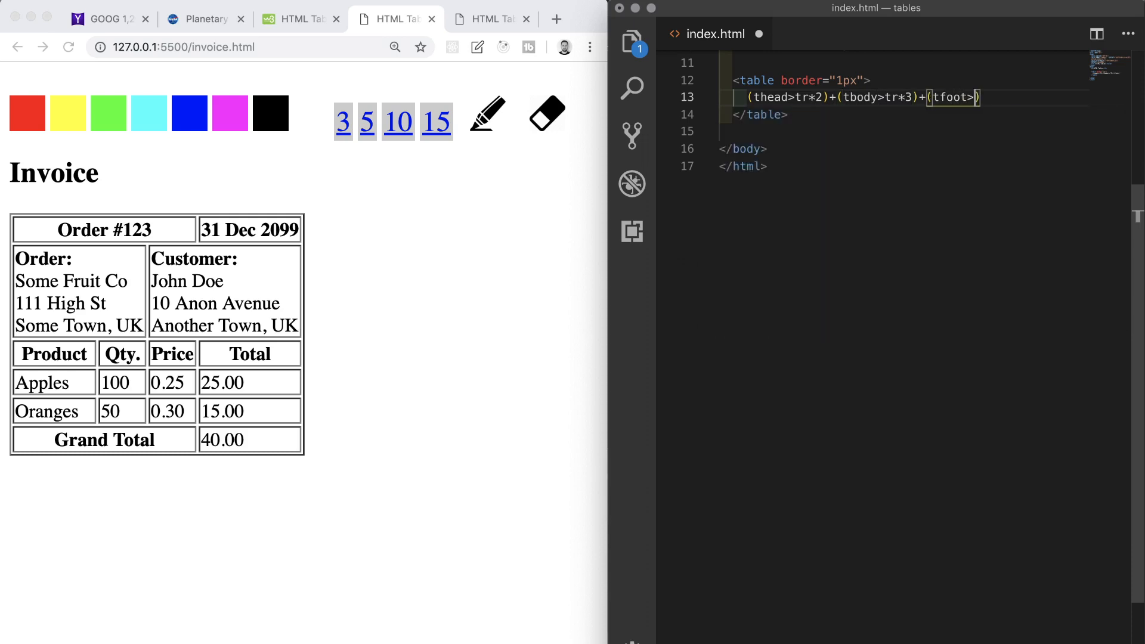
pyautogui.write('tr')
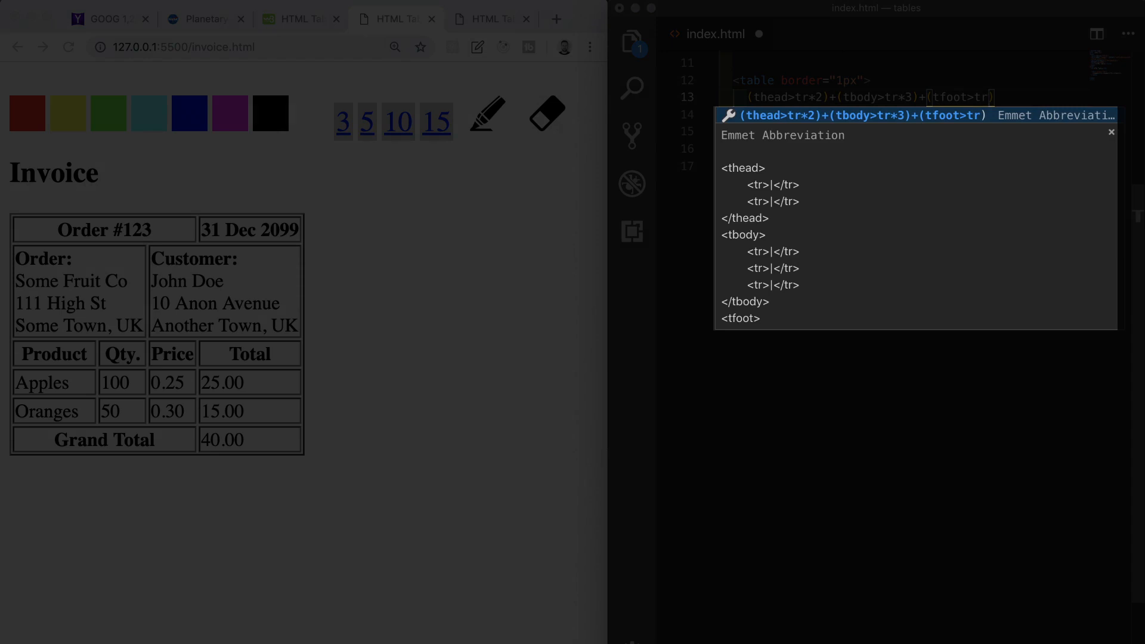
pyautogui.press('Tab')
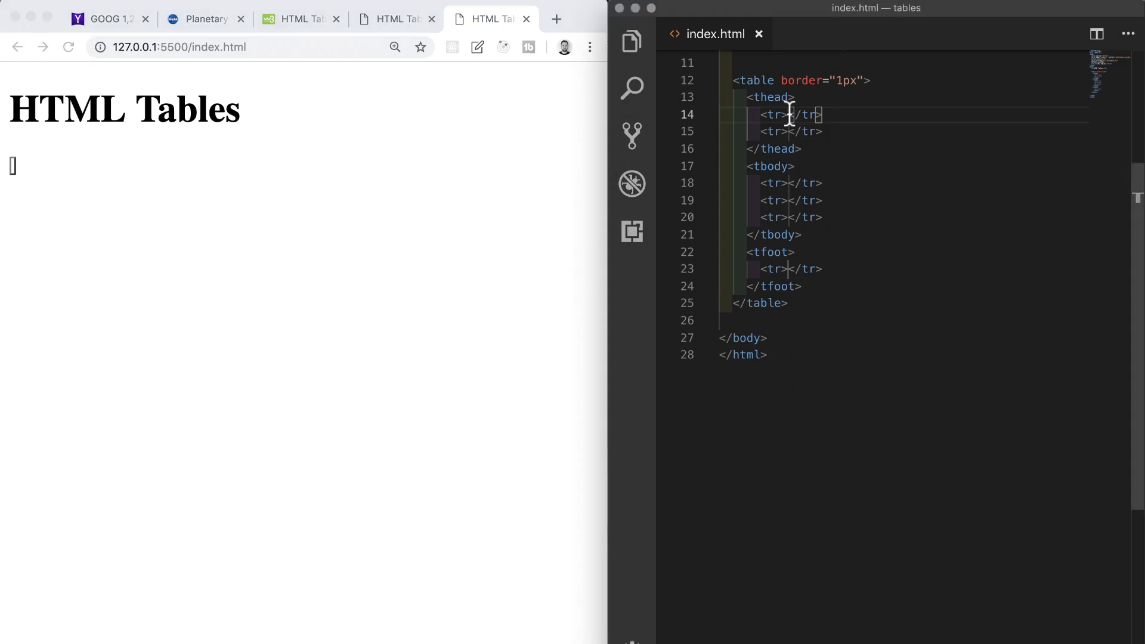
pyautogui.moveTo(791, 132)
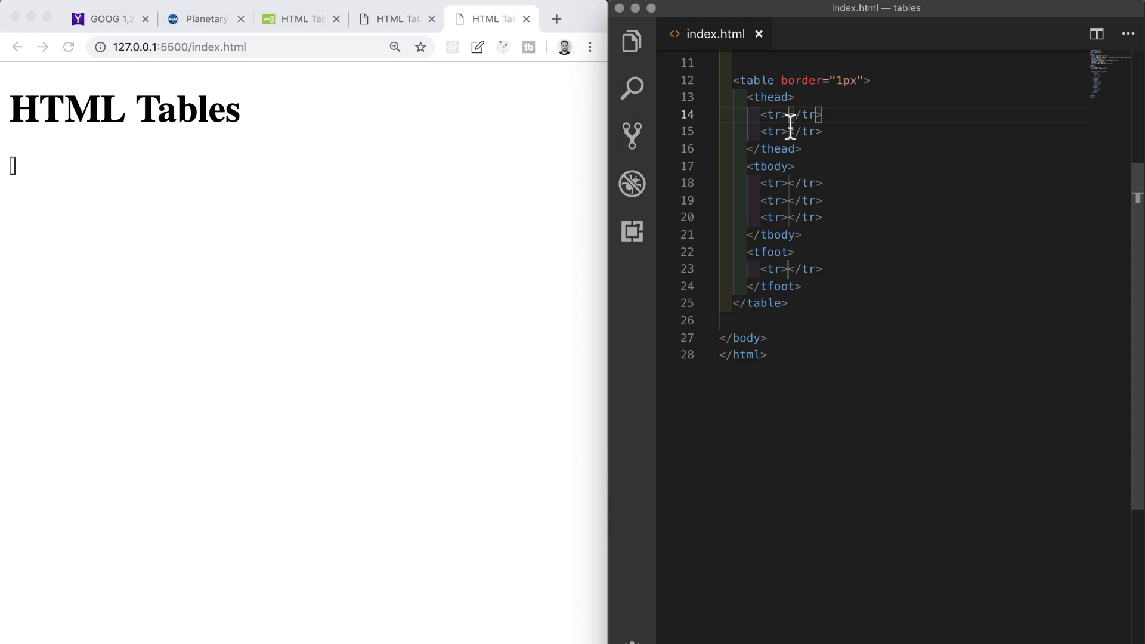
# - Fill the first header row with th cells 'Order #123' and '31 Dec 2099'
pyautogui.write('th*2')
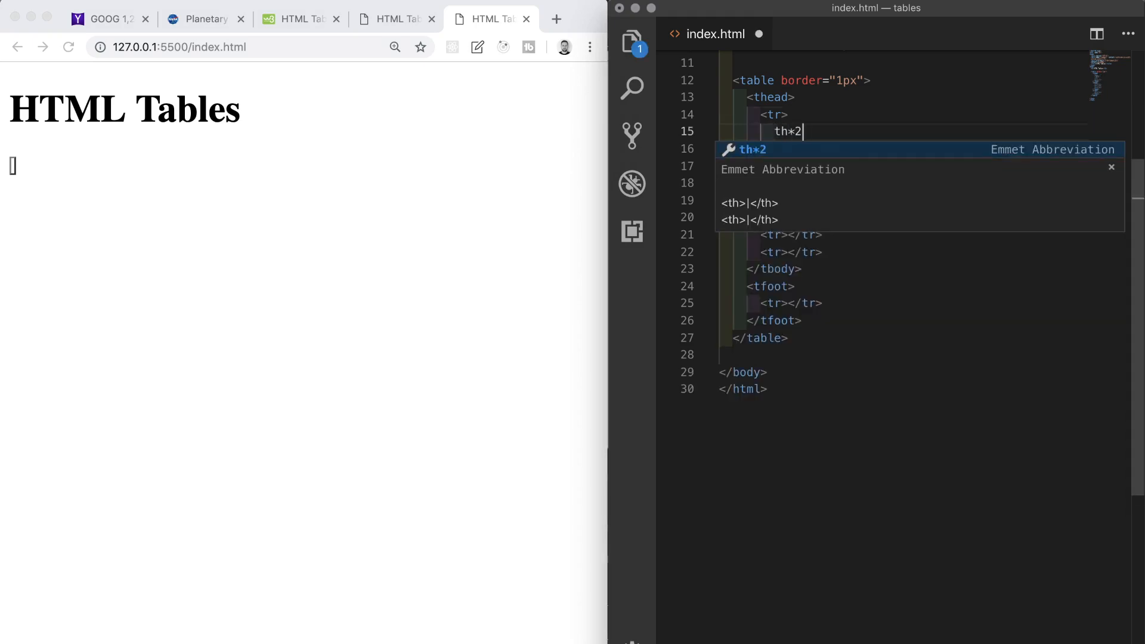
pyautogui.write('Order #123</th>')
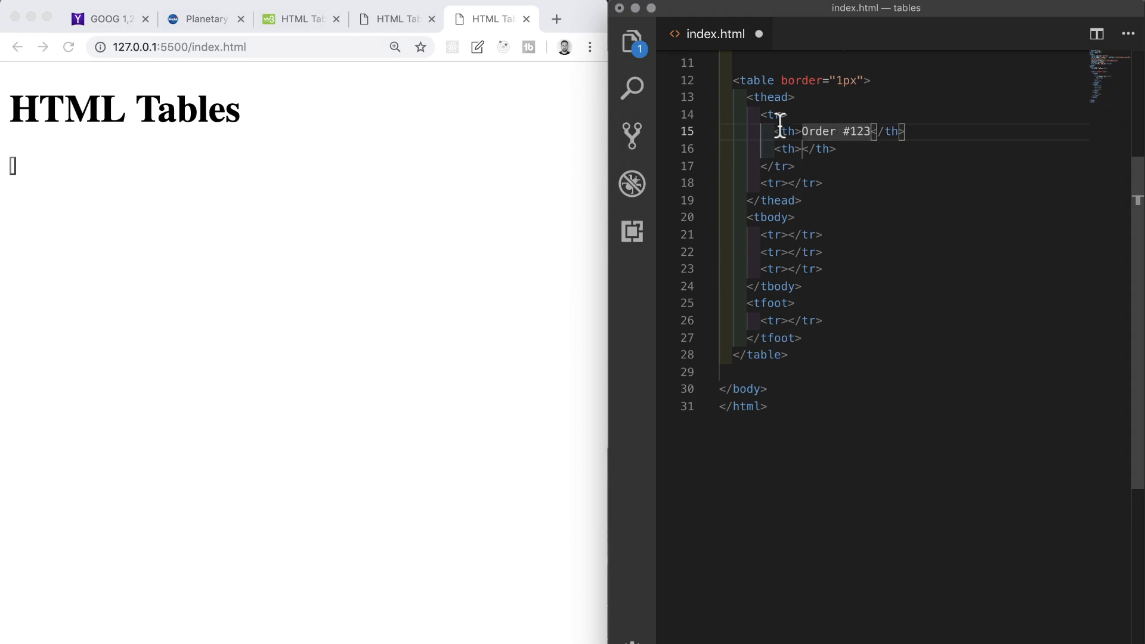
pyautogui.write('31 Dec 20')
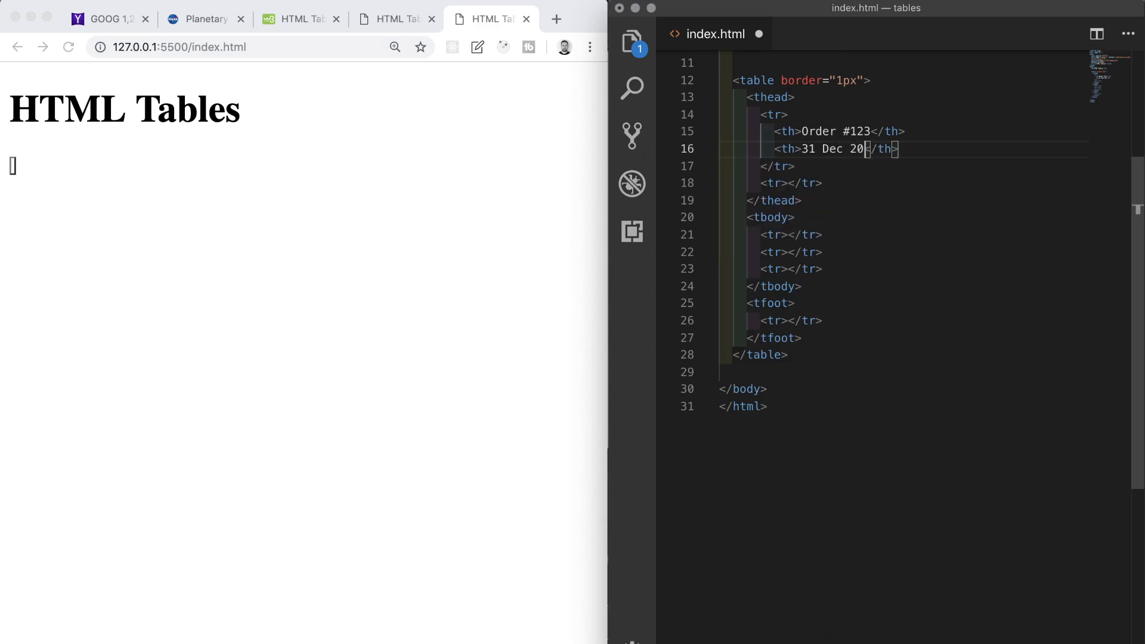
pyautogui.write('99')
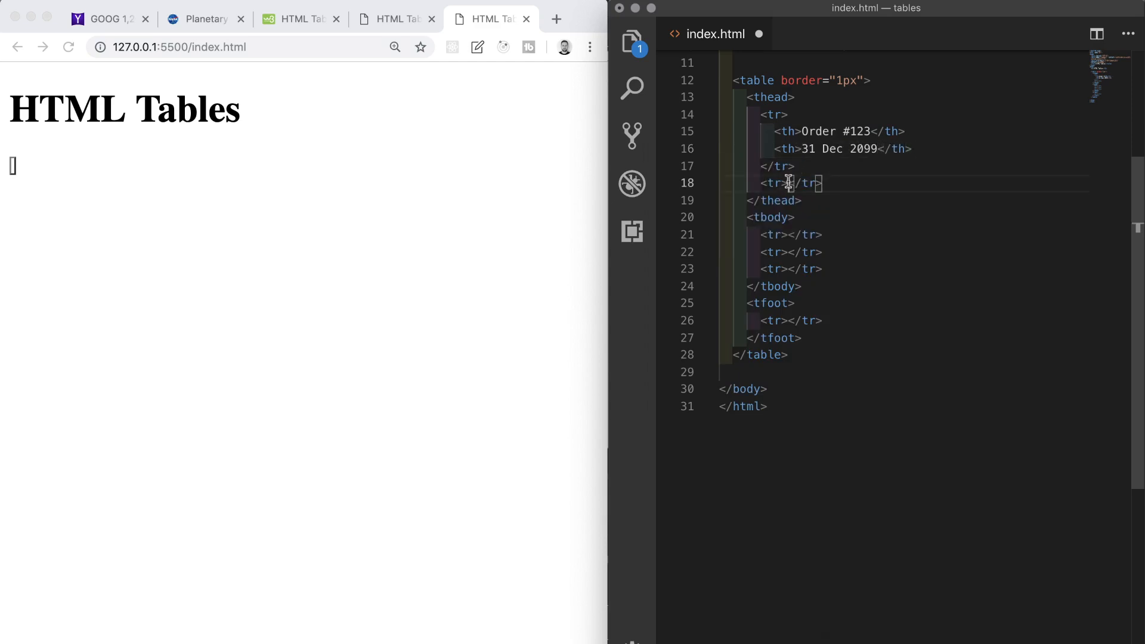
pyautogui.write('td')
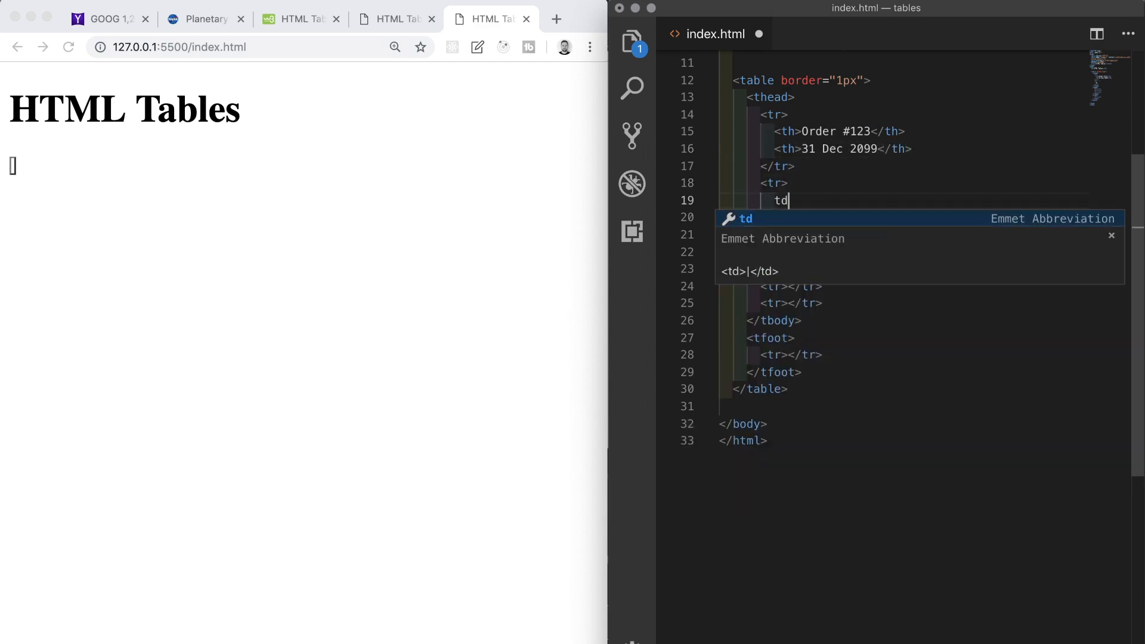
# - Fill the first address cell with bold Order, Some Fruit, 111 High St, Some Town, Uk, separated by <br>
pyautogui.press('Tab')
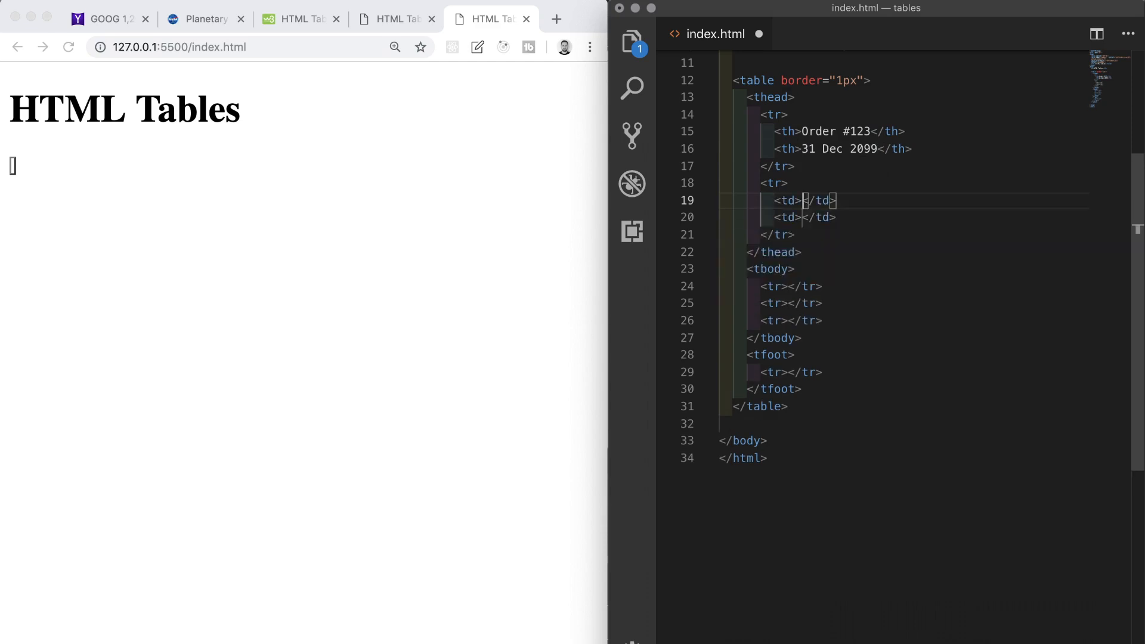
pyautogui.press('Enter')
pyautogui.write('<strong></strong>')
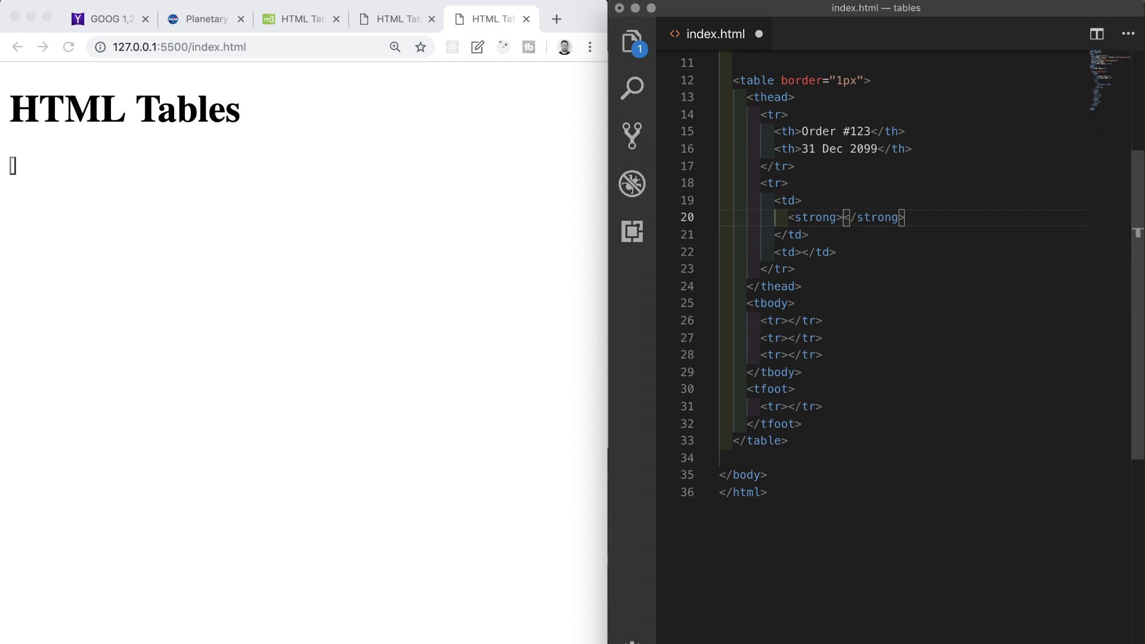
pyautogui.write('Order')
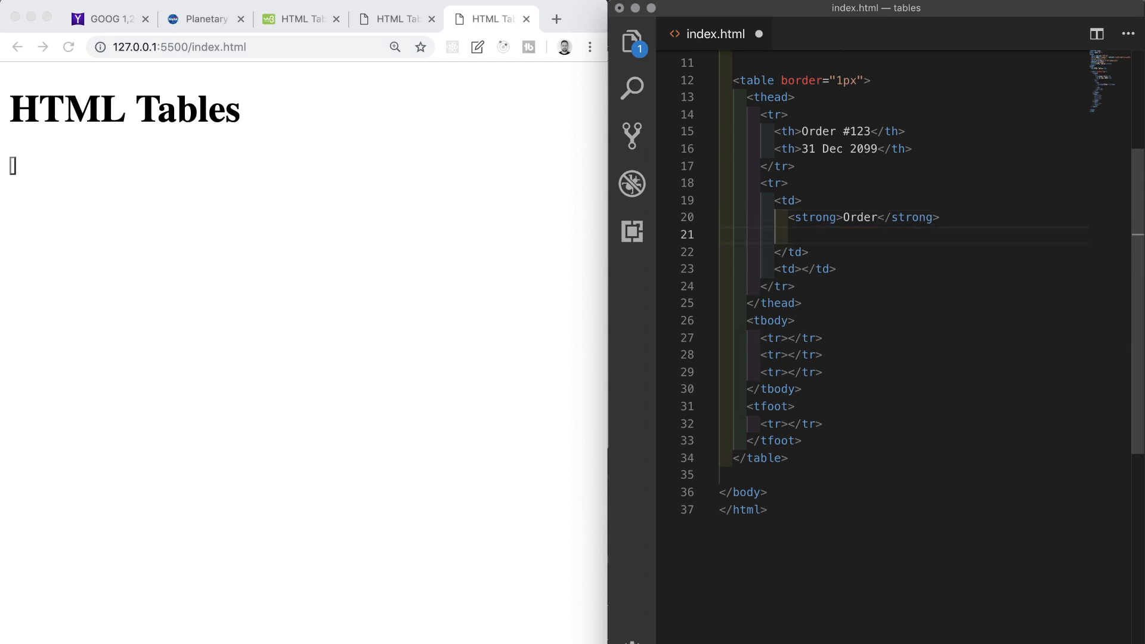
pyautogui.write('Some Fruit')
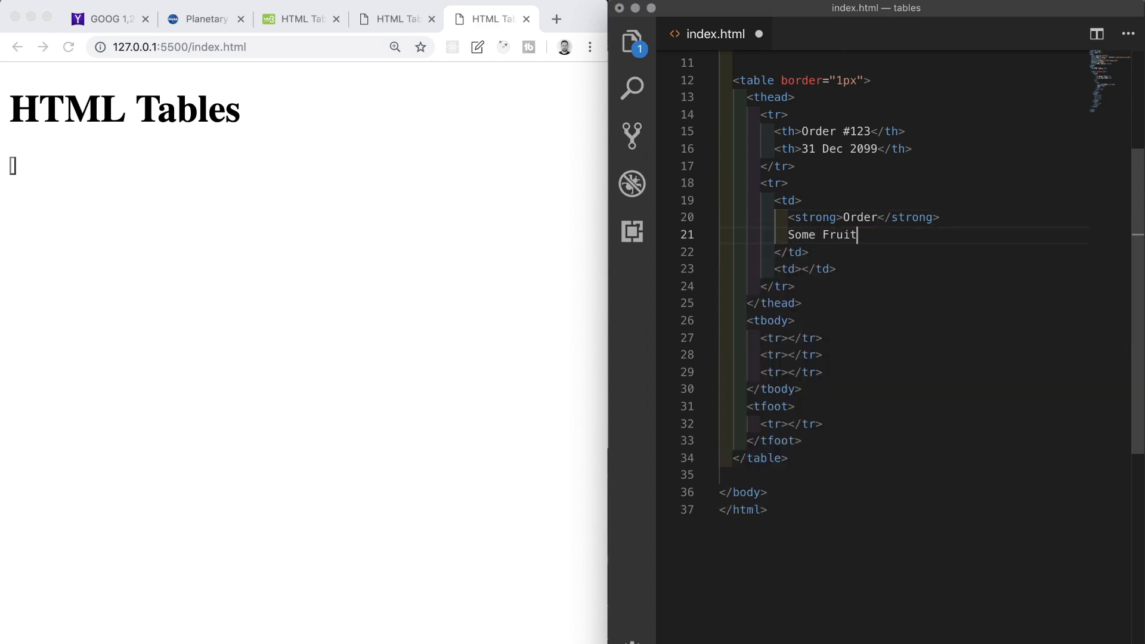
pyautogui.write('111 High St')
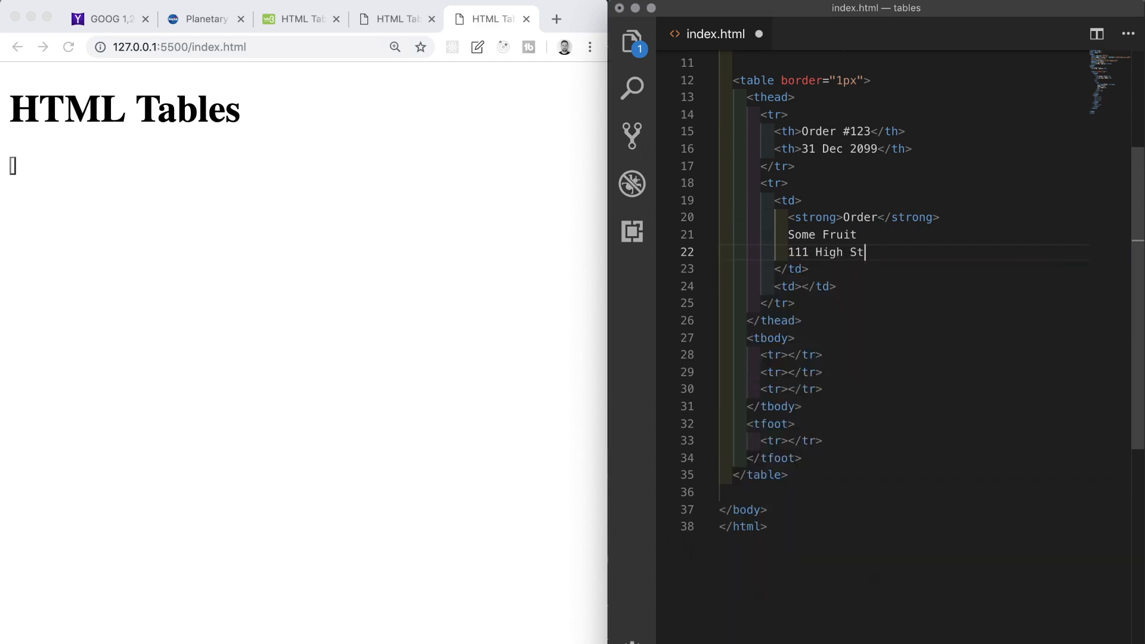
pyautogui.write('Some T')
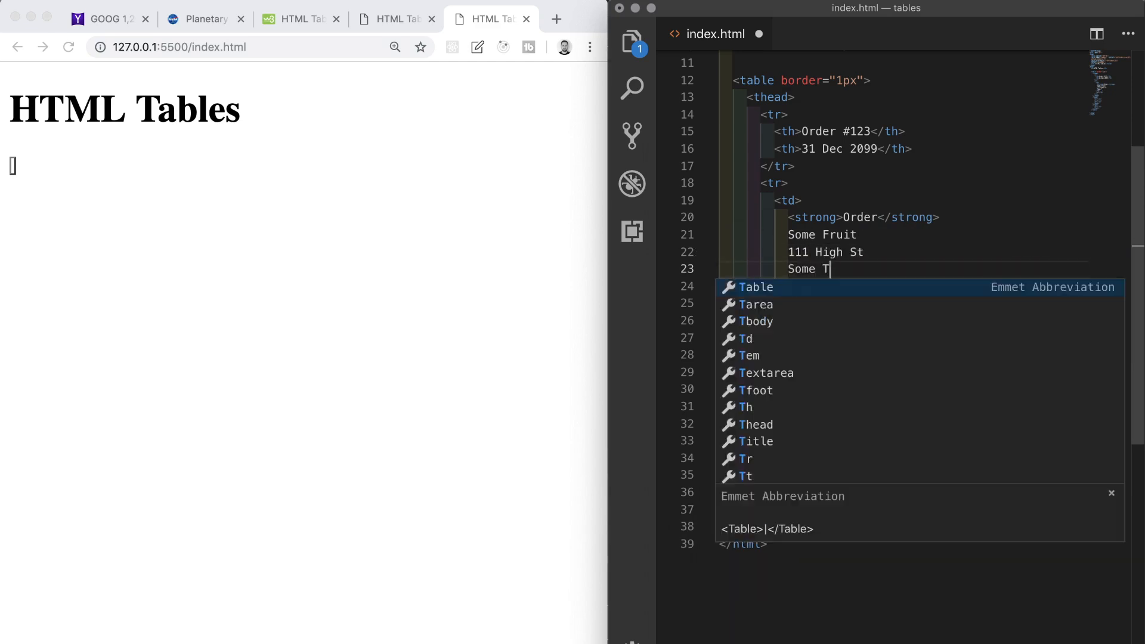
pyautogui.write('own, Uk')
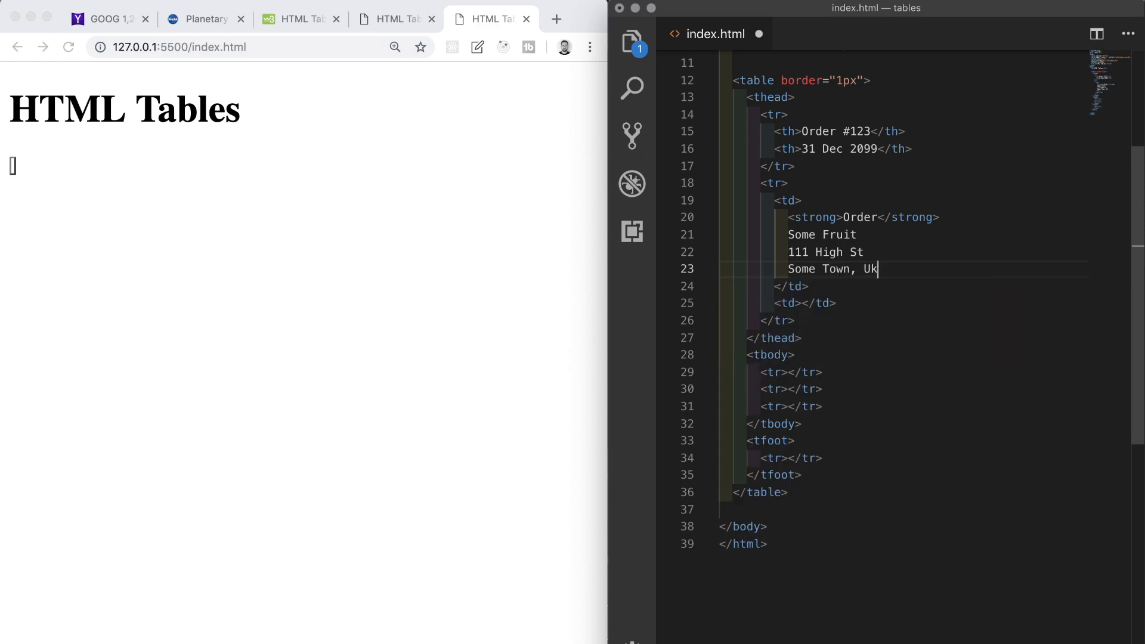
pyautogui.click(889, 217)
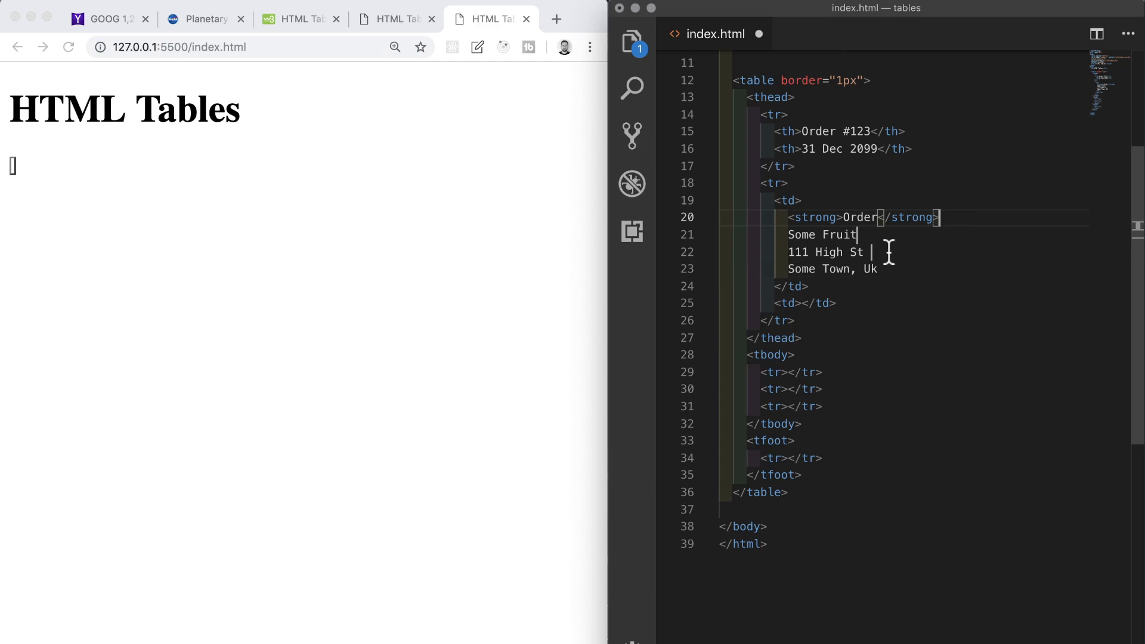
pyautogui.write('<br>')
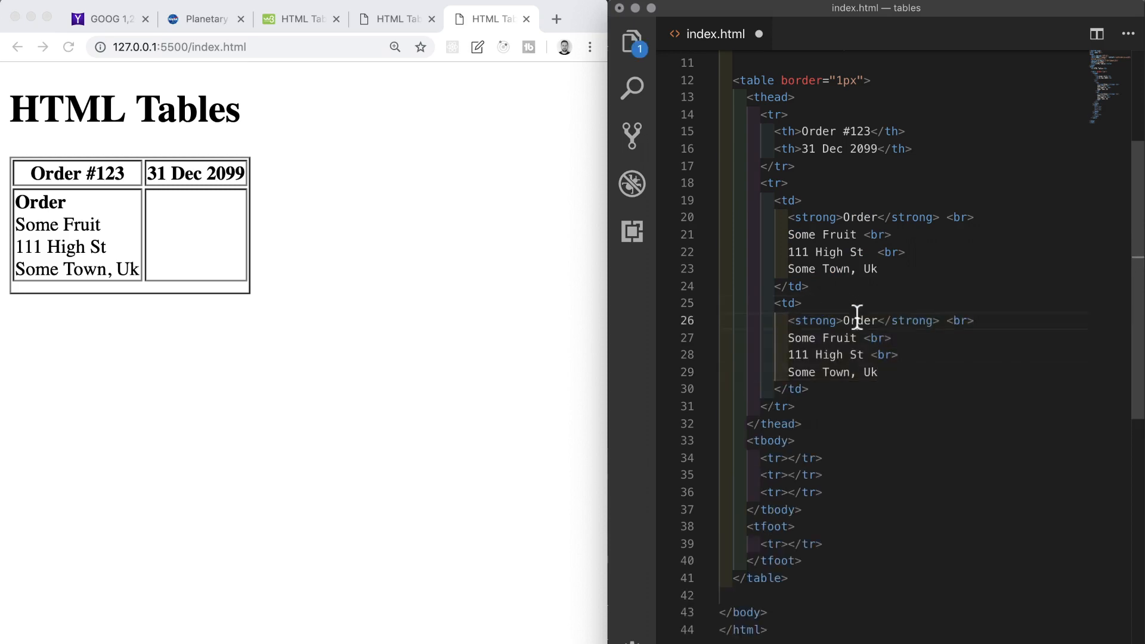
# - Change the copied second cell to Customer, John Doe, 10 Anon Avenue, Another Town, Uk
pyautogui.write('Custom')
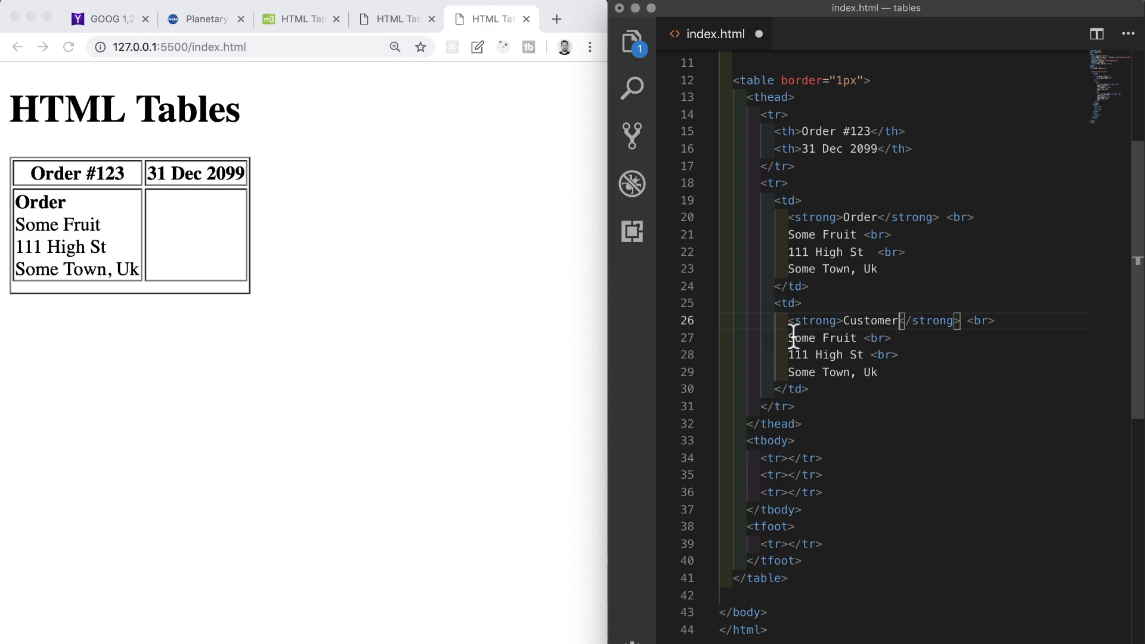
pyautogui.write('Jo <br>')
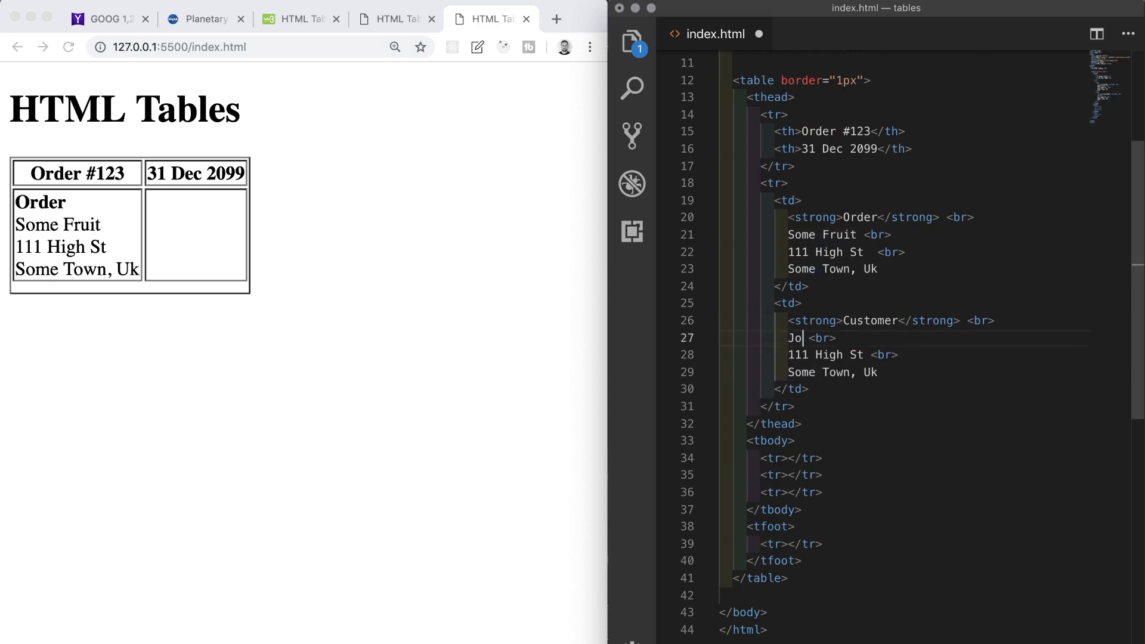
pyautogui.write('hn Doe')
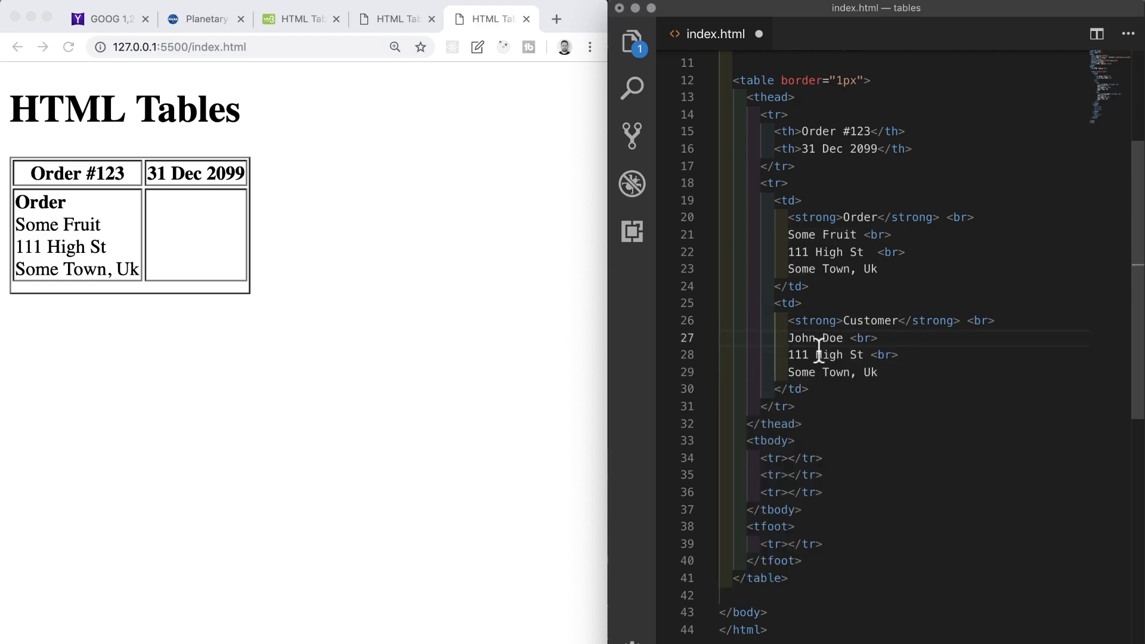
pyautogui.write('10')
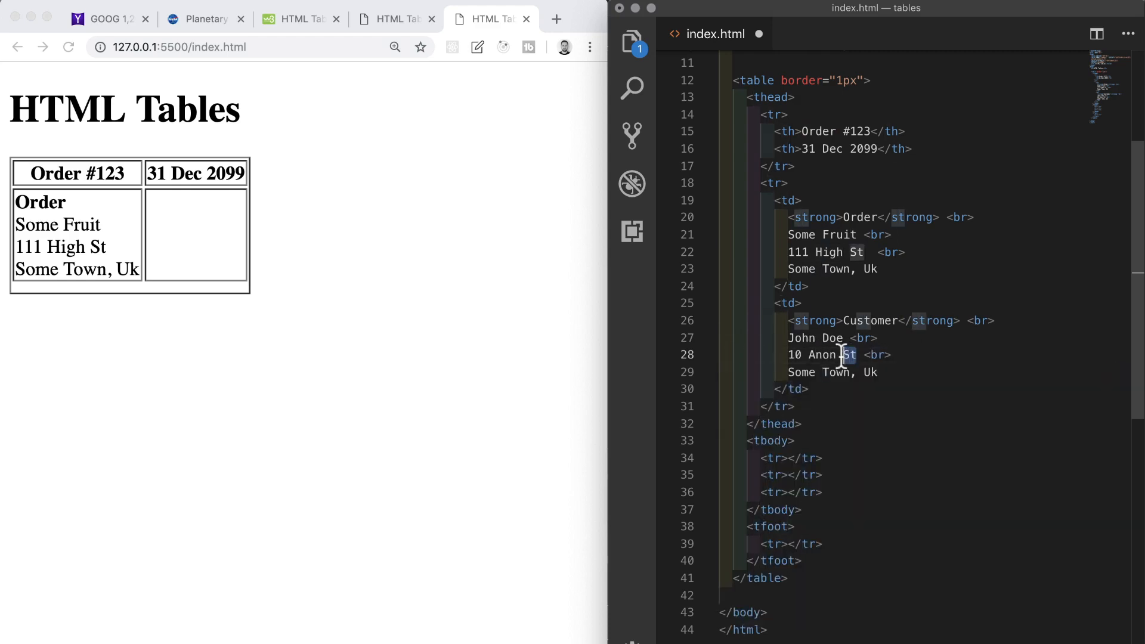
pyautogui.write('Avenu')
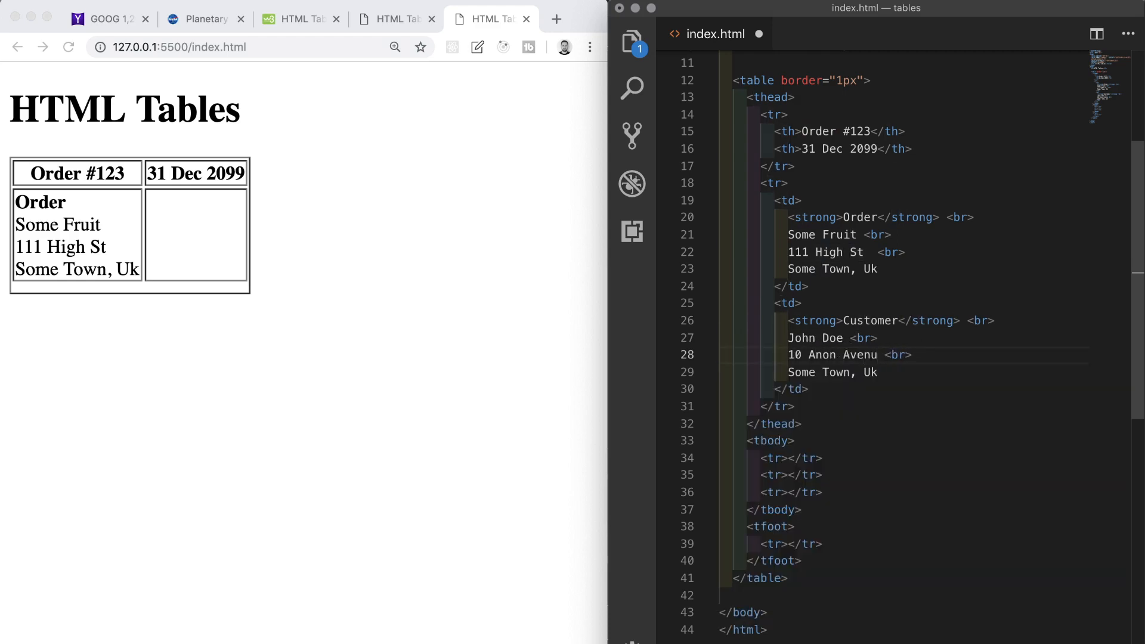
pyautogui.write('Another')
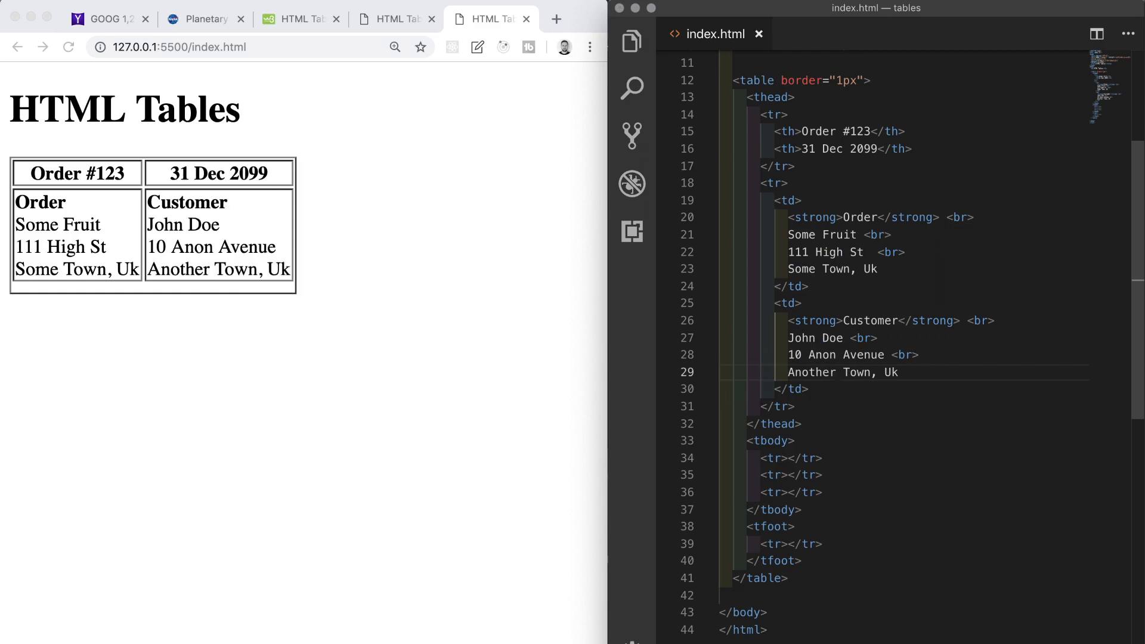
pyautogui.click(836, 372)
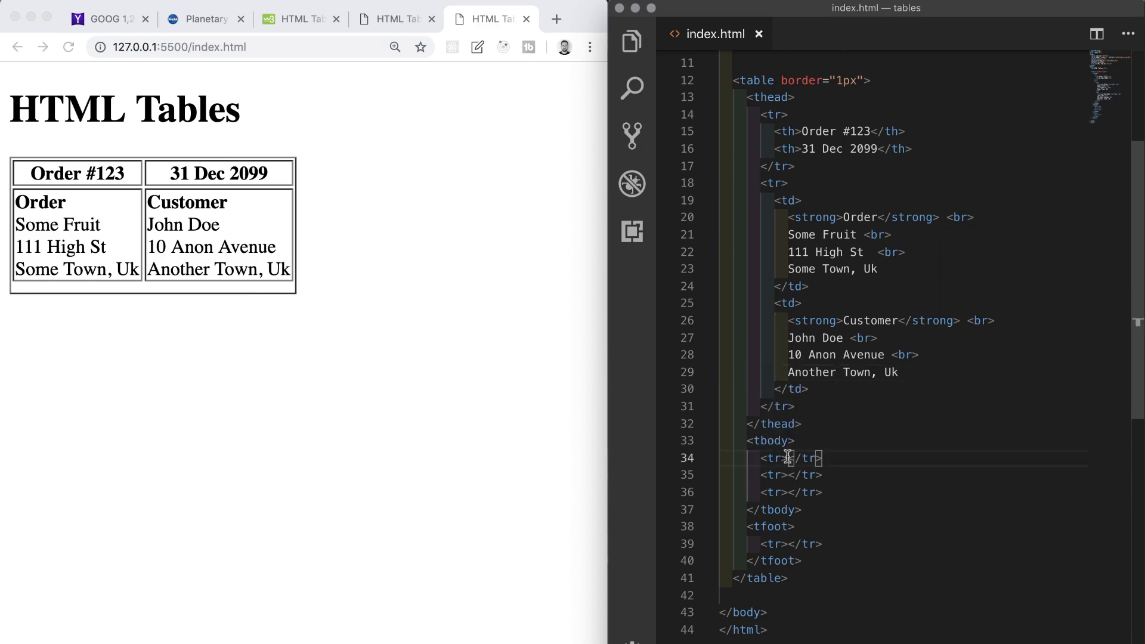
# - Add body header cells Product, Qty, Price and Total
pyautogui.write('th*')
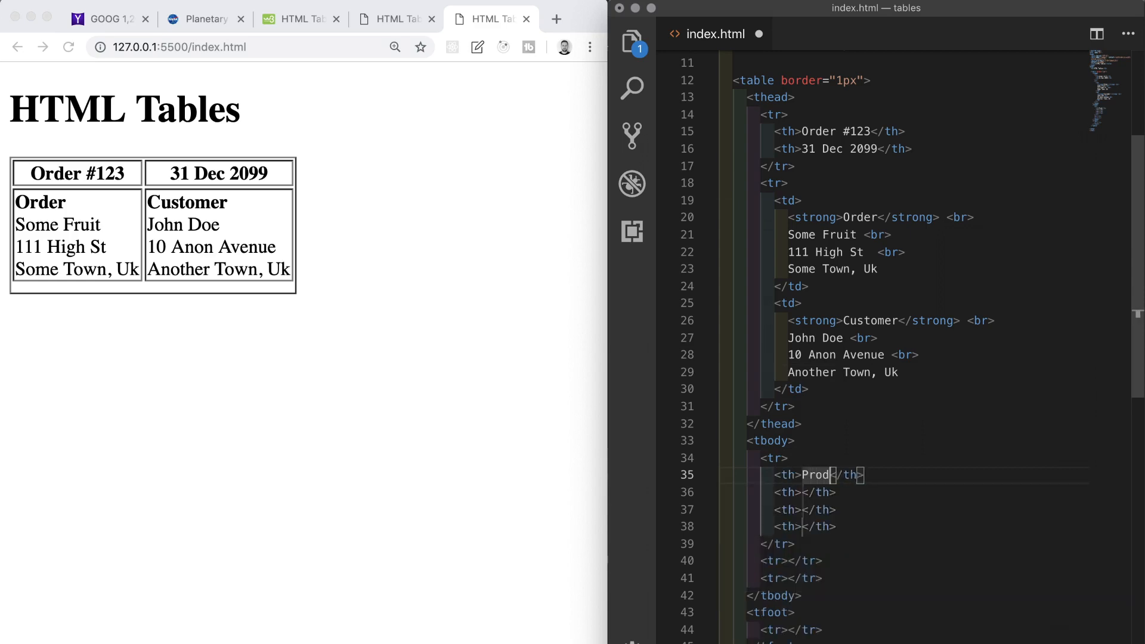
pyautogui.write('uct')
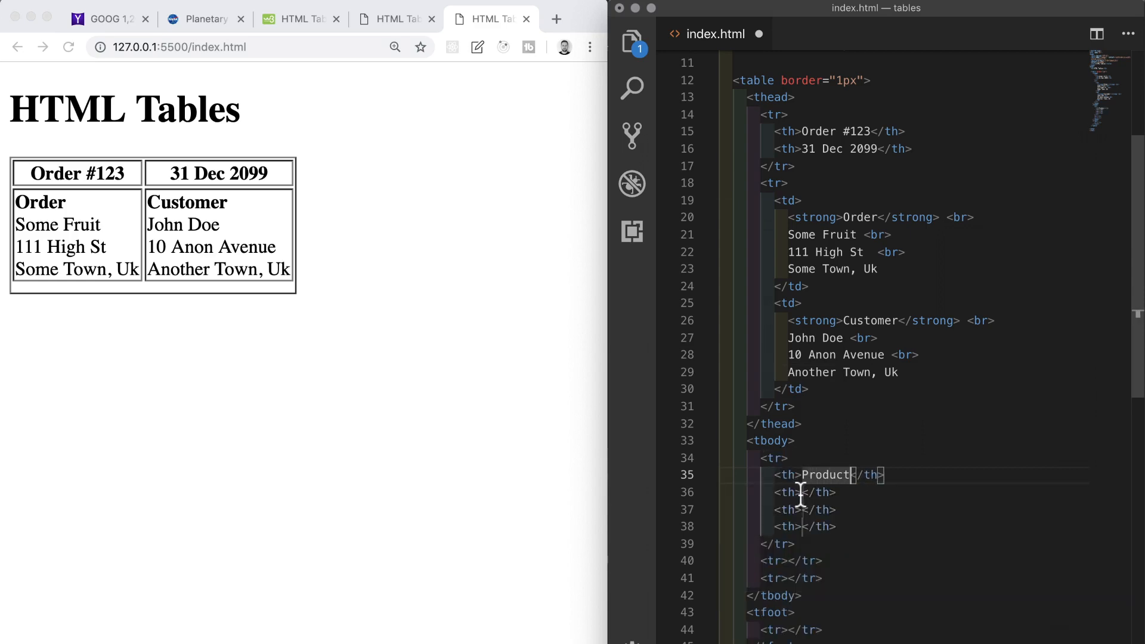
pyautogui.write('Qty')
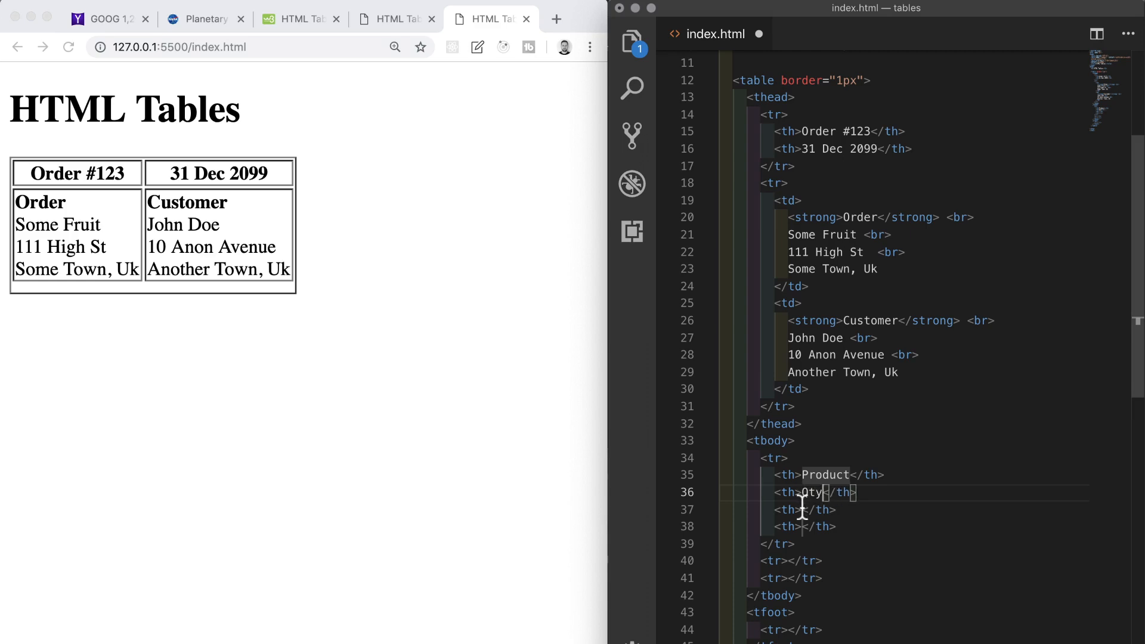
pyautogui.write('Price')
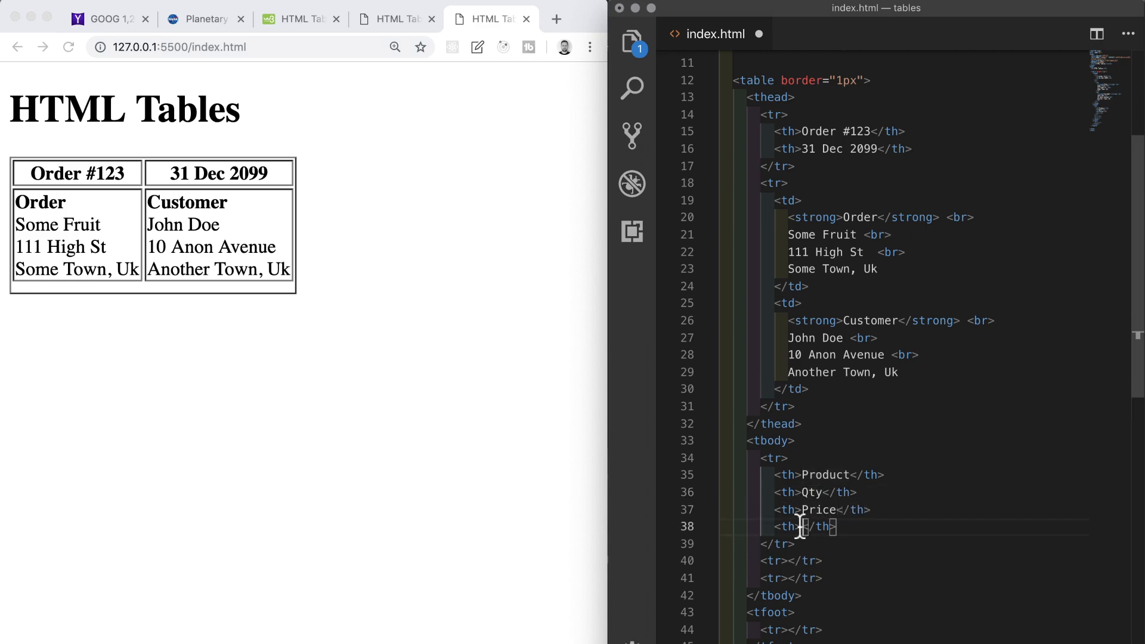
pyautogui.write('Total')
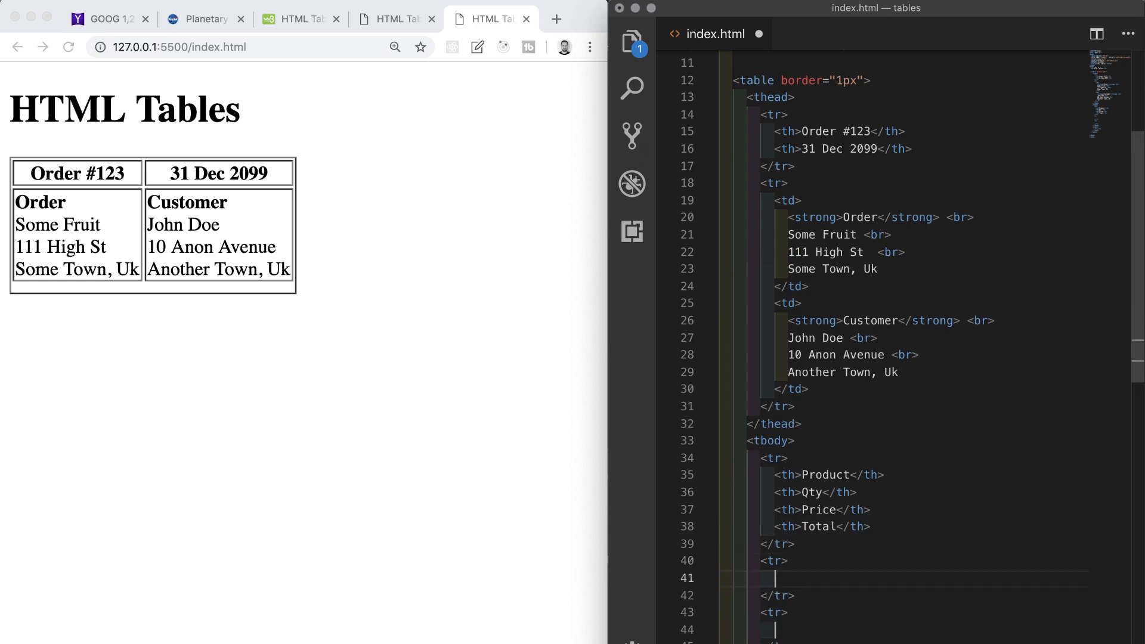
# - Fill the Apples (100, 0.25, 25.00) and Oranges (50, 0.30, 15.00) rows
pyautogui.write('td></td>')
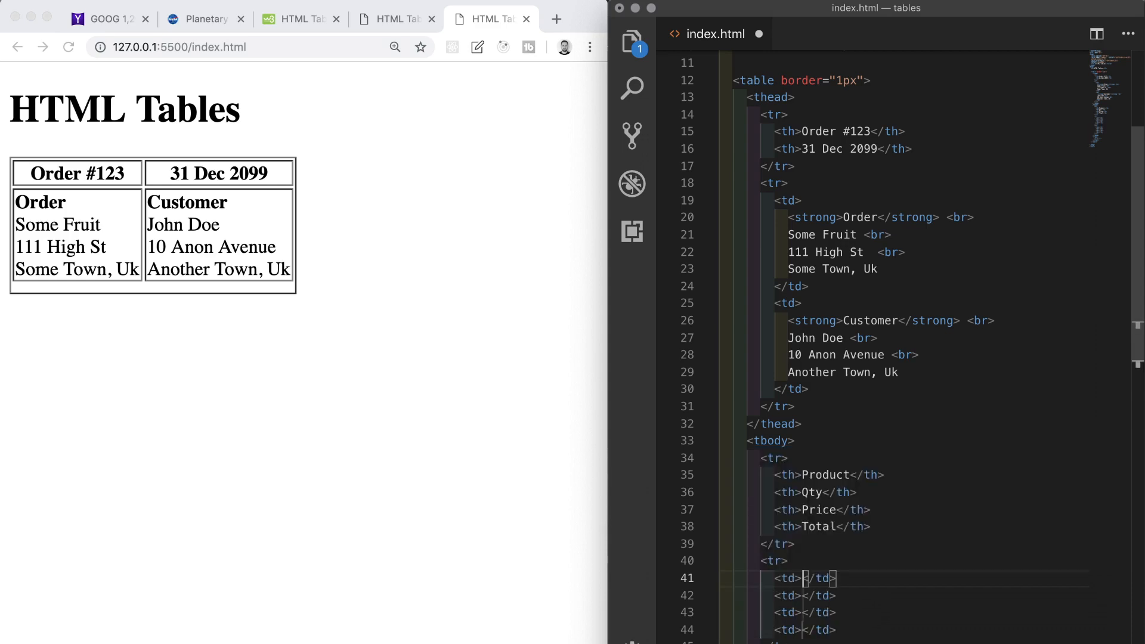
pyautogui.write('Apples')
pyautogui.click(930, 612)
pyautogui.write('0')
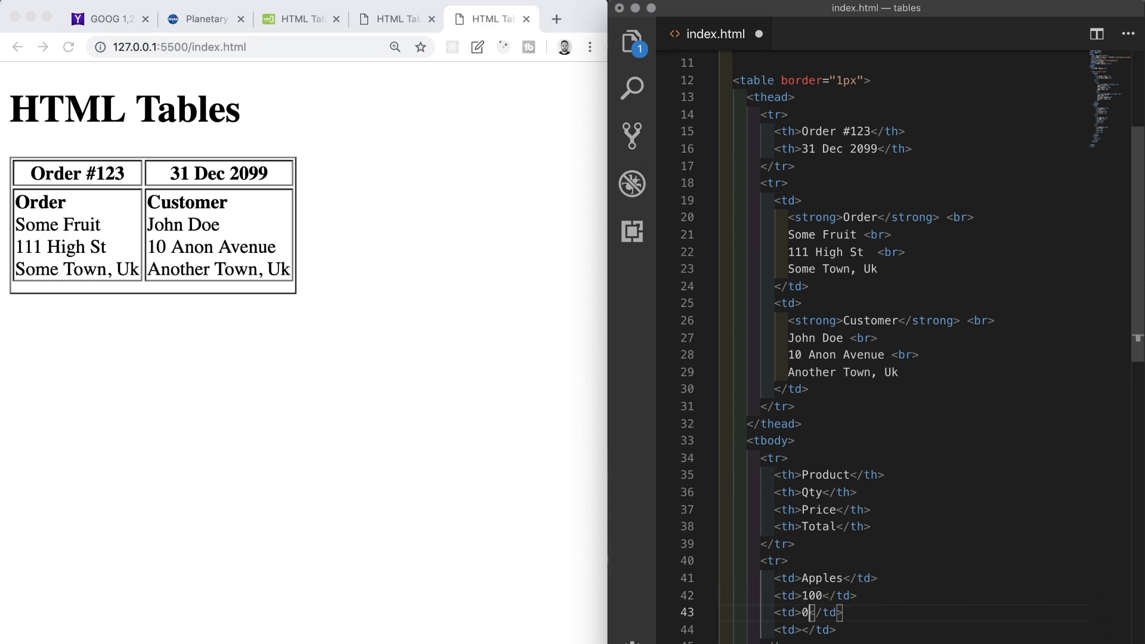
pyautogui.write('.25')
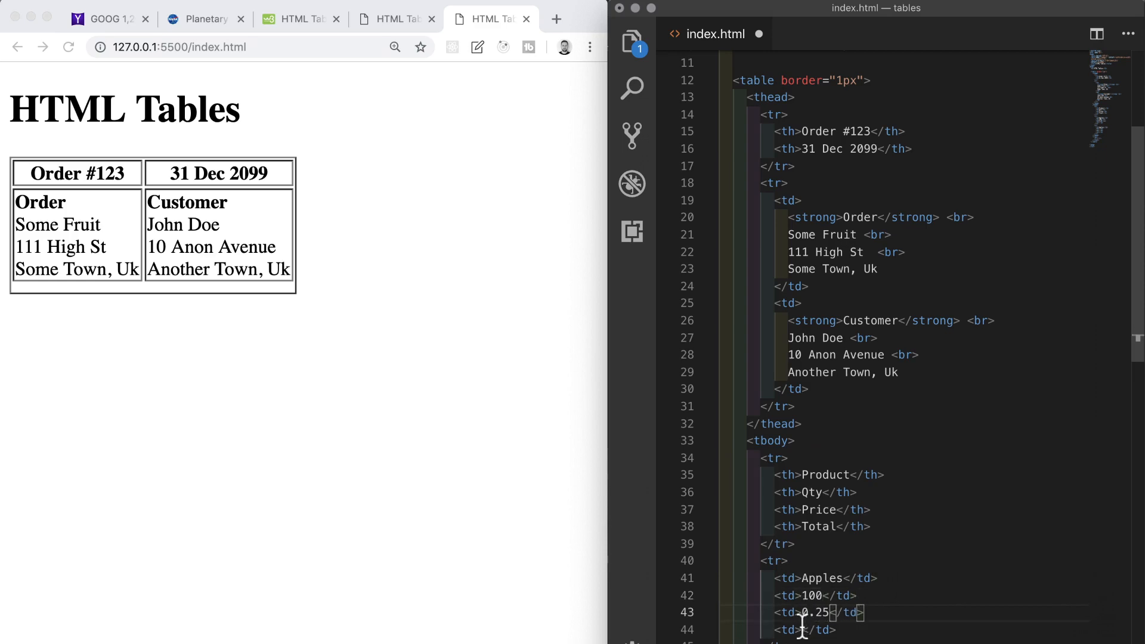
pyautogui.write('25.00')
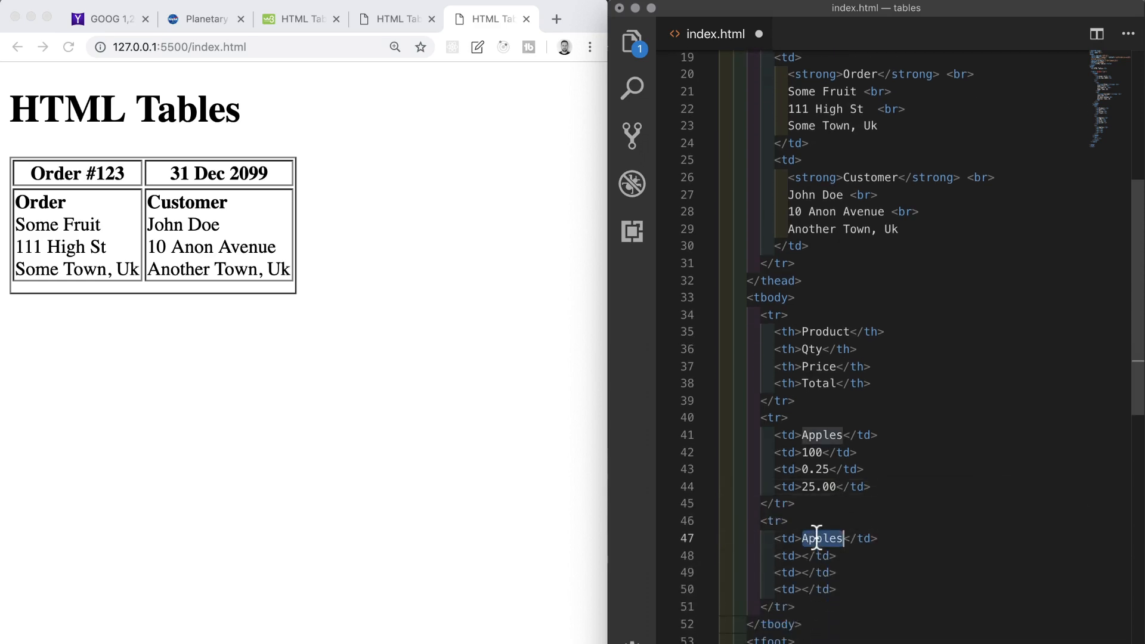
pyautogui.write('Oranges')
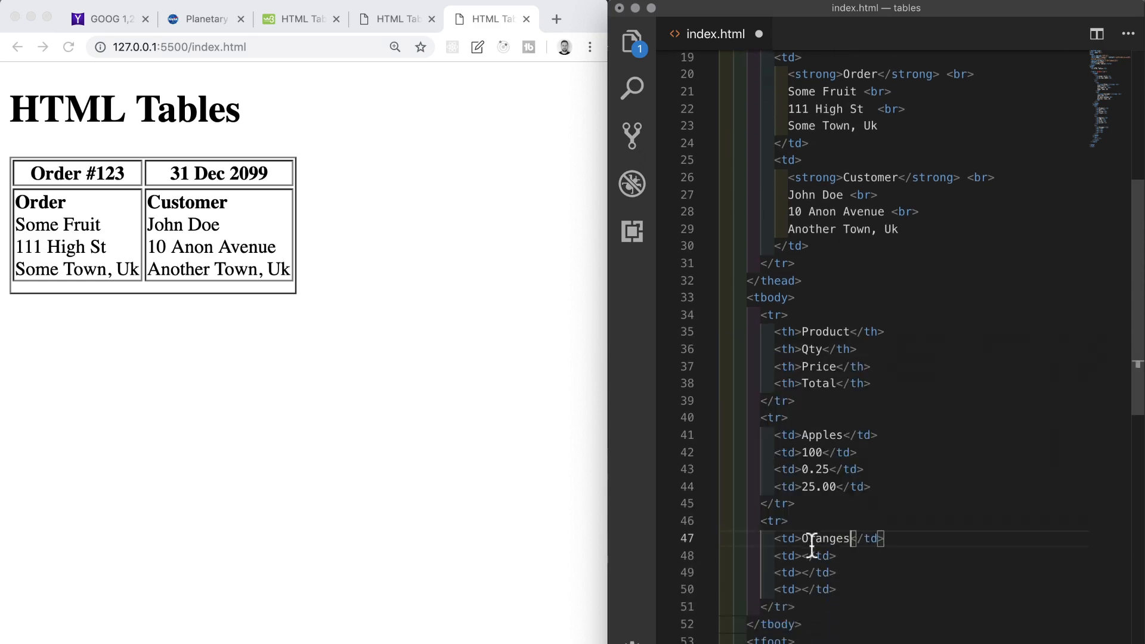
pyautogui.write('50')
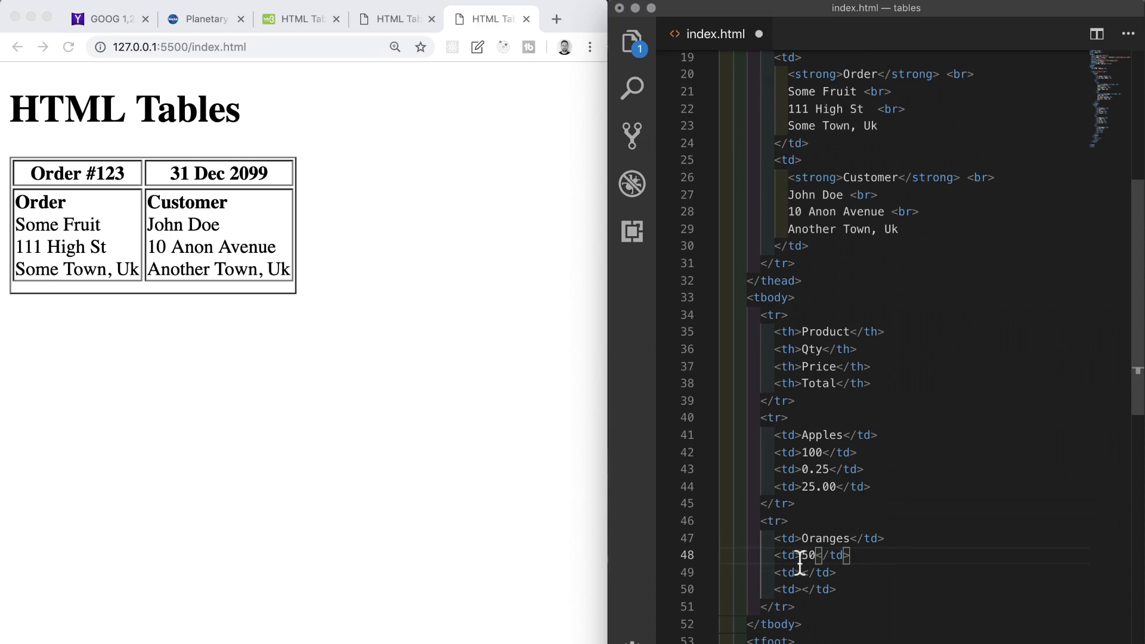
pyautogui.write('0.30')
pyautogui.click(930, 589)
pyautogui.write('1')
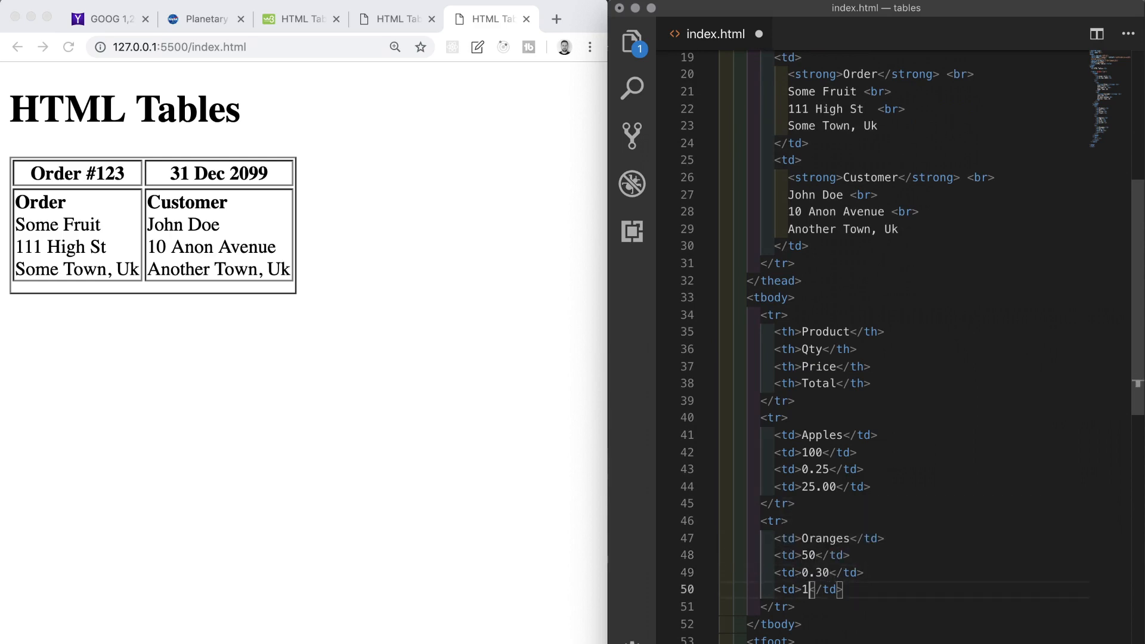
pyautogui.write('5.00')
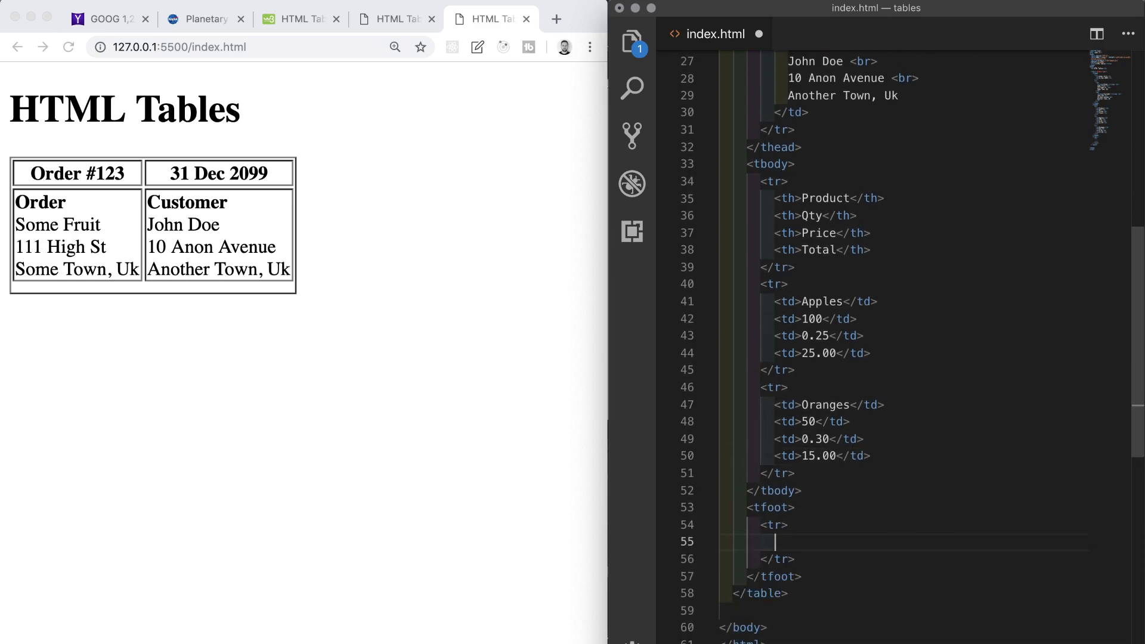
# - Add a Grand Total footer heading with a 40.00 cell and save
pyautogui.write('<th>Gr</th>')
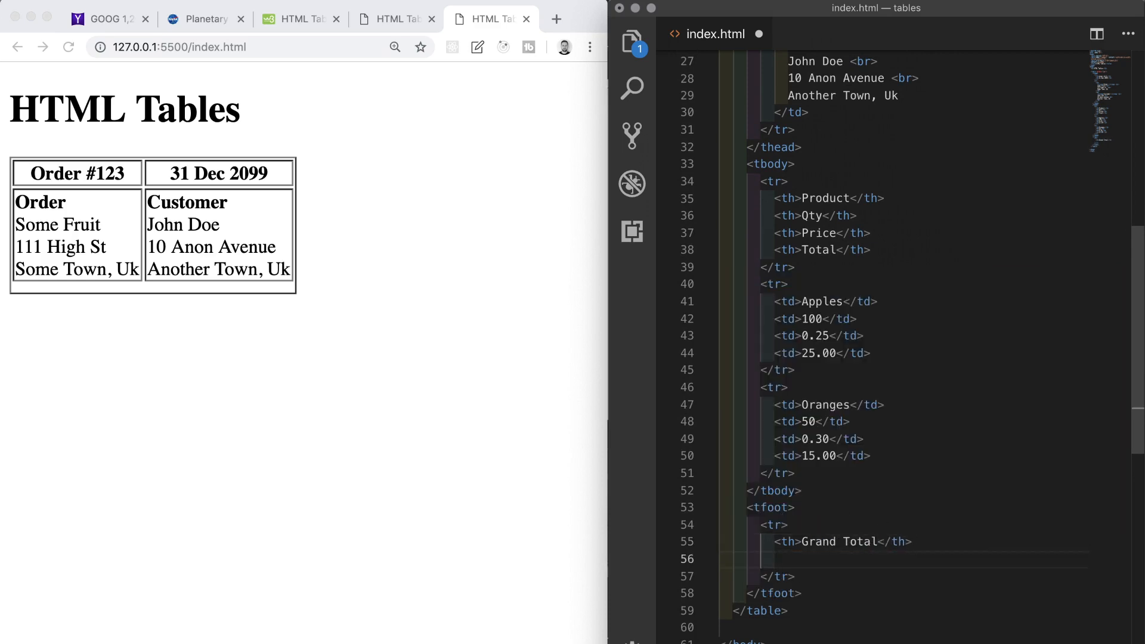
pyautogui.write('<td></td>')
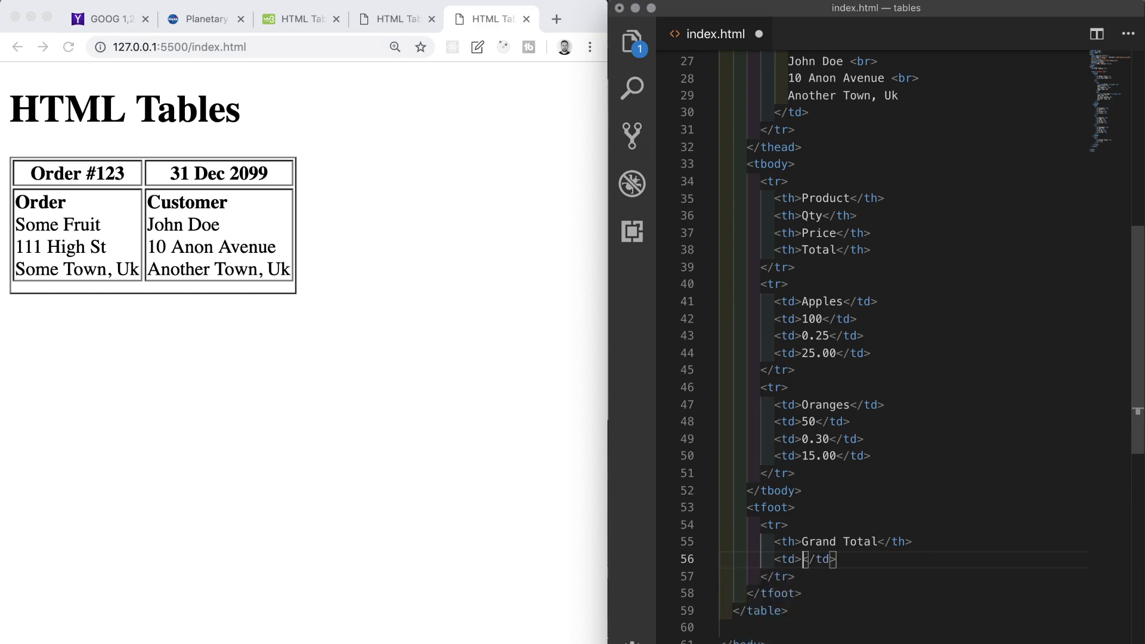
pyautogui.write('40.00')
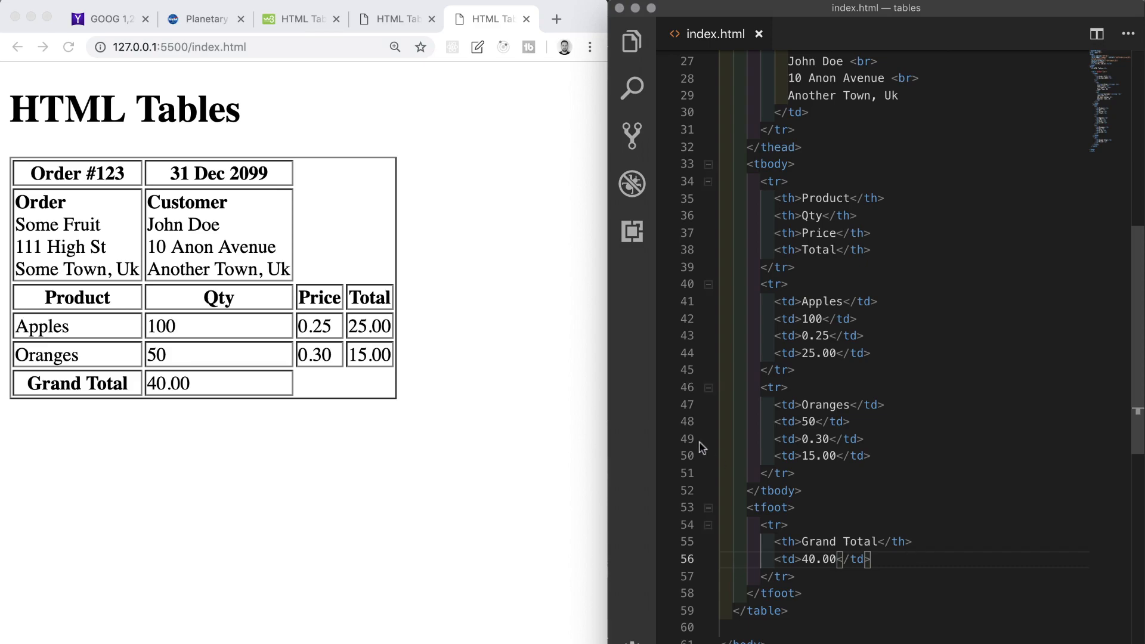
# - Scroll the W3Schools tables page to the colspan example for cells spanning many columns
pyautogui.click(293, 19)
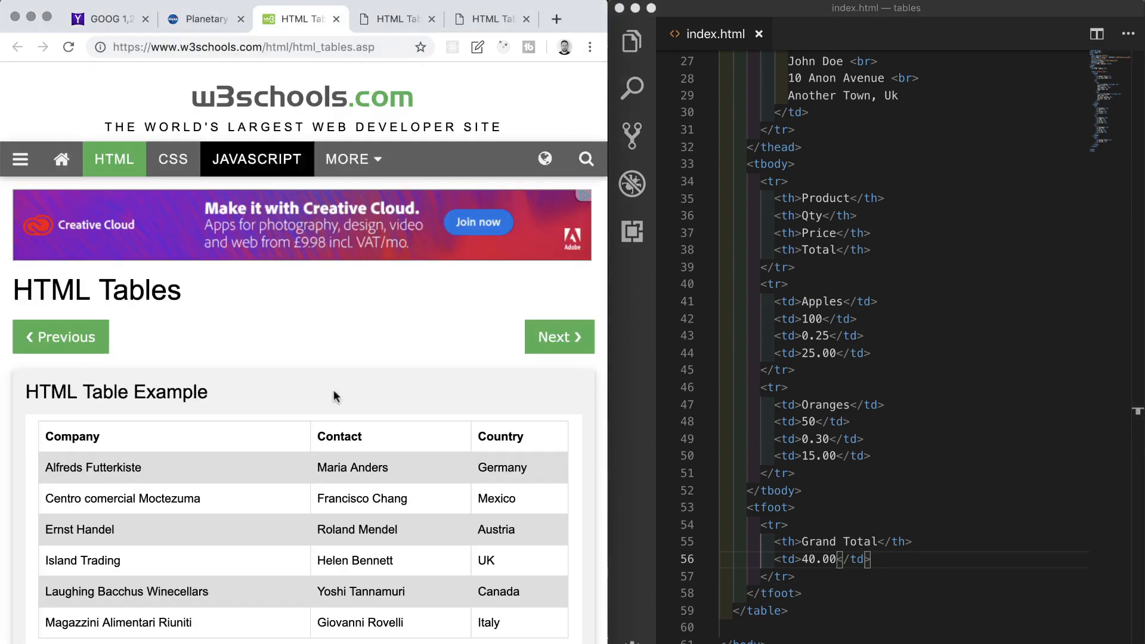
pyautogui.scroll(-3)
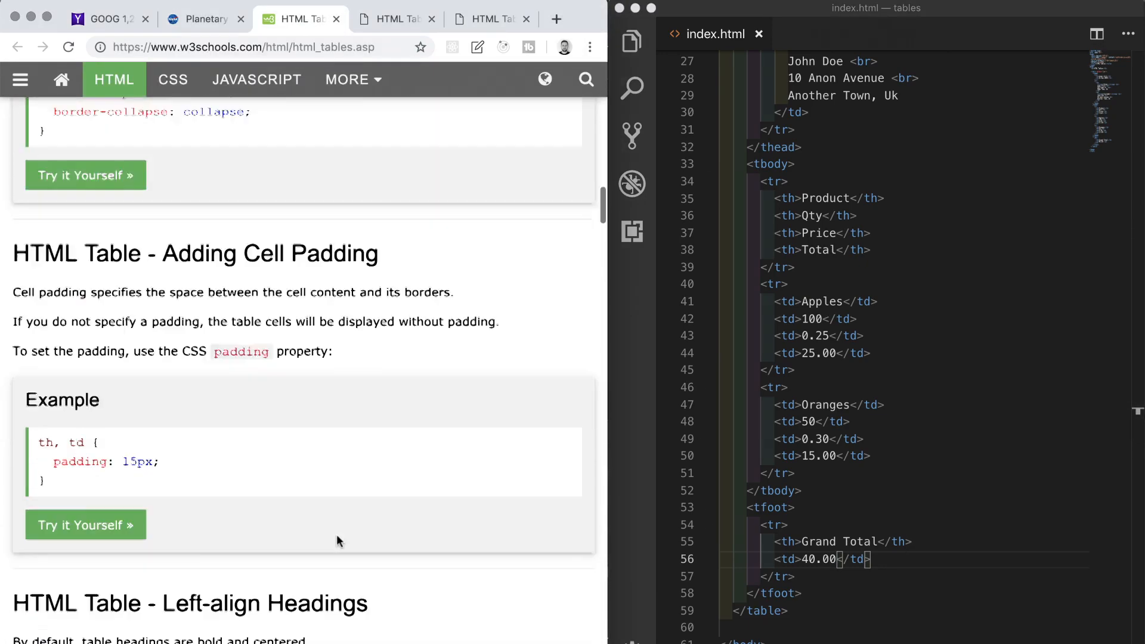
pyautogui.scroll(-3)
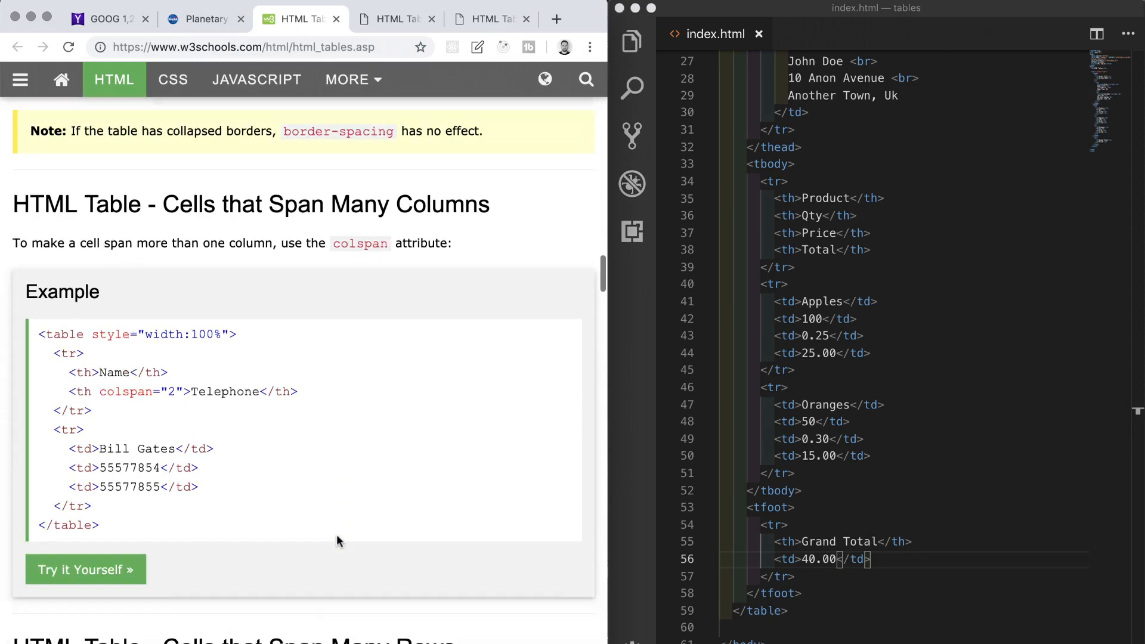
pyautogui.scroll(-3)
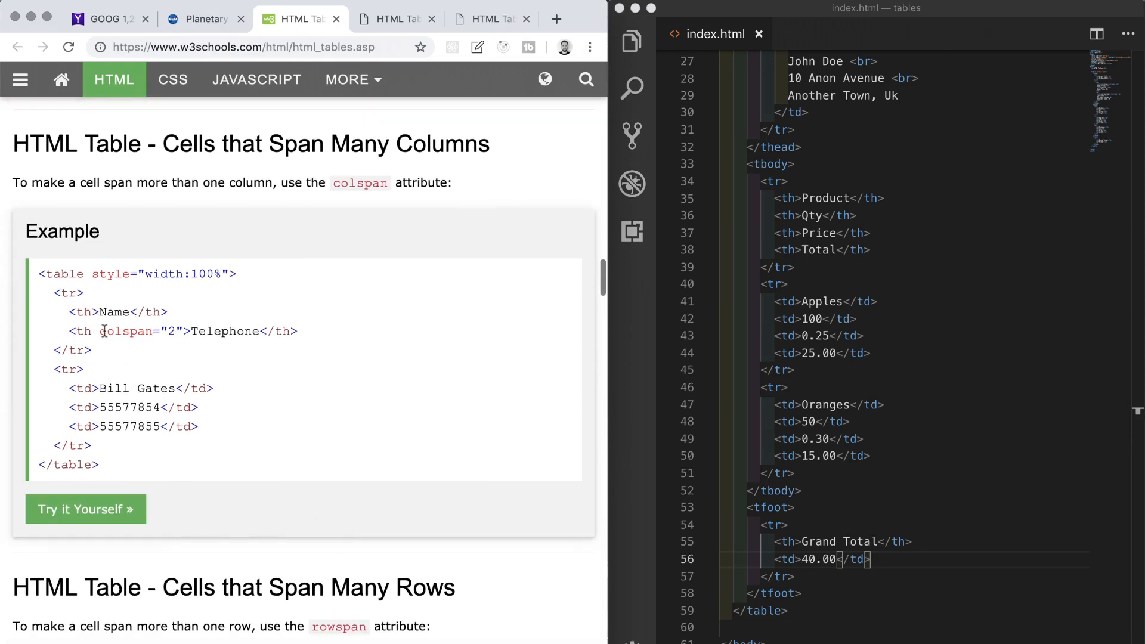
pyautogui.doubleClick(127, 331)
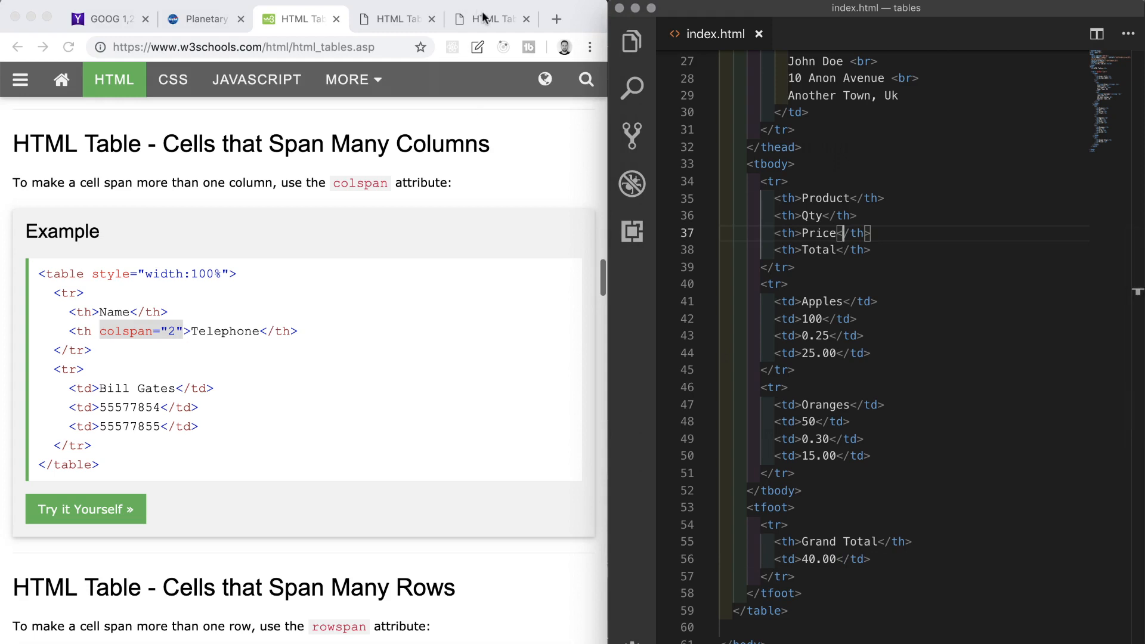
pyautogui.moveTo(388, 26)
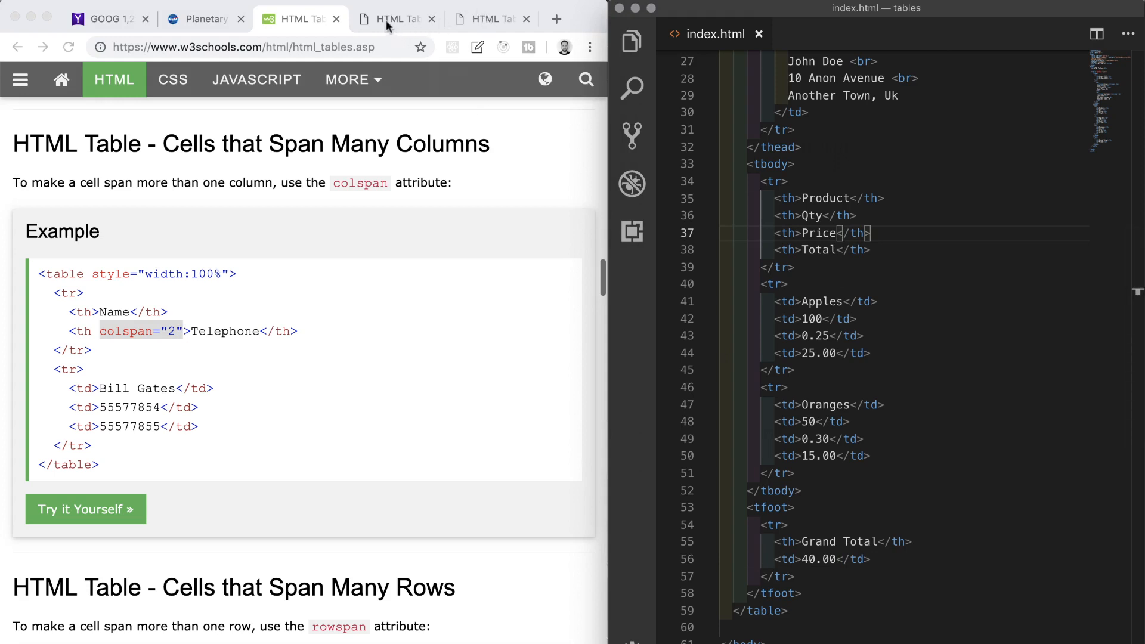
# - Check the invoice design, then give Order #123 colspan="3" and both address cells colspan="2"
pyautogui.click(394, 18)
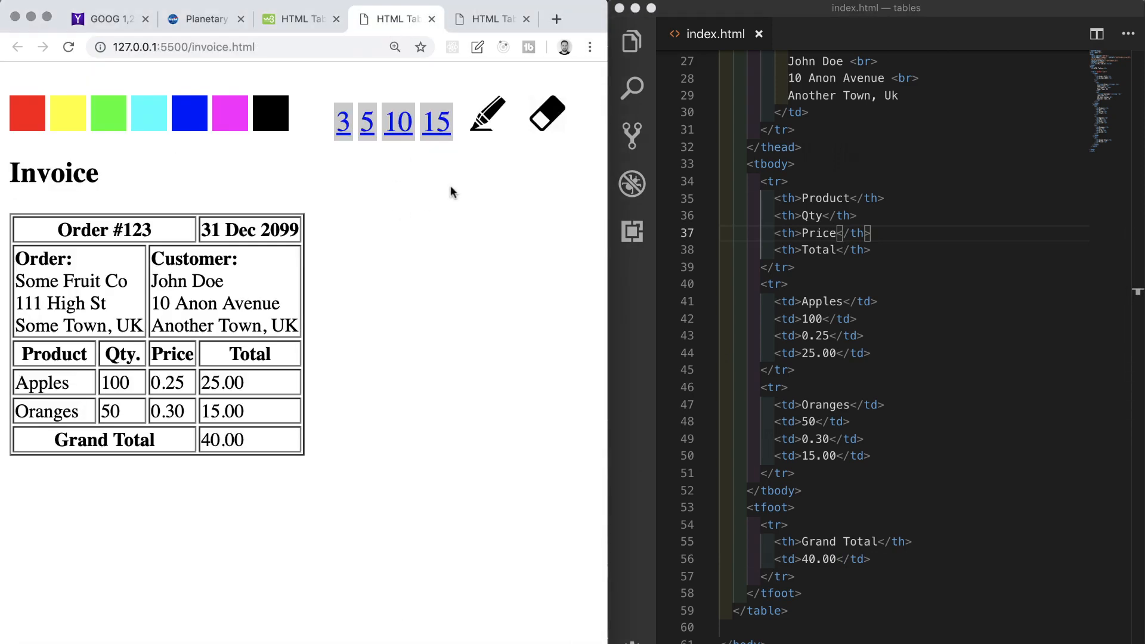
pyautogui.moveTo(386, 185)
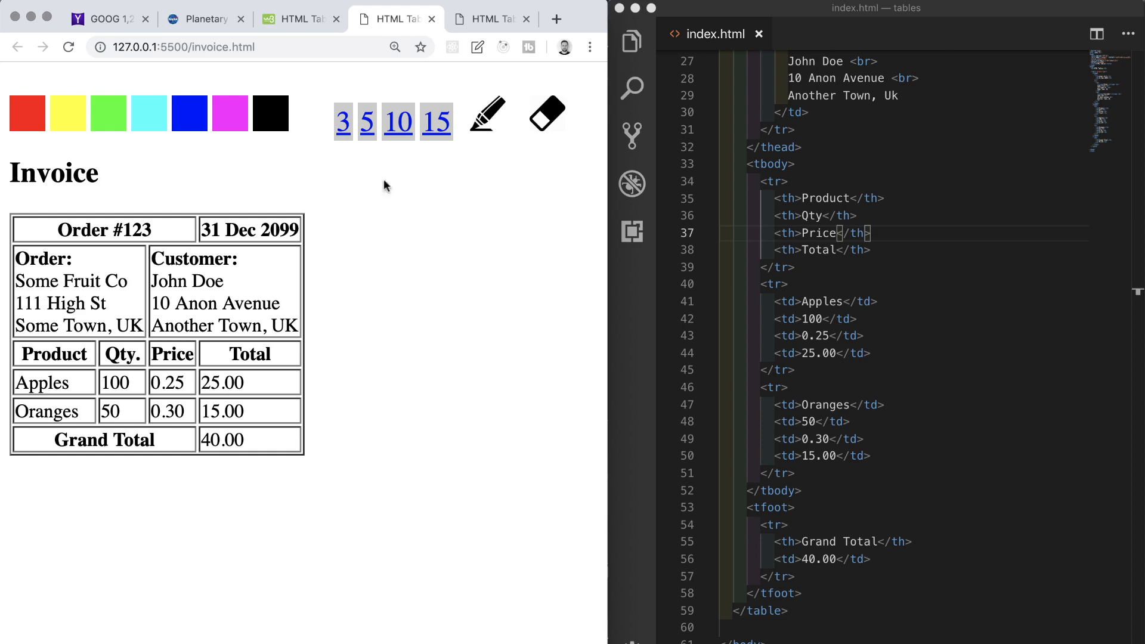
pyautogui.moveTo(917, 226)
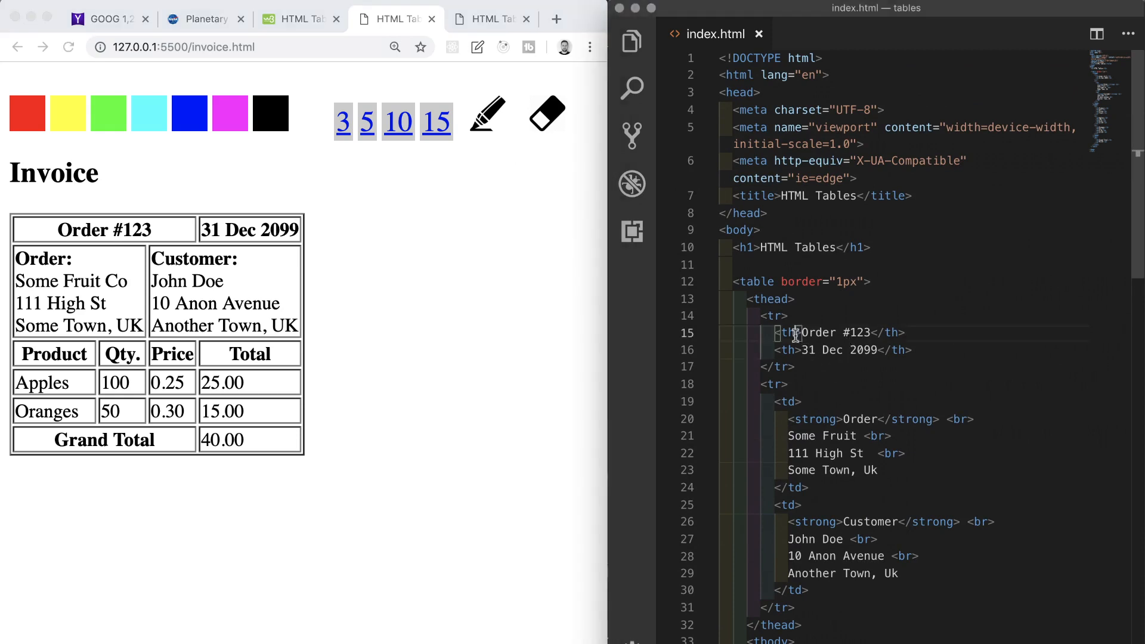
pyautogui.write('colspan="2"')
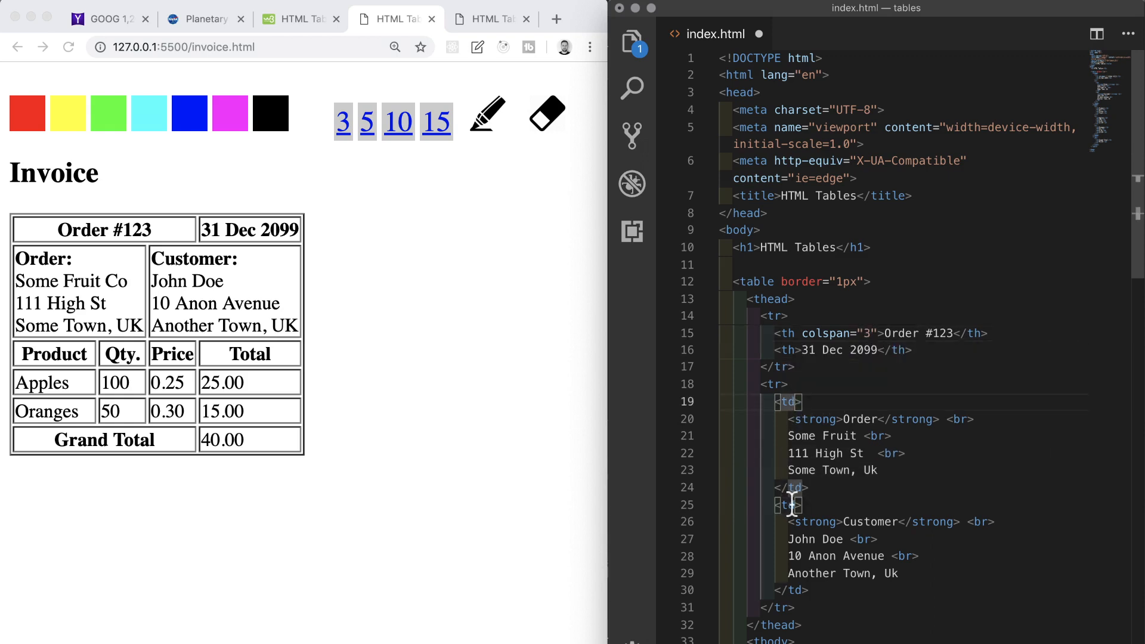
pyautogui.write('colspan="2"')
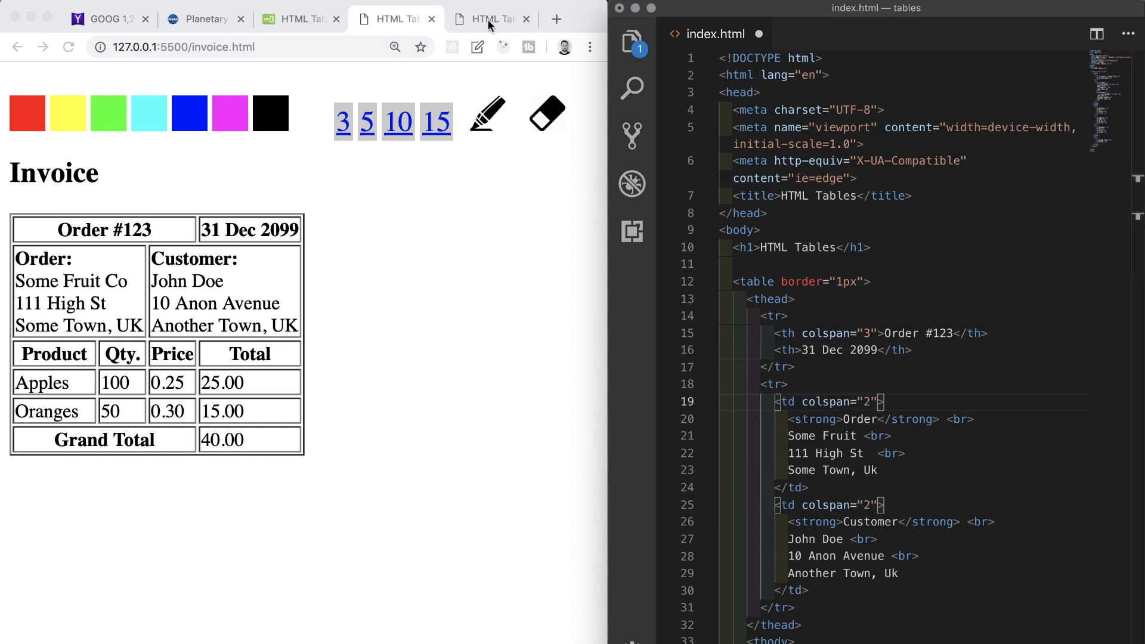
# - Give the Grand Total footer heading colspan="3"
pyautogui.click(489, 18)
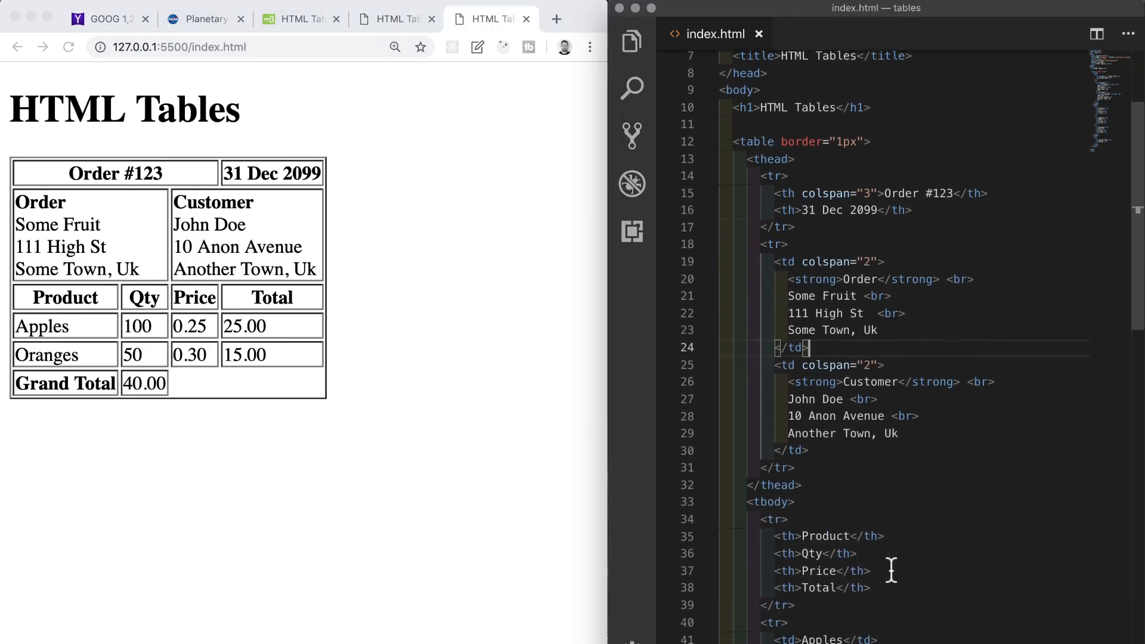
pyautogui.scroll(-3)
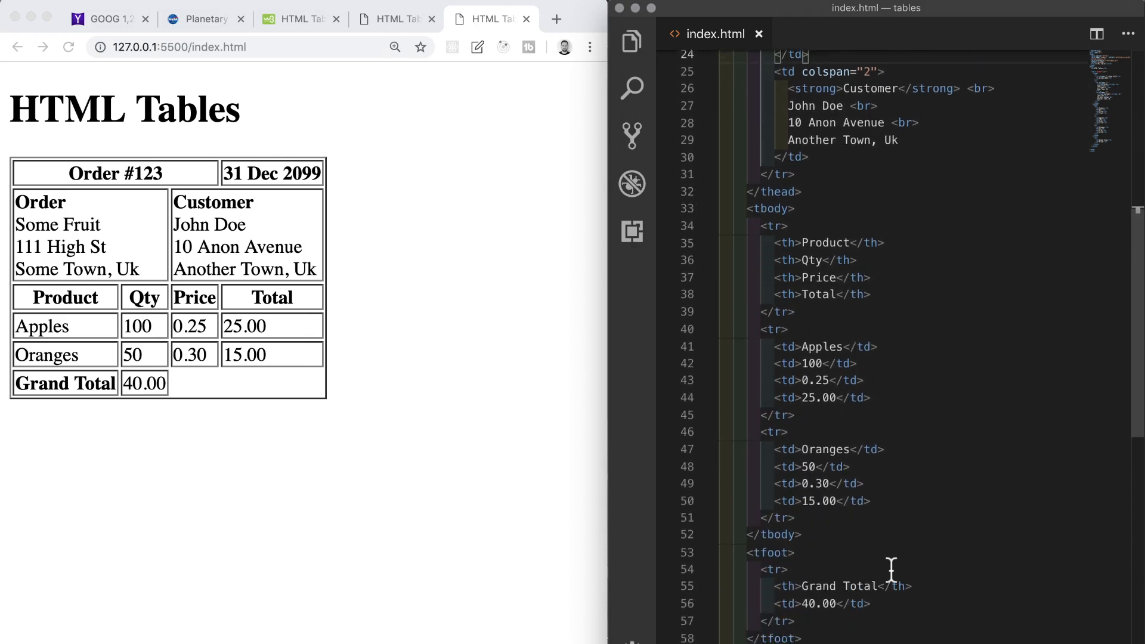
pyautogui.scroll(-3)
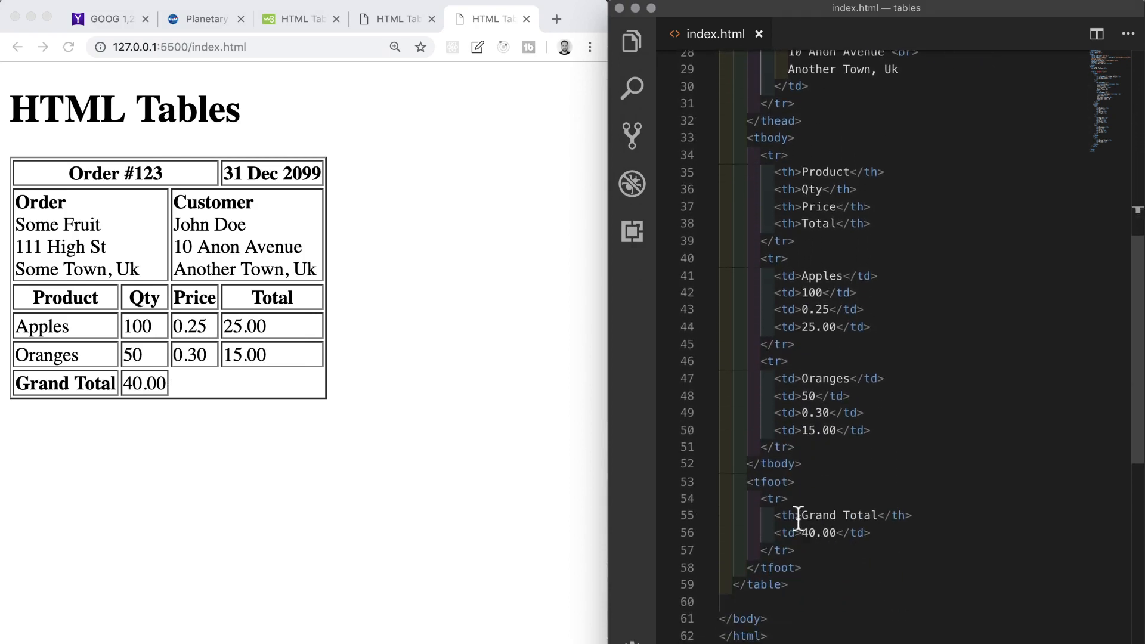
pyautogui.write('c')
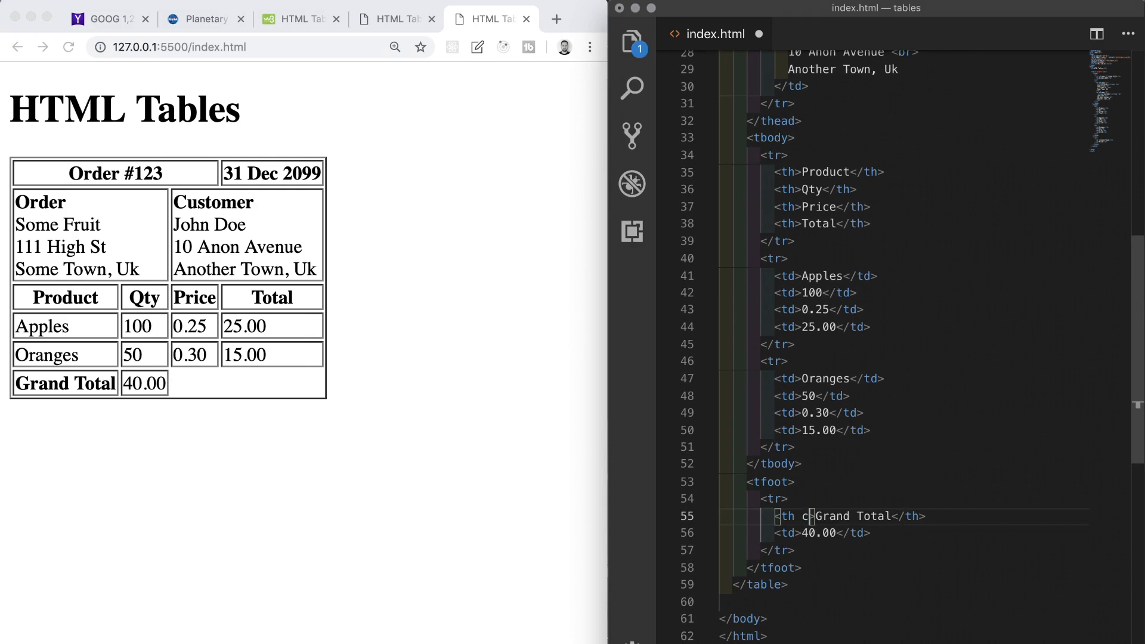
pyautogui.write('colspan')
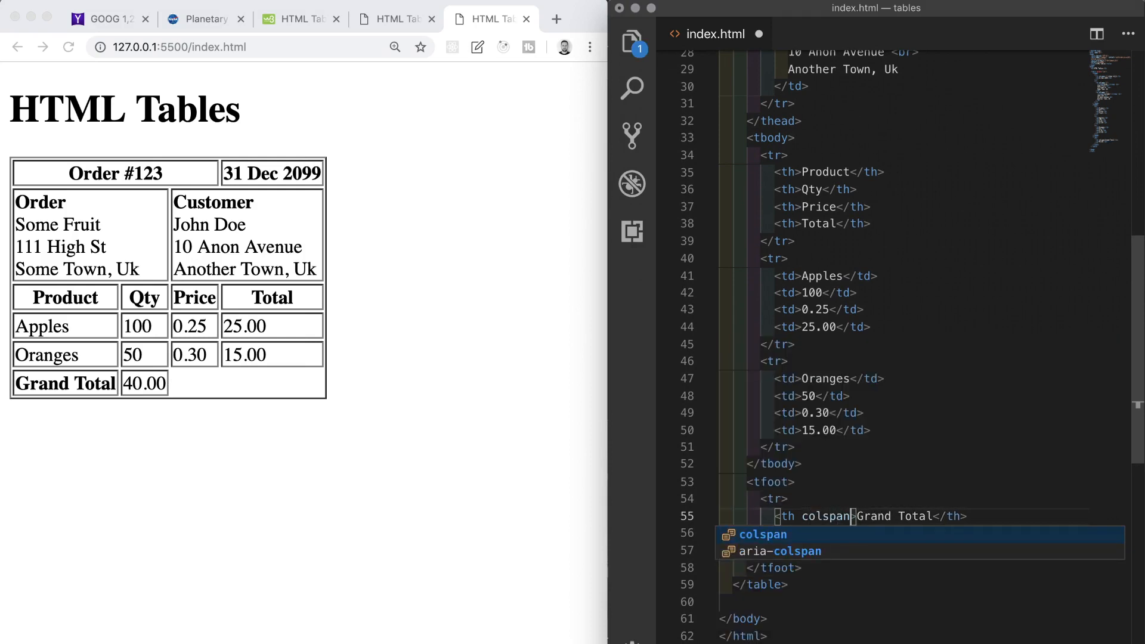
pyautogui.write('="3"')
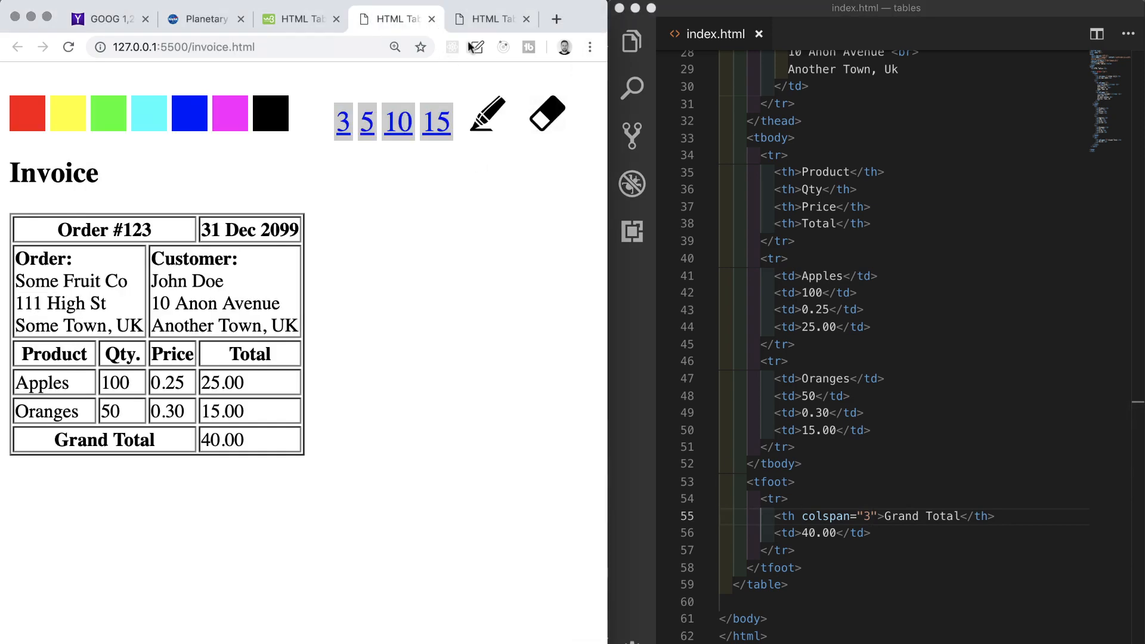
# - Compare the invoice.html design with the index.html table to confirm Grand Total spans three columns
pyautogui.click(490, 19)
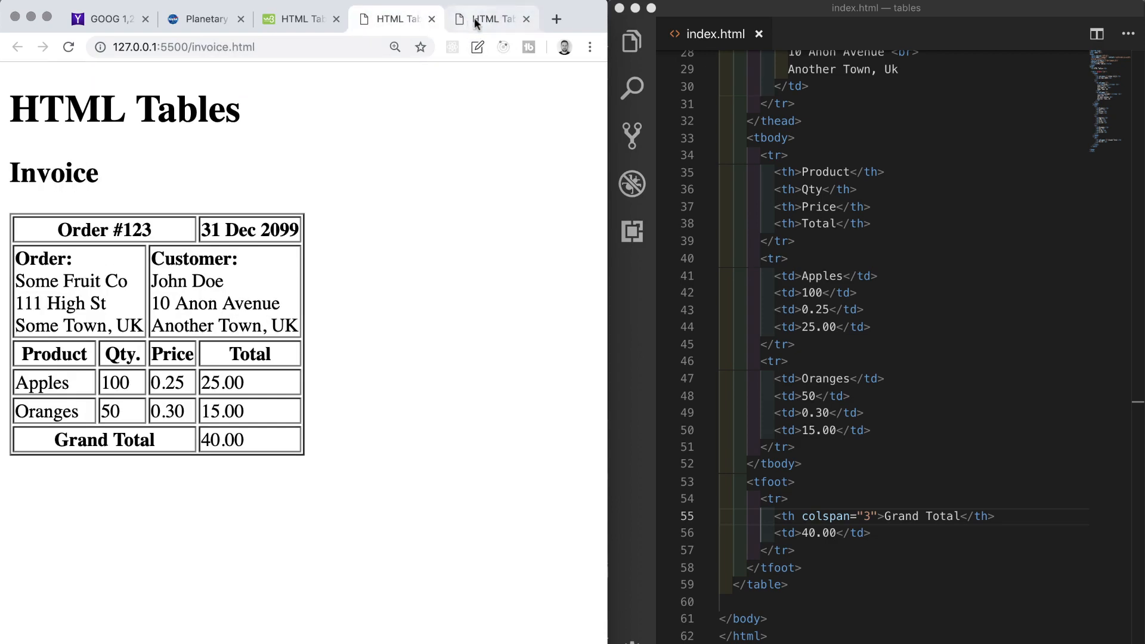
pyautogui.click(491, 19)
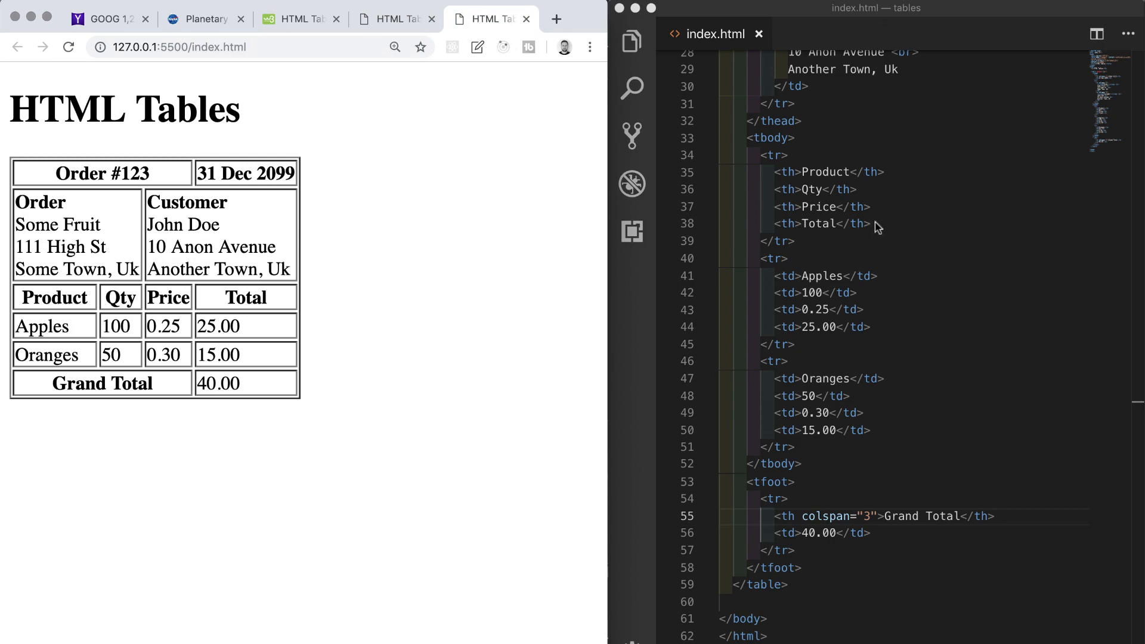
pyautogui.scroll(-3)
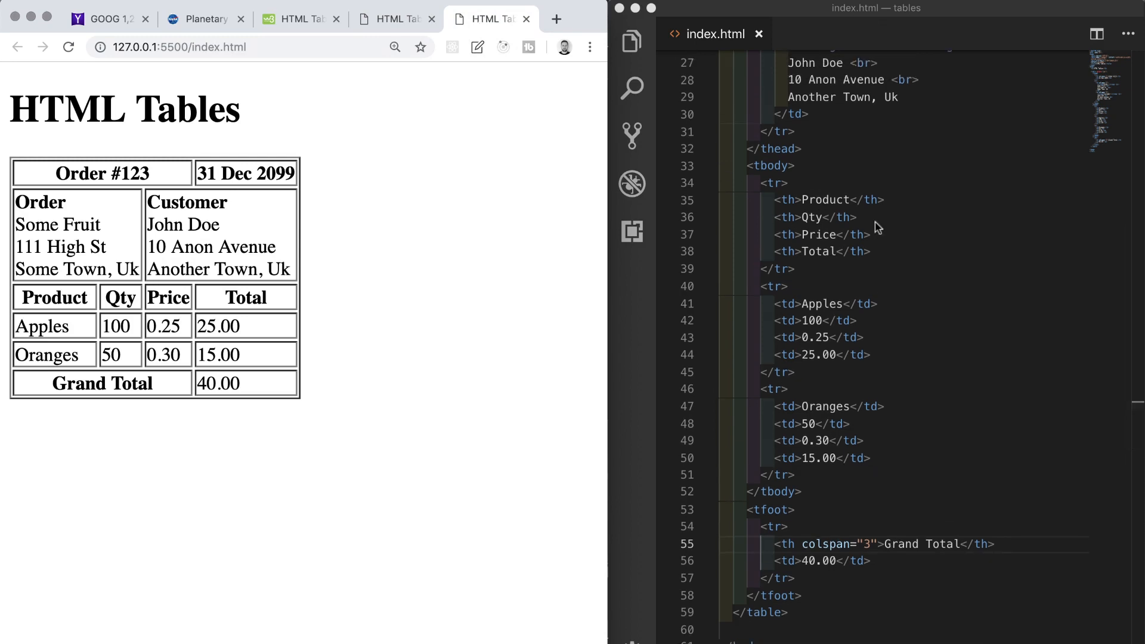